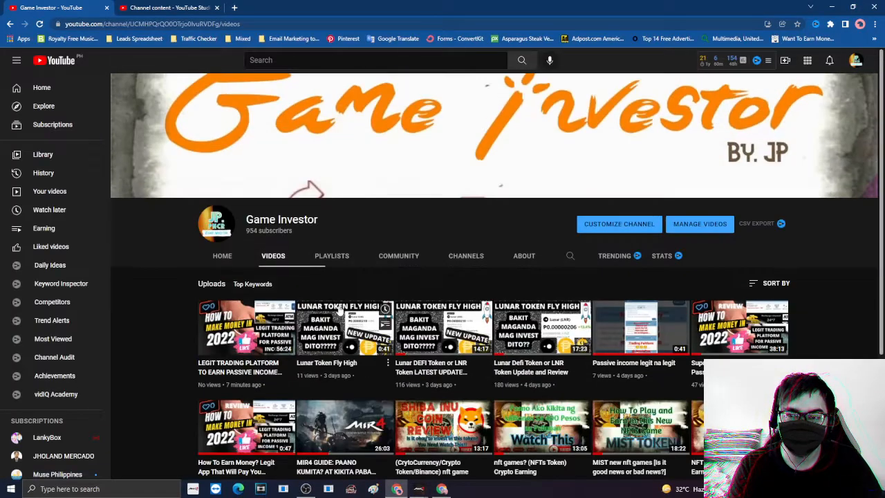
- Scroll down the YouTube channel page before moving to the Binance P2P USDT order
scroll(down, 3)
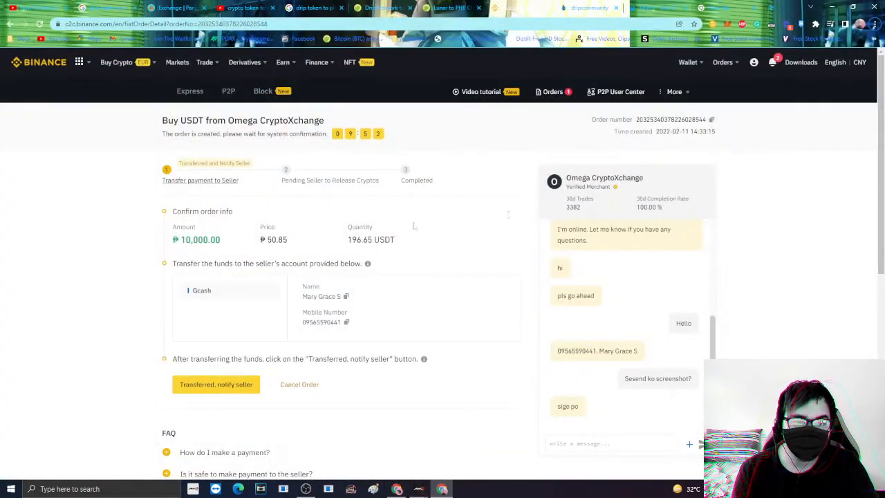
scroll(down, 3)
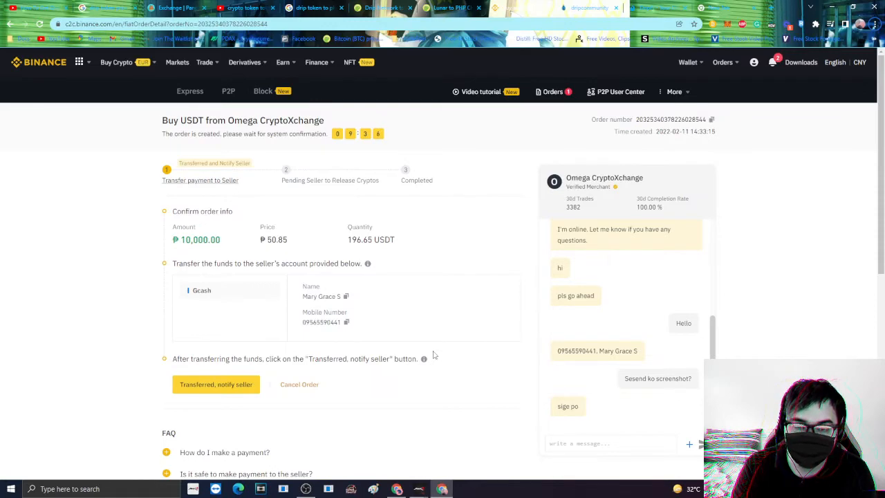
click(611, 442)
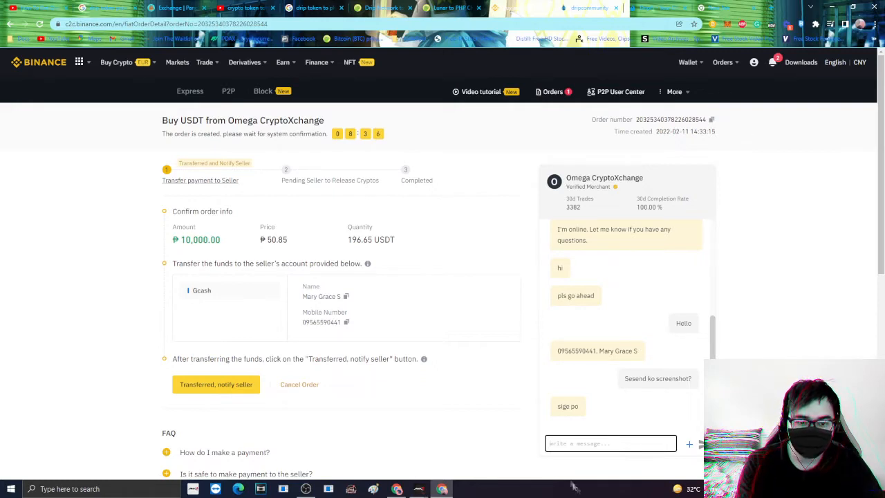
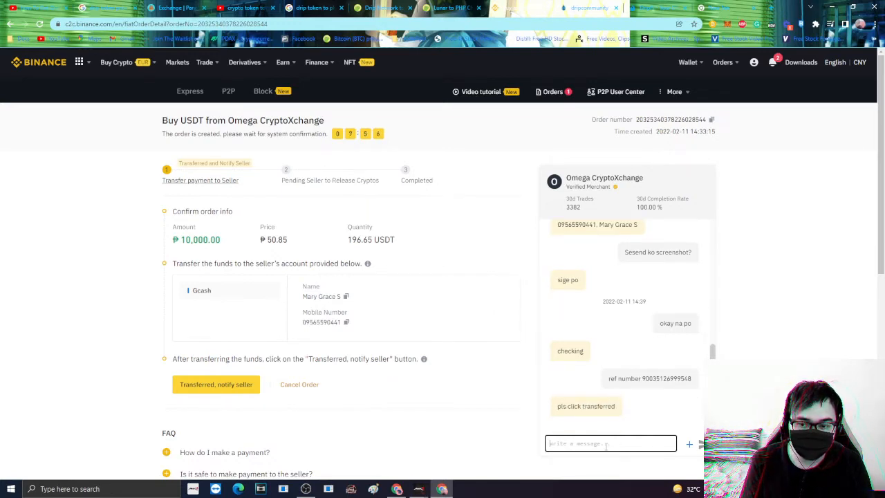
- Mark the payment as transferred and chat 'pano ko ito ilalagay', 'okay na' to the seller
click(215, 384)
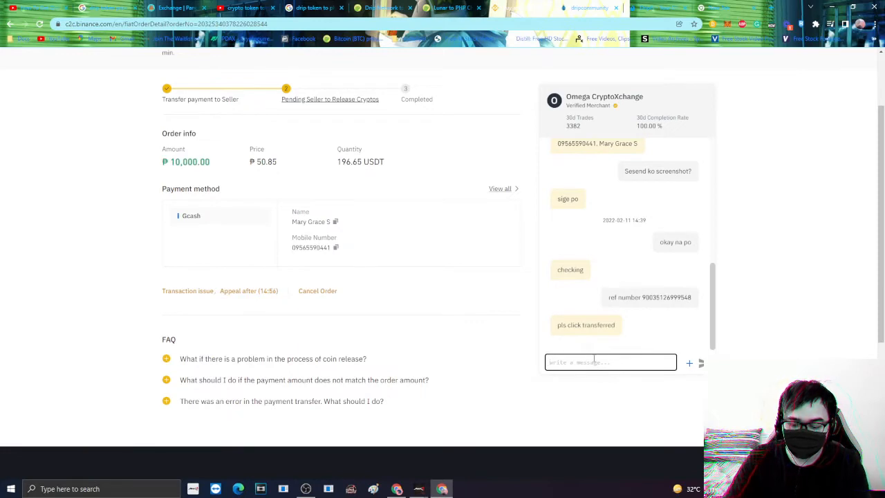
text(pano ko)
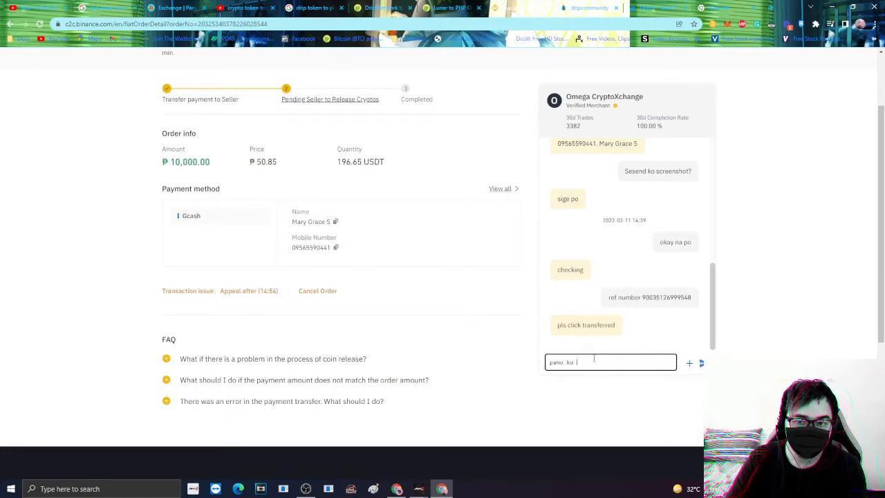
text(ito)
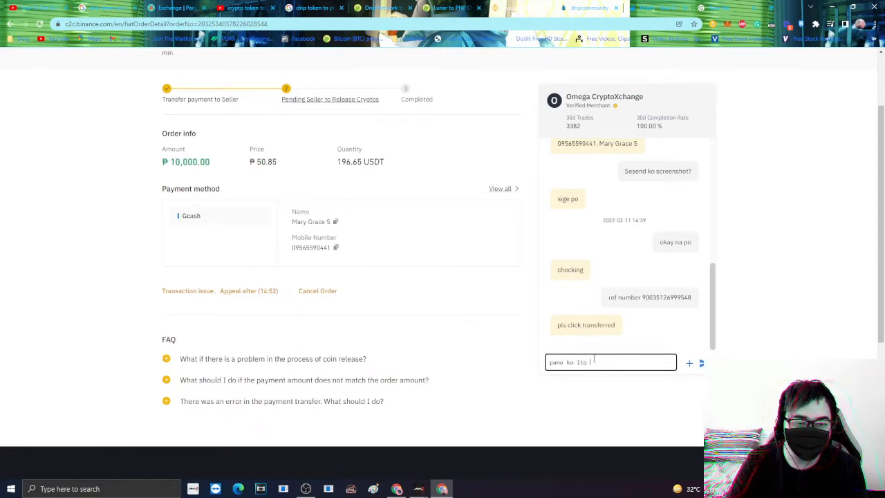
text(ilalagay)
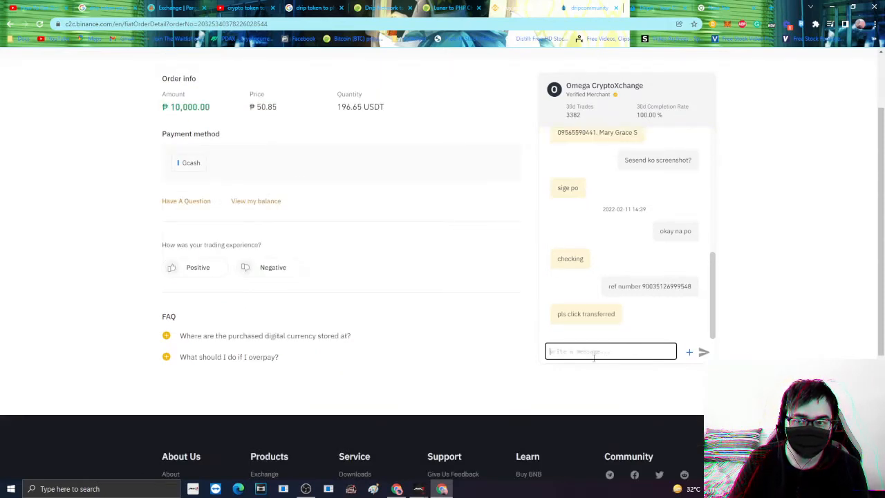
text(okay na)
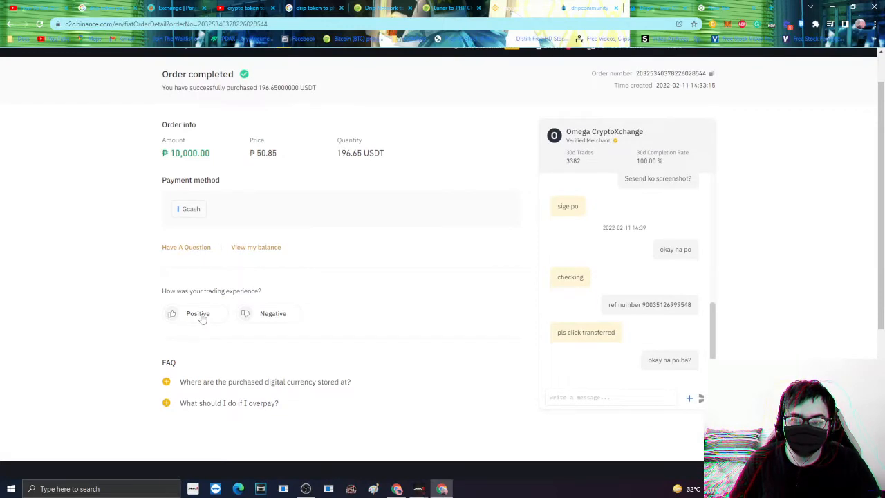
- Leave positive feedback with a 'Thank you' note, then go to the P2P orders list
click(195, 312)
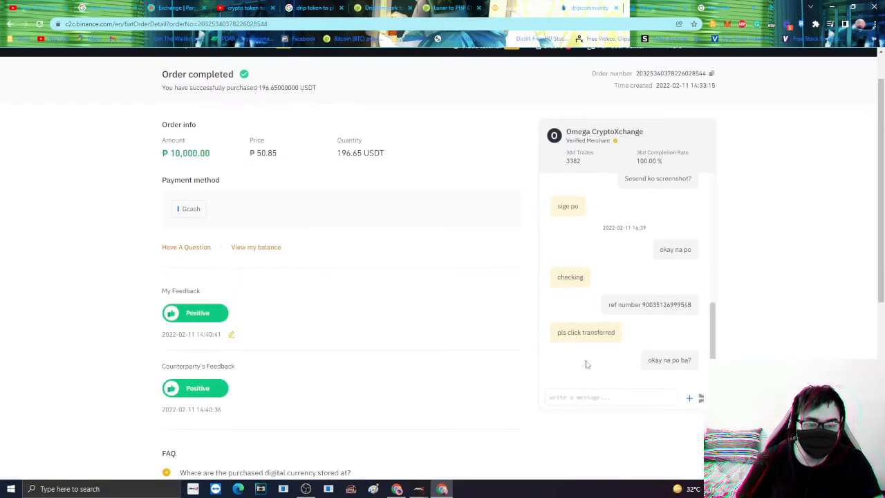
mouse_move(528, 365)
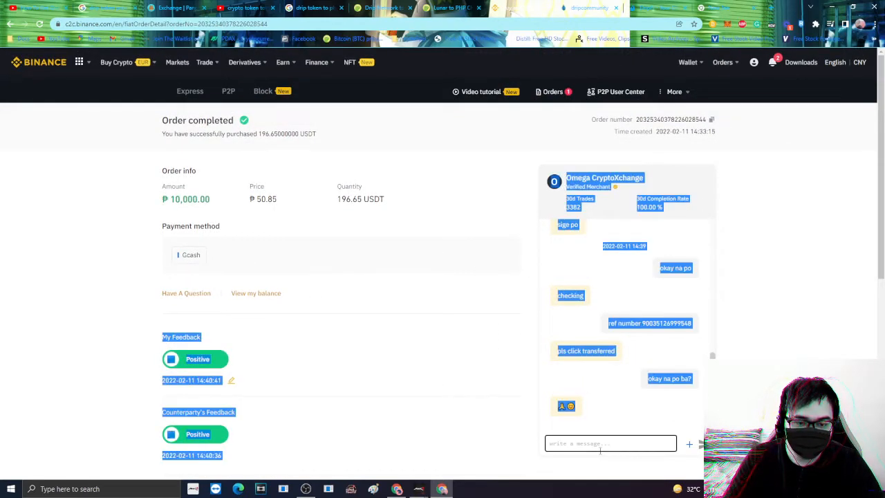
text(Thank yo)
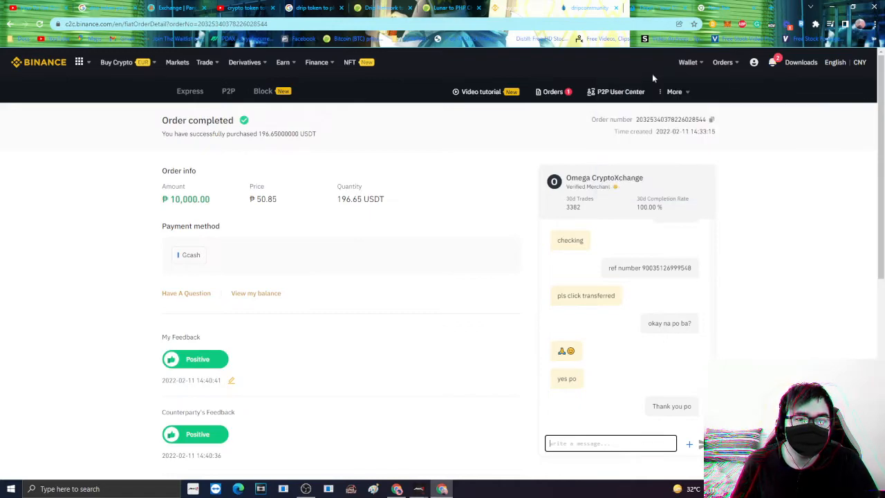
click(551, 92)
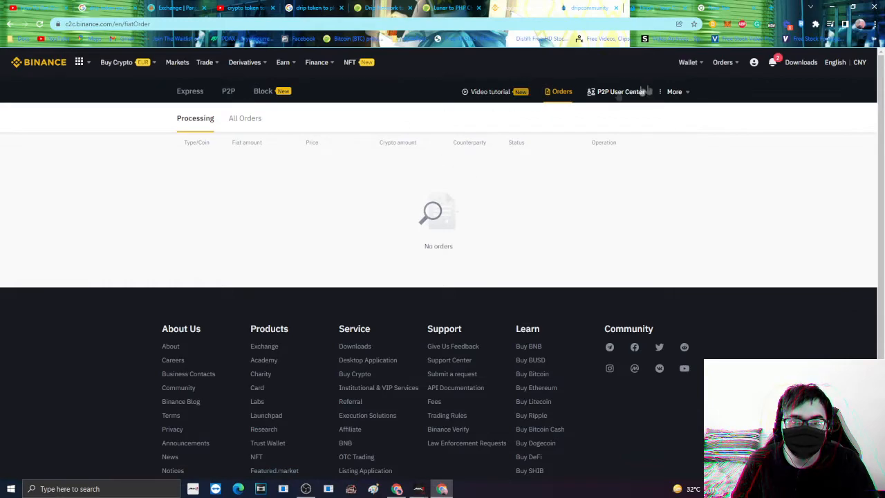
- Bring up the wallet overview and scroll through the DRIP/PHP price chart on CoinGecko
click(687, 63)
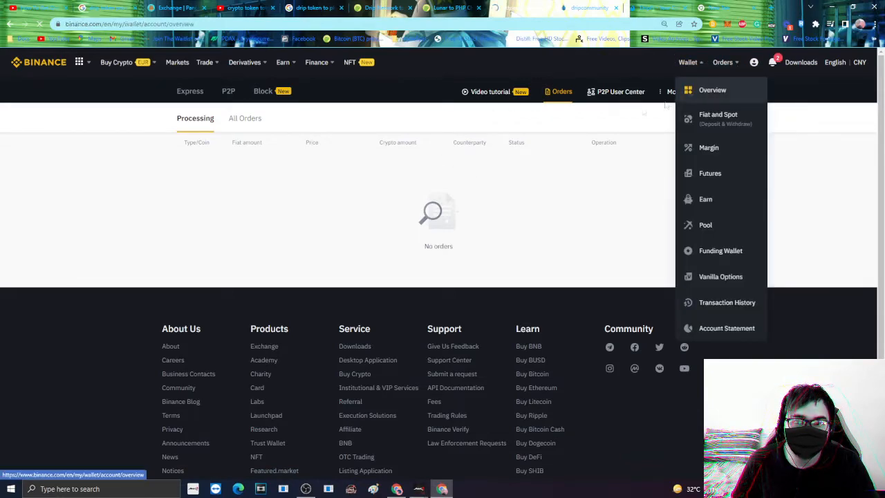
click(712, 90)
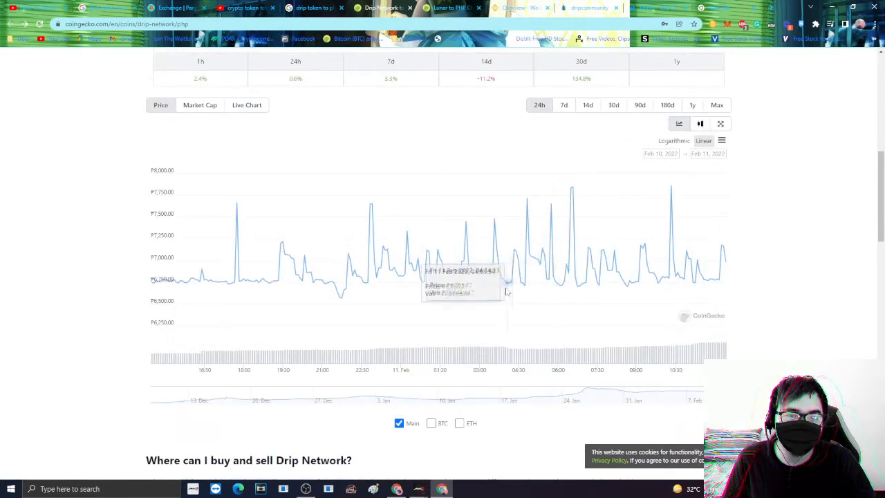
mouse_move(669, 188)
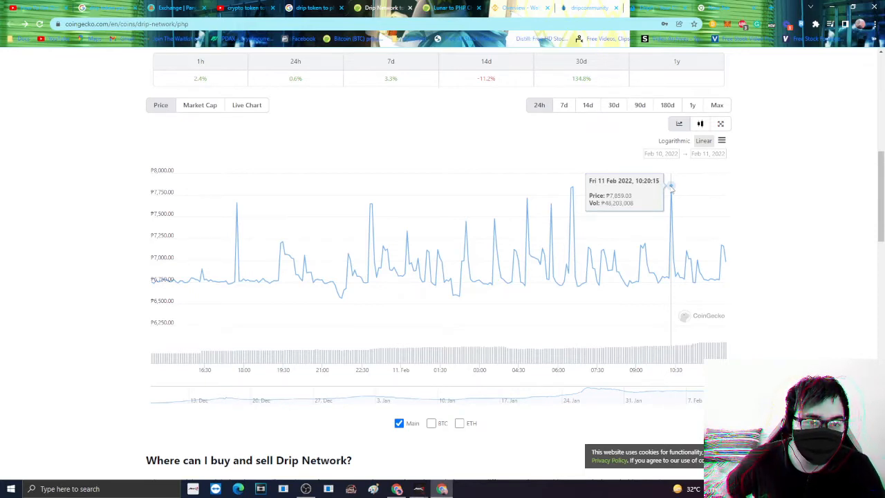
mouse_move(726, 270)
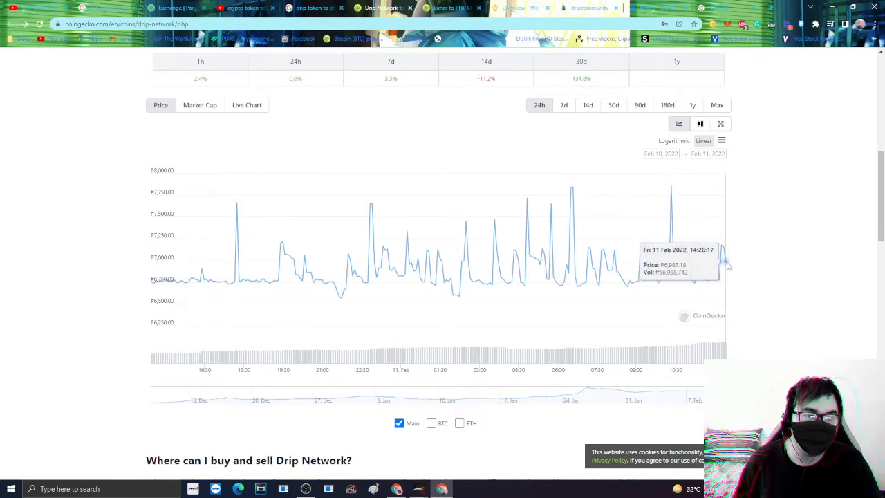
mouse_move(572, 191)
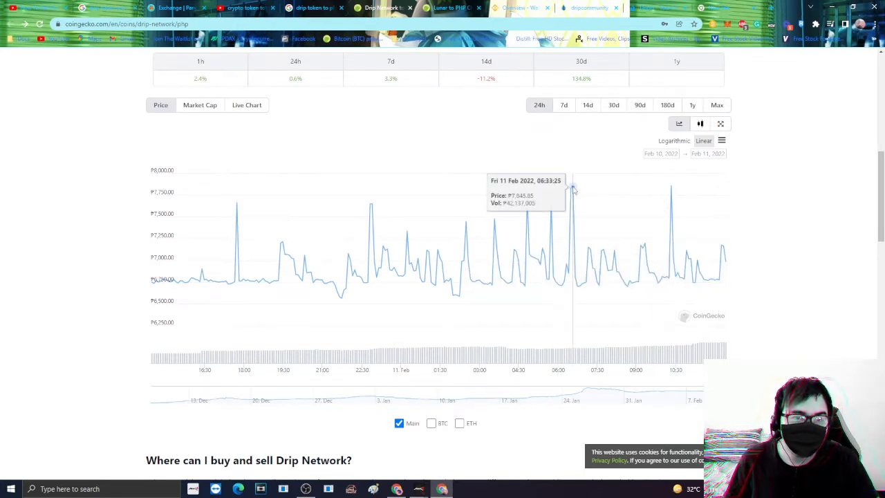
mouse_move(622, 200)
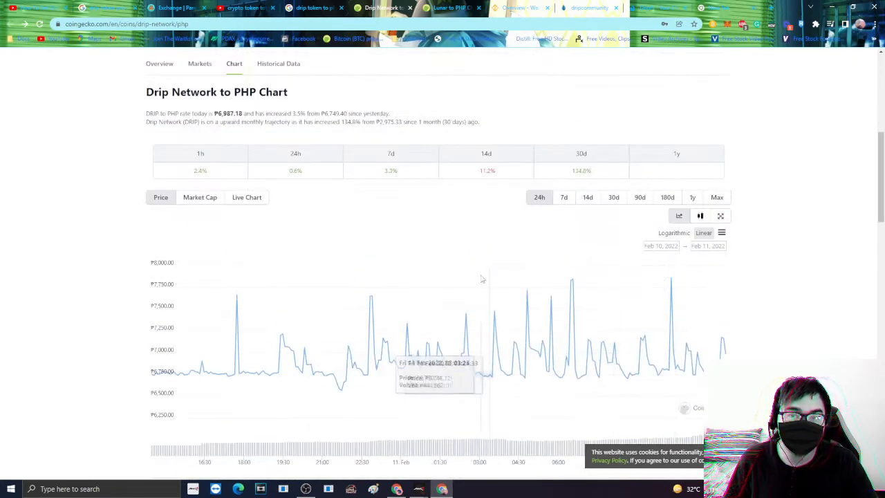
scroll(down, 3)
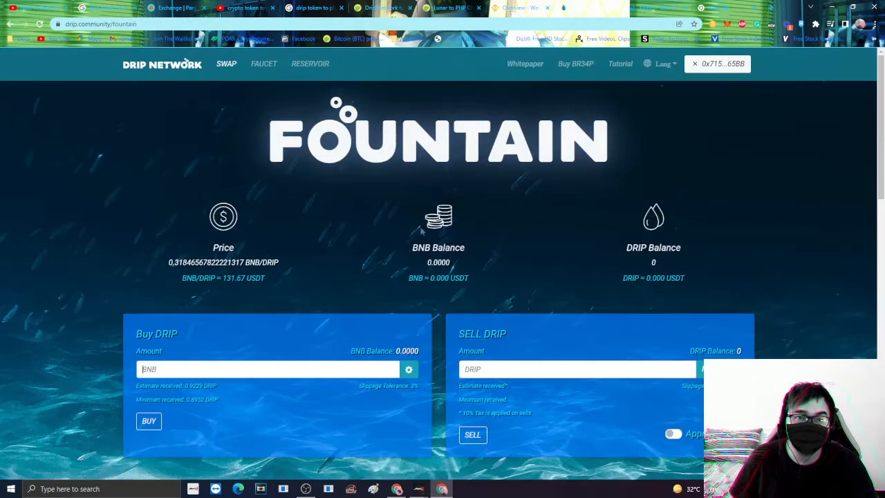
mouse_move(331, 427)
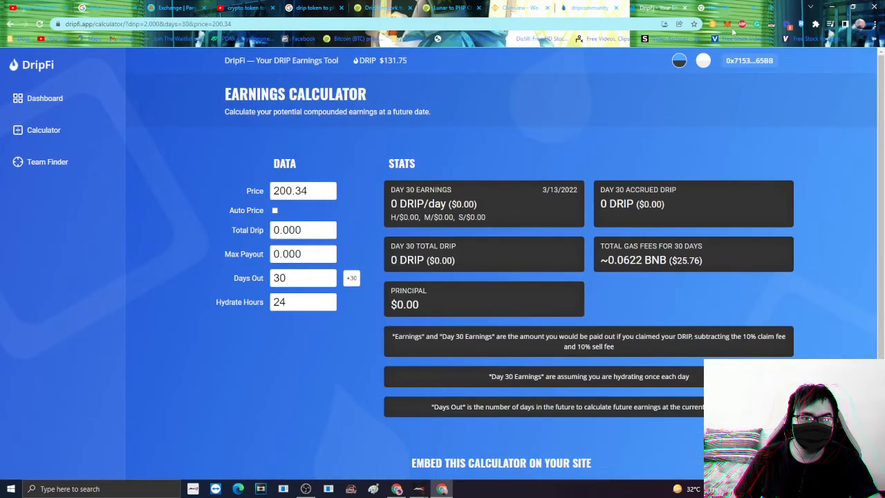
- Return to Binance and show the funding wallet holding about 196.66 USDT
click(740, 24)
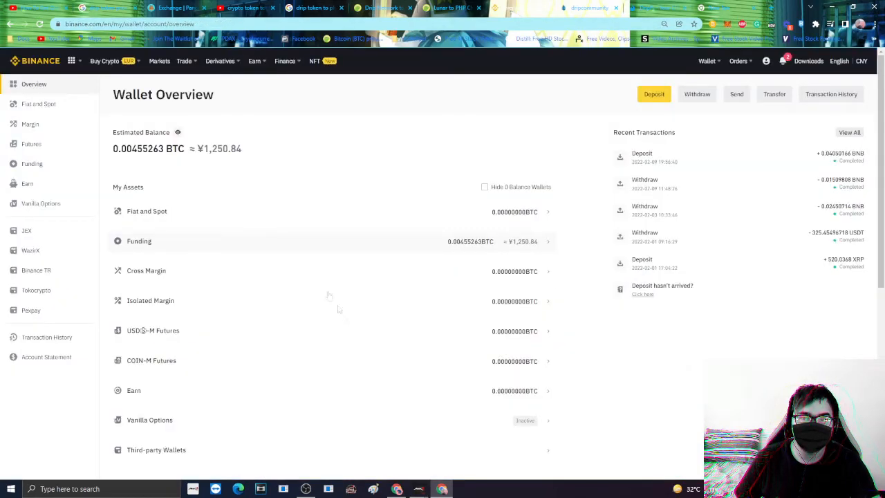
click(707, 61)
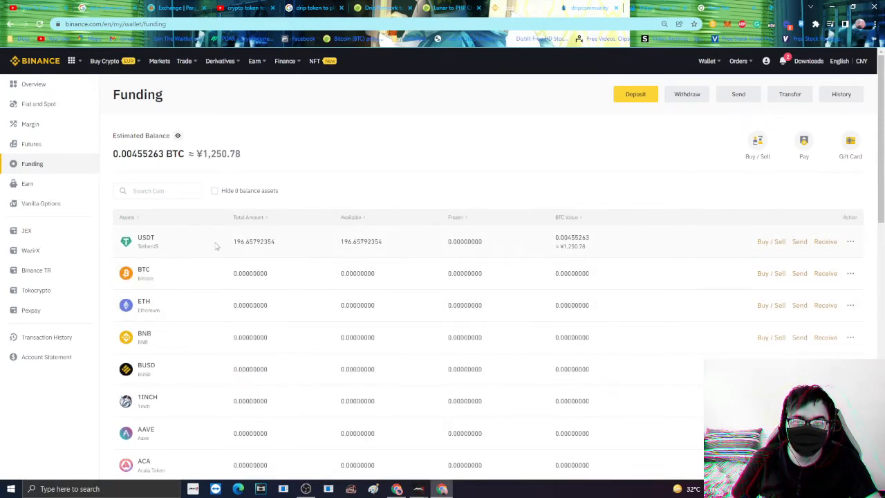
mouse_move(455, 254)
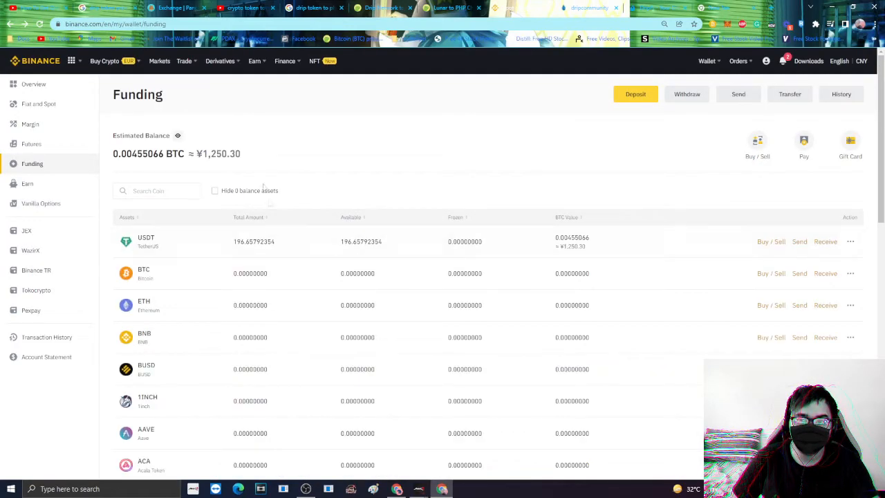
mouse_move(791, 257)
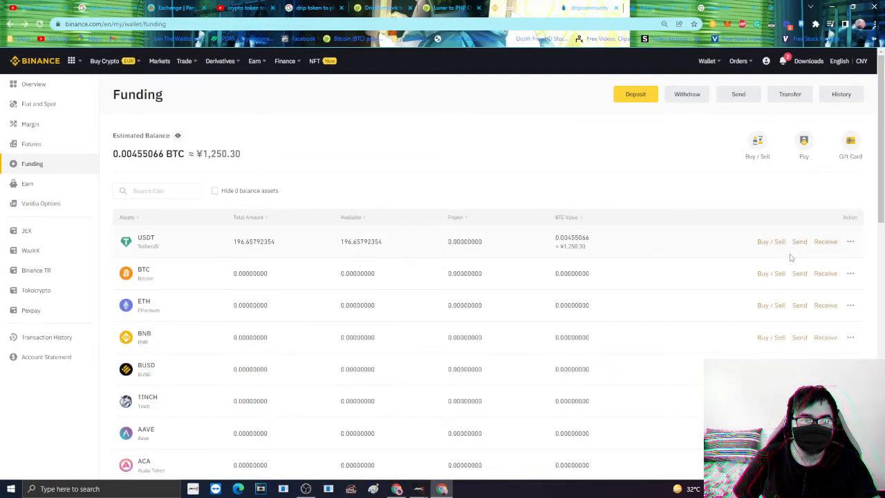
click(825, 241)
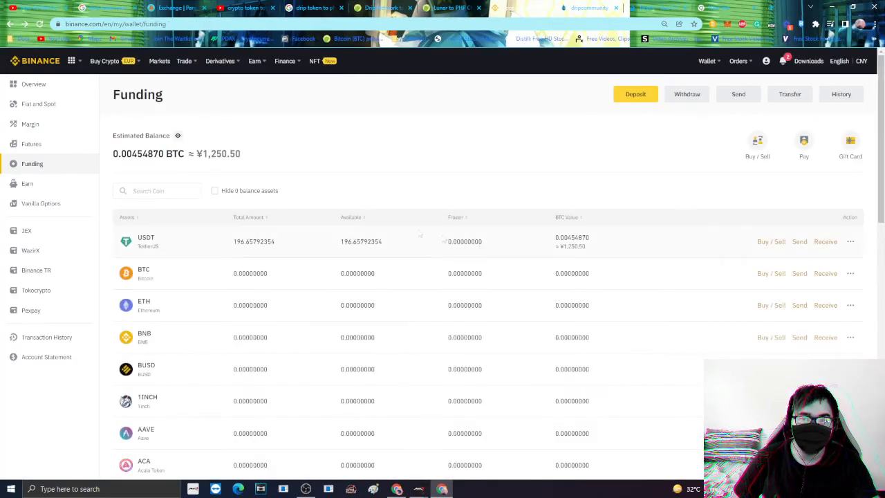
- Transfer the full 196.66 USDT from Funding to Fiat and Spot, then view the wallet overview
click(850, 240)
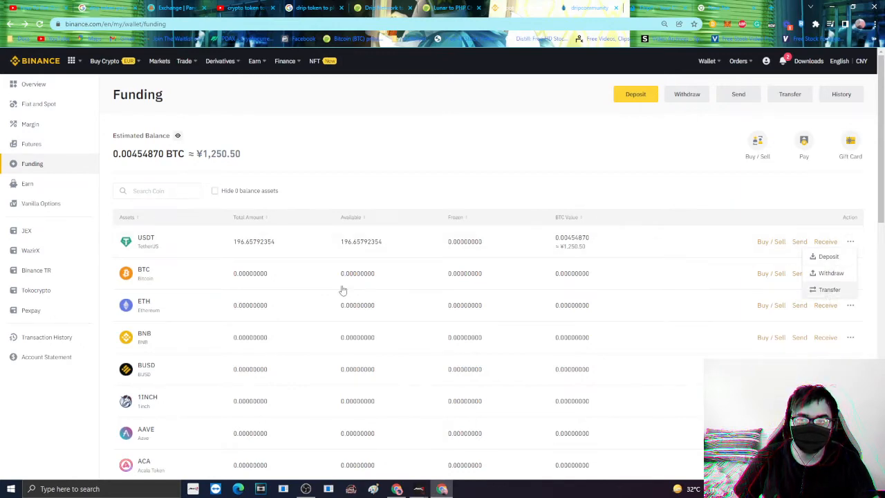
click(830, 289)
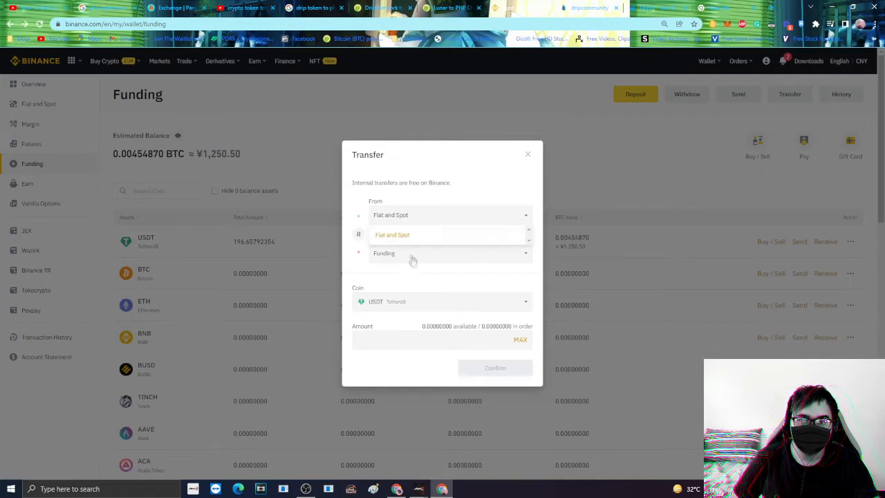
click(449, 253)
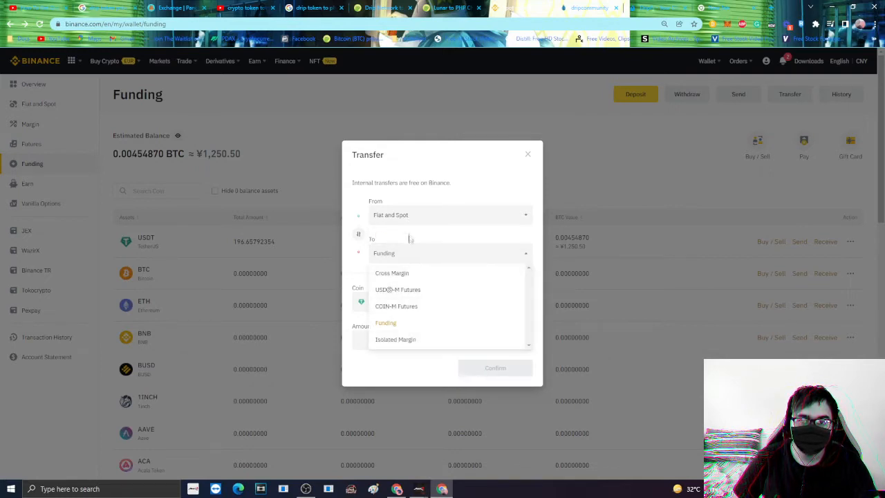
click(360, 234)
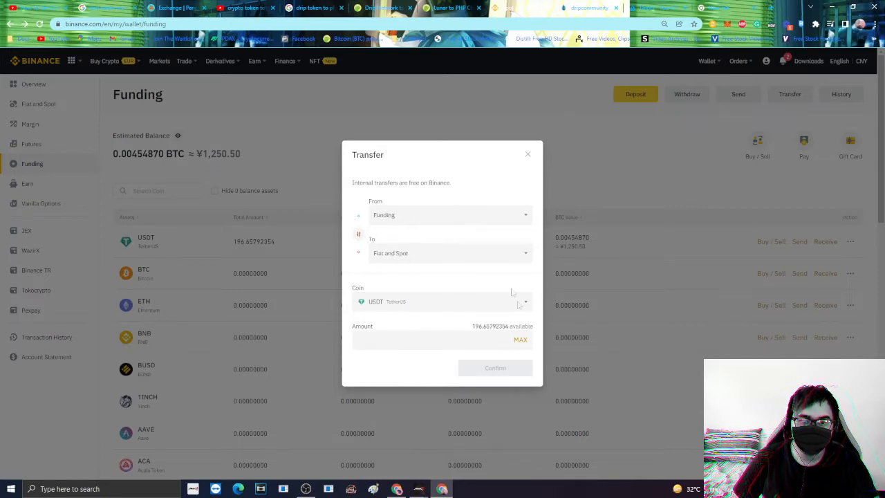
click(520, 340)
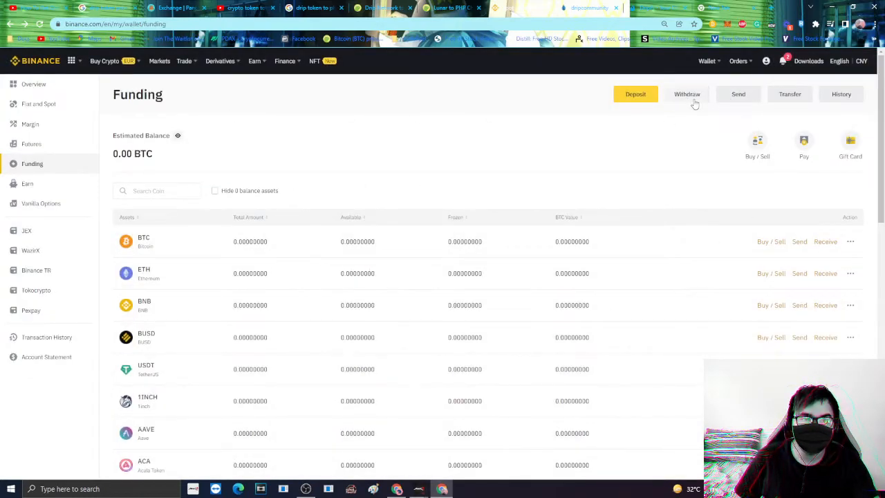
click(33, 85)
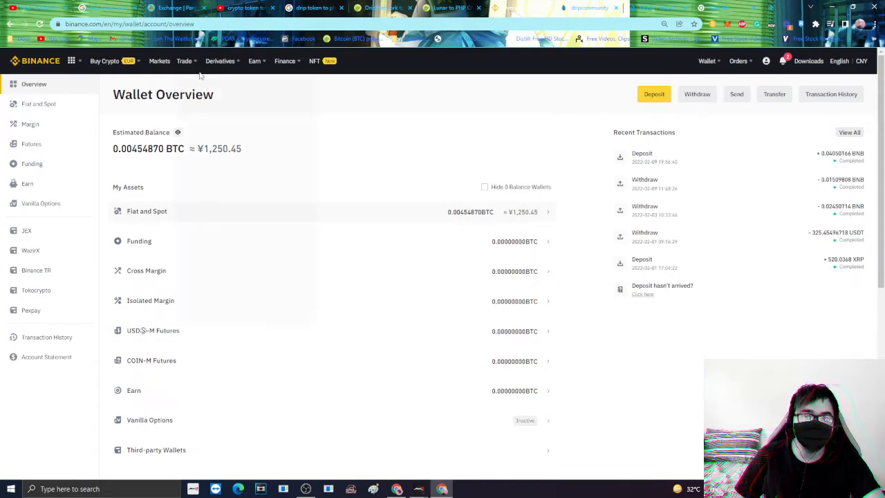
- In the Convert portal choose BNB as the coin to receive for the USDT
click(184, 61)
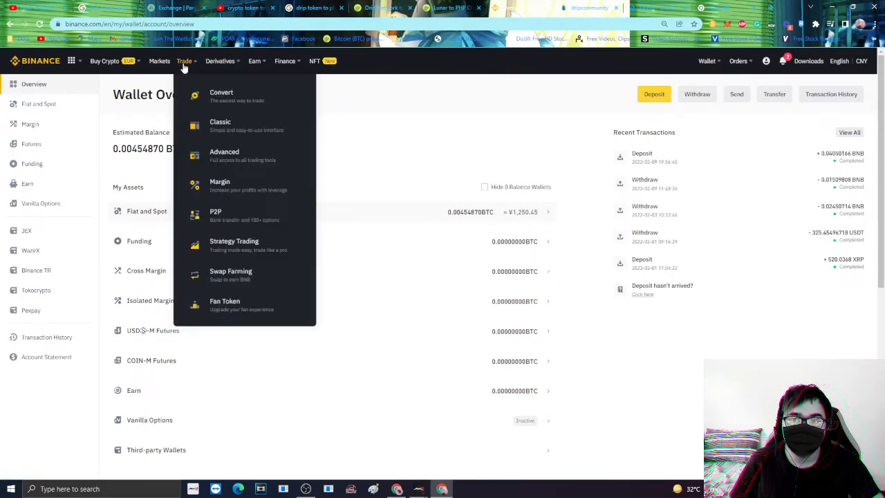
click(221, 95)
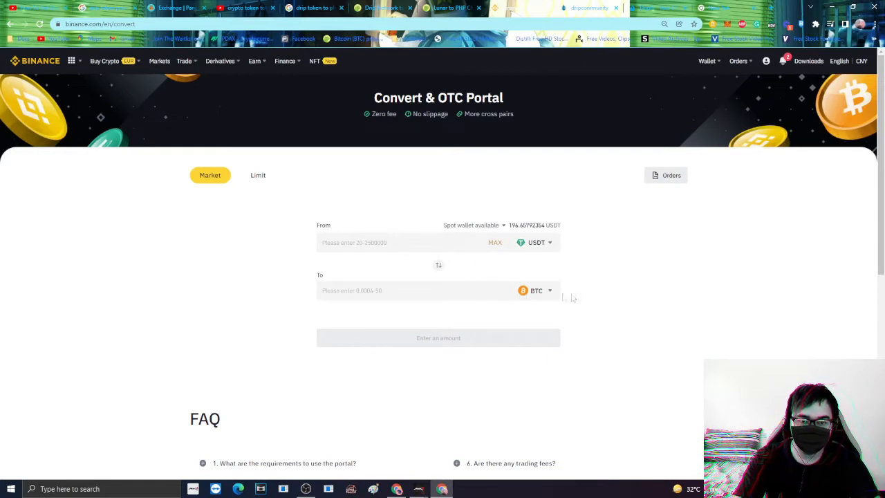
click(536, 290)
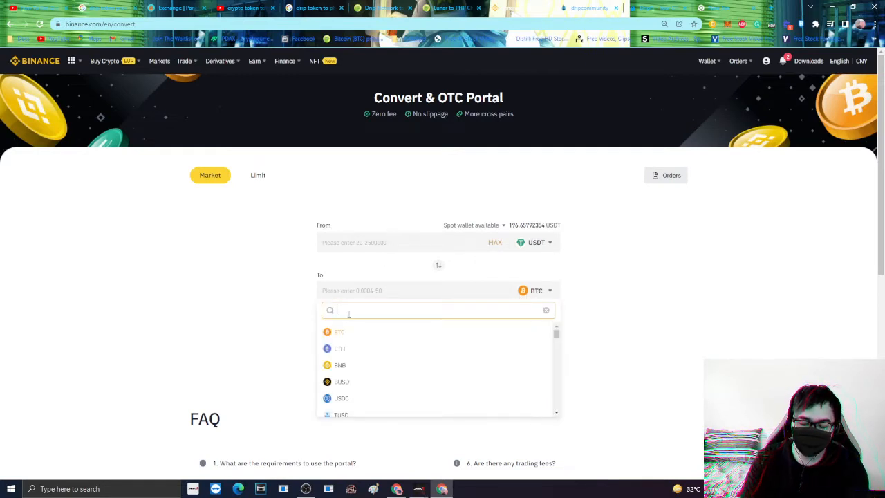
text(bnb)
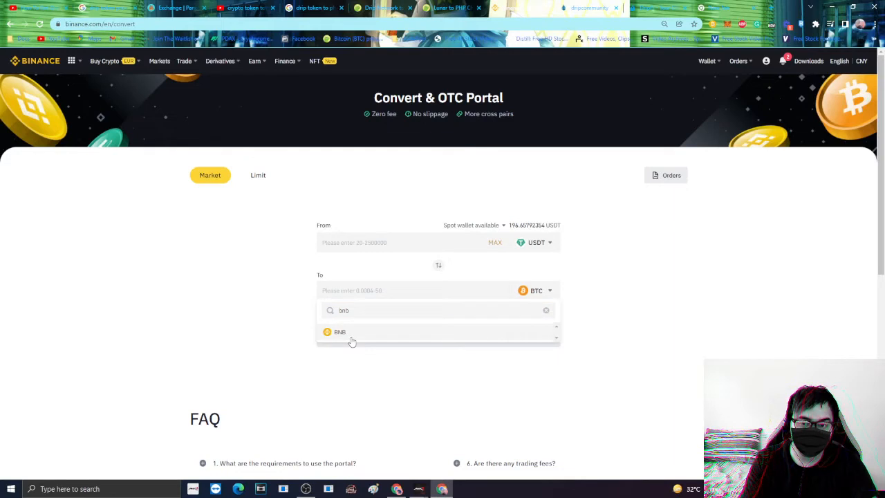
click(340, 332)
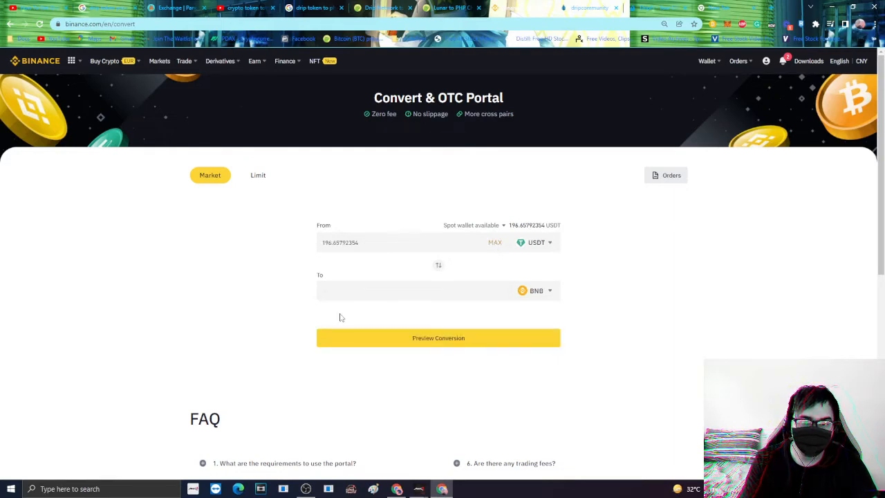
- Convert the whole 196.66 USDT into about 0.4738 BNB and view the conversion status
click(438, 337)
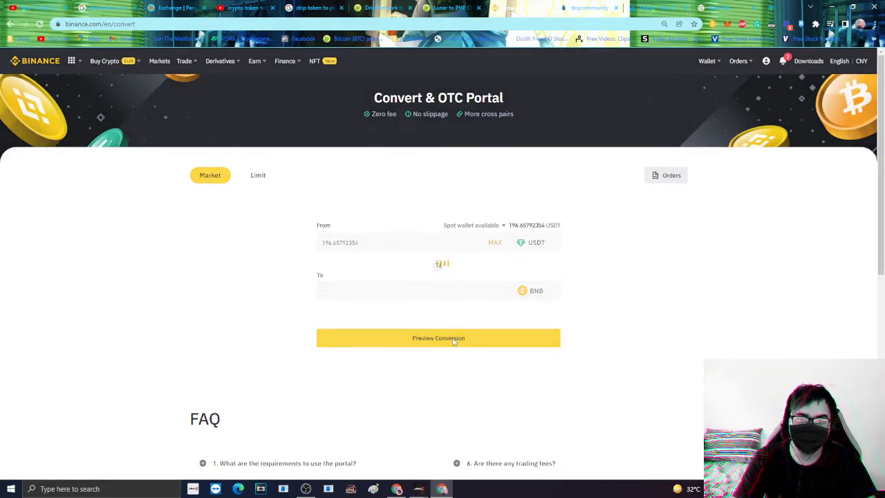
click(439, 337)
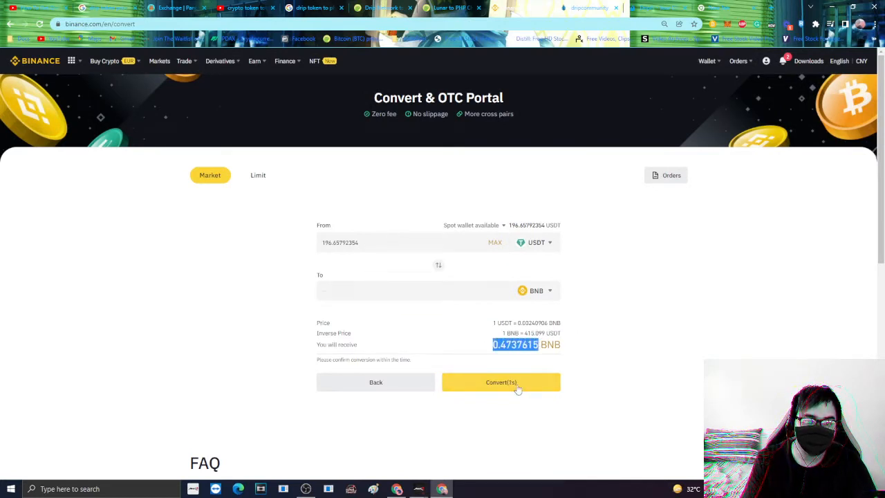
click(500, 381)
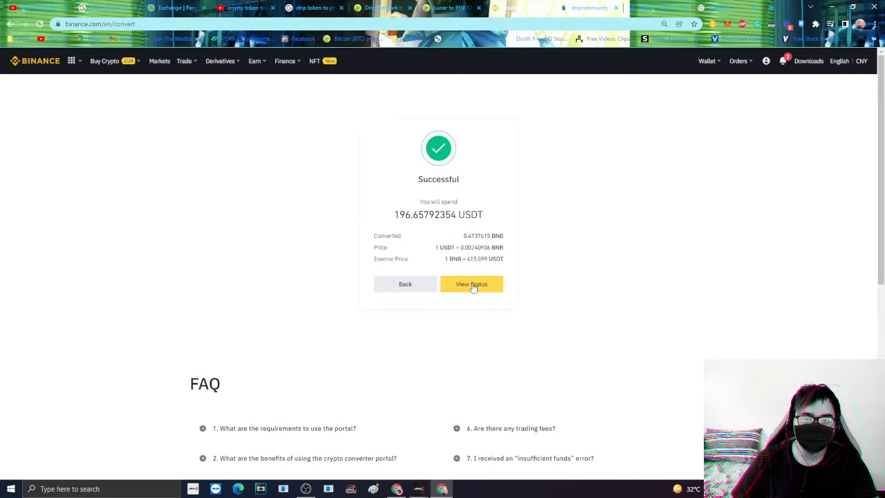
click(472, 284)
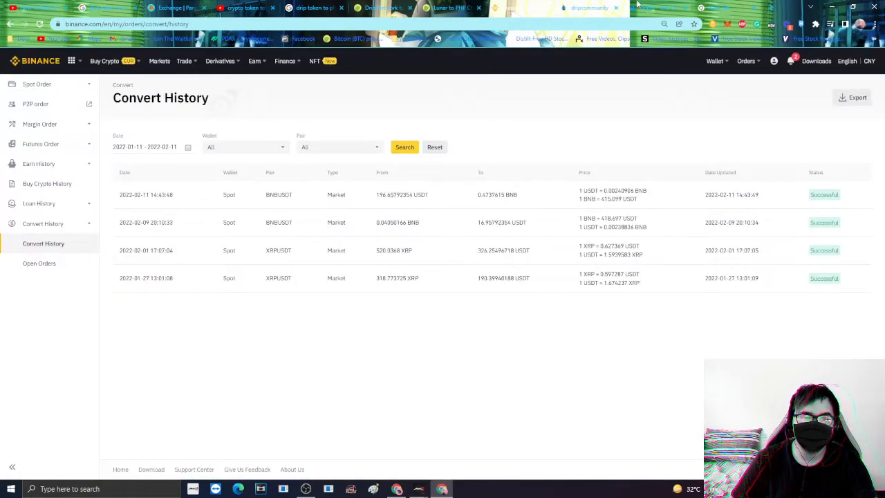
click(449, 8)
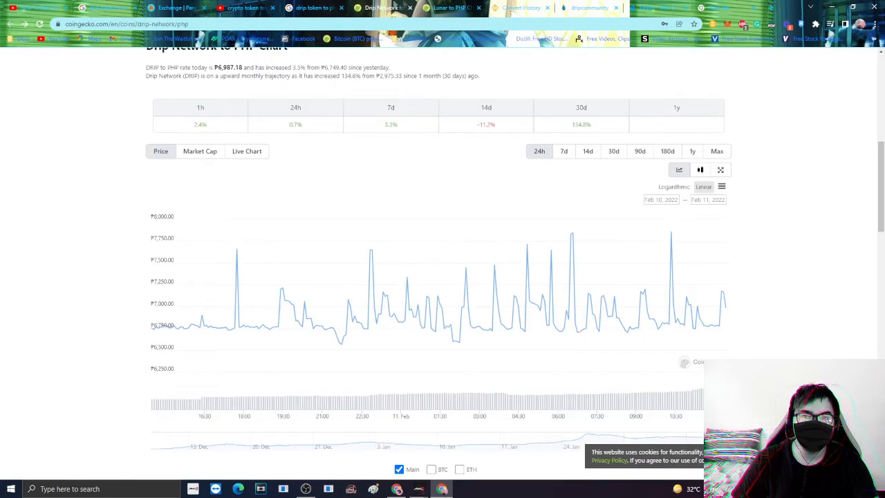
- On PancakeSwap reverse the swap to pay CAKE for DRIP, check MetaMask shows 0 BNB, return to Binance
click(449, 8)
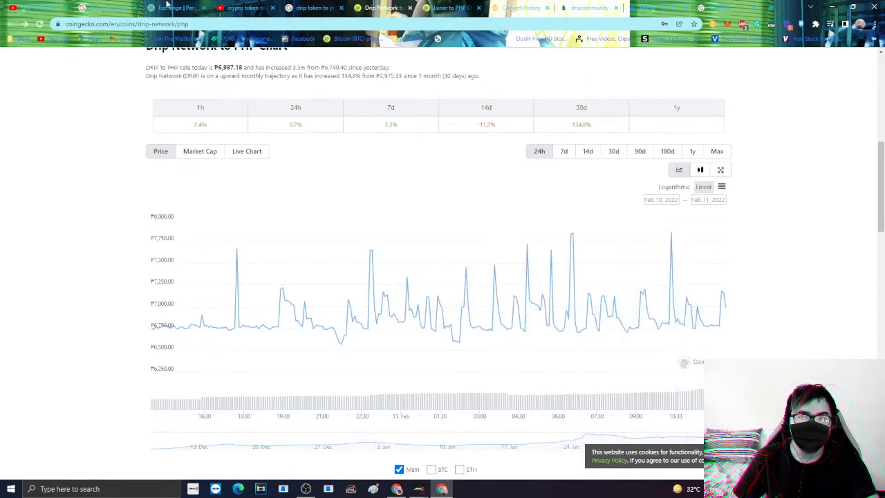
click(173, 8)
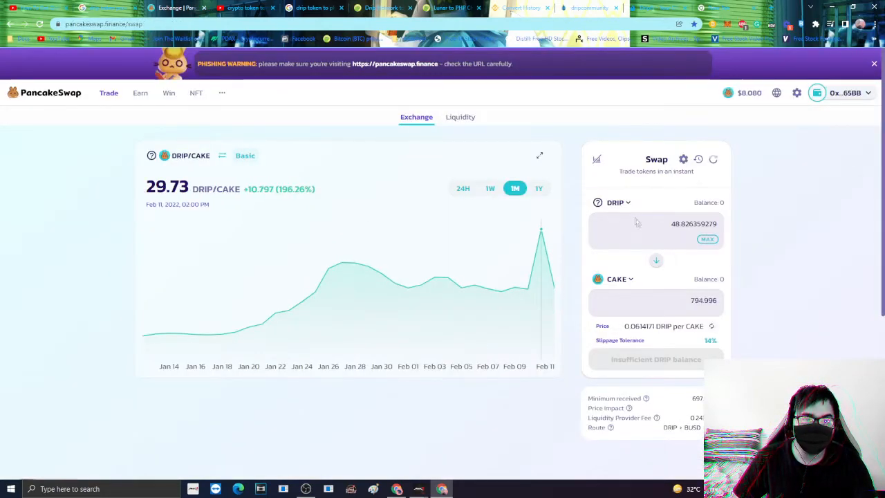
click(655, 260)
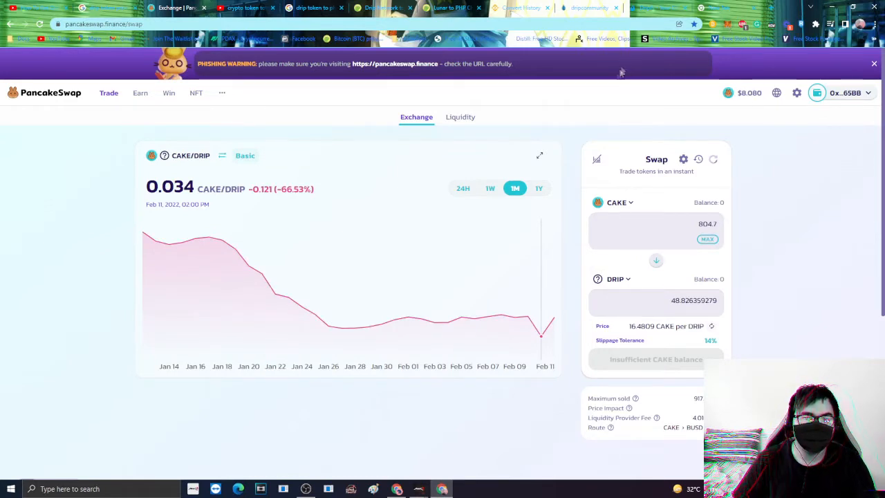
click(836, 91)
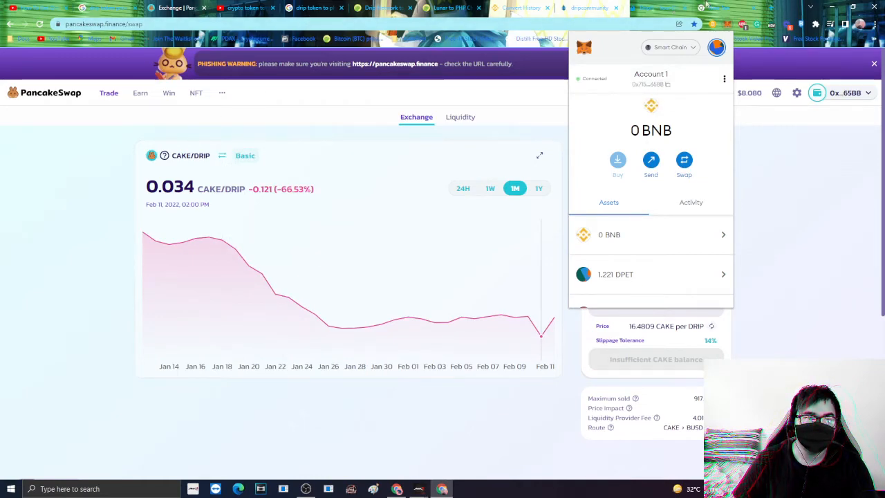
click(718, 9)
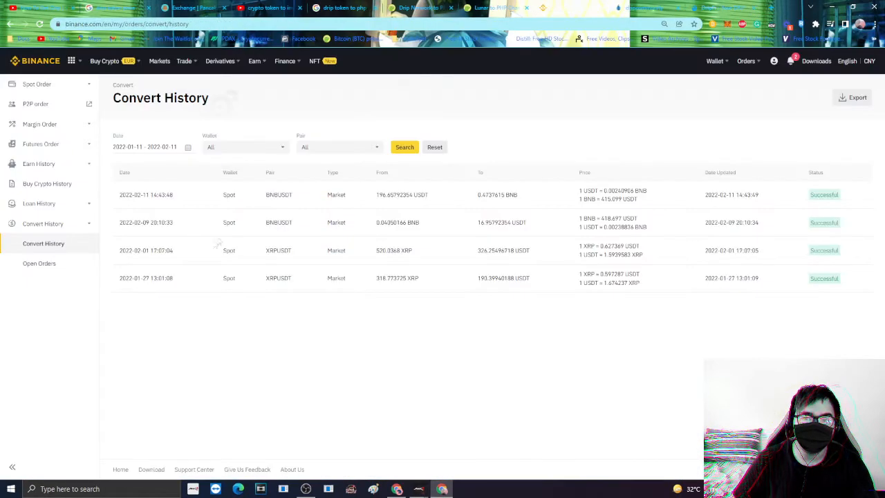
- Fill a BNB withdrawal over BSC to the saved address for 0.47376150 BNB
click(714, 61)
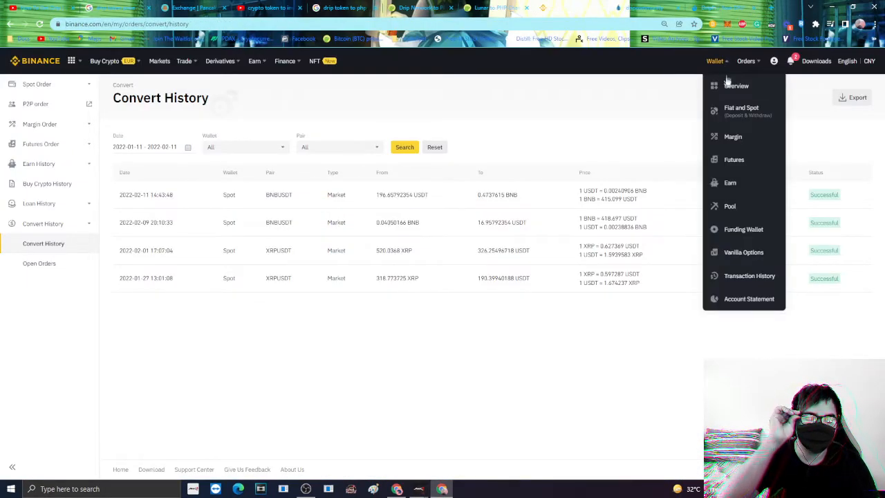
click(735, 86)
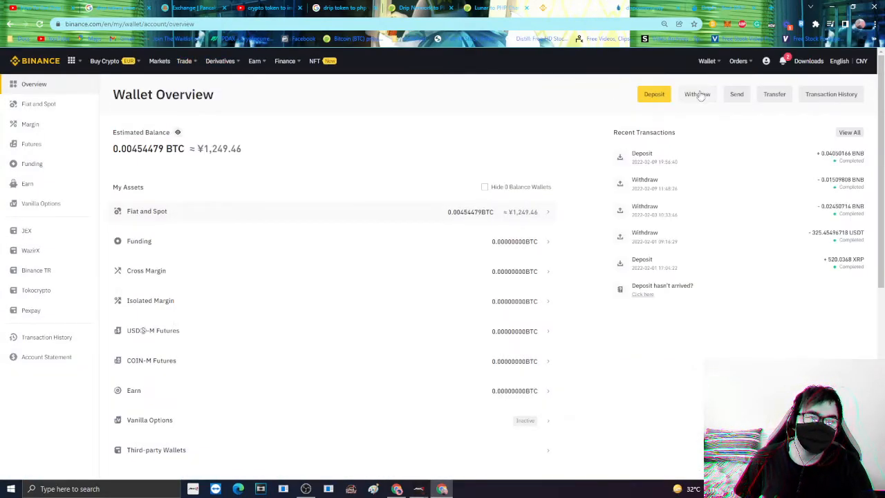
click(697, 94)
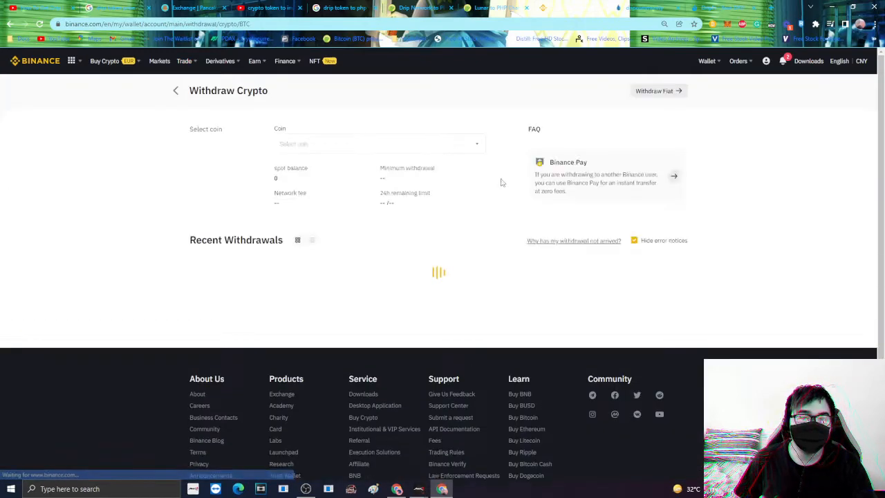
click(380, 144)
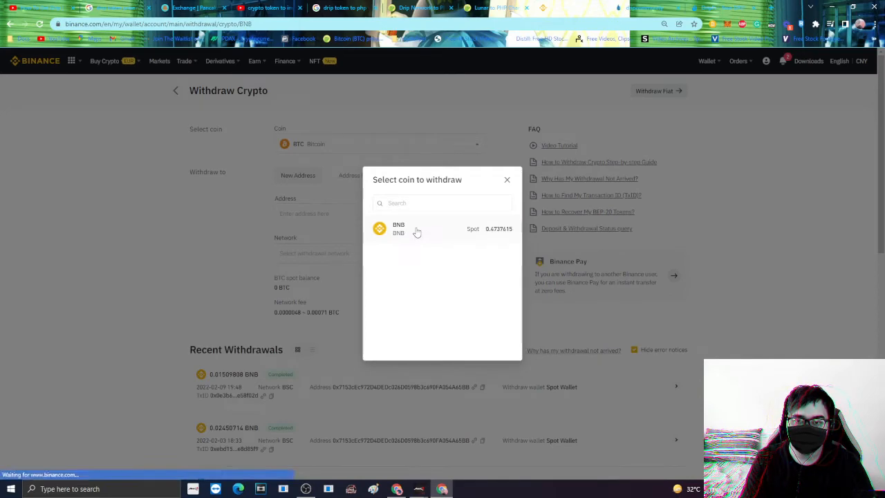
click(417, 230)
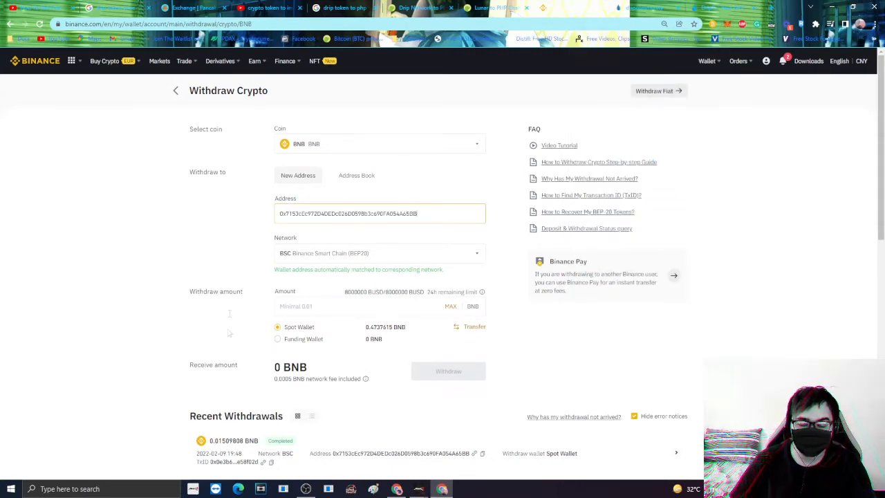
text(0.47376150)
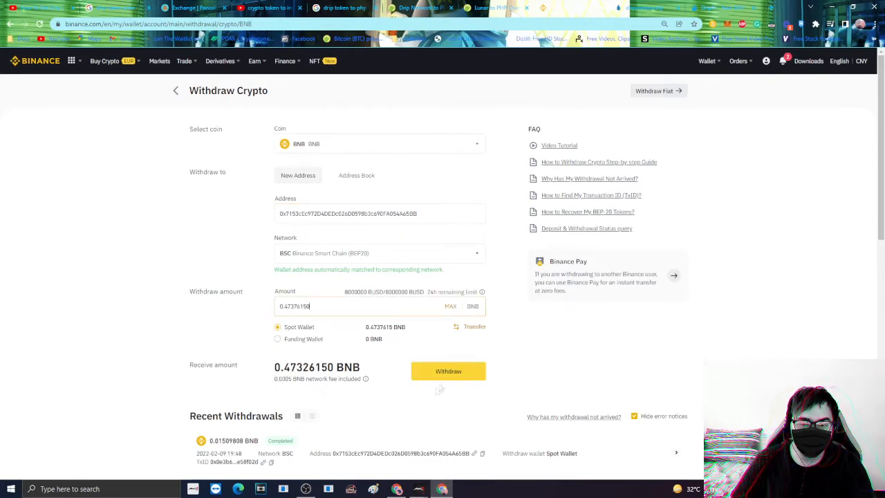
- Submit the BNB withdrawal and accept the BSC network and risk warnings
click(448, 371)
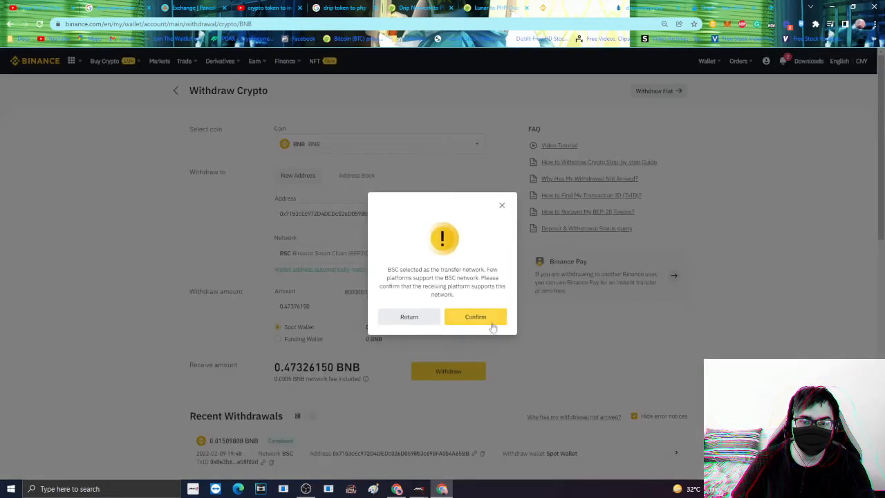
click(476, 315)
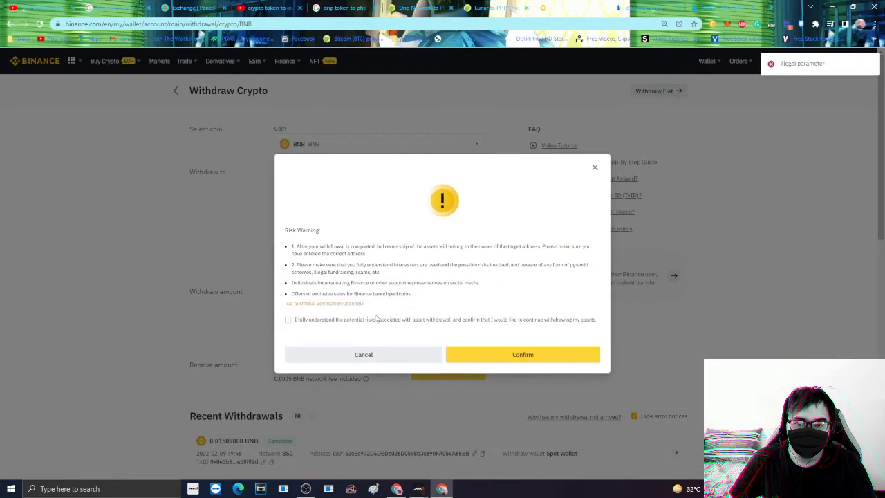
click(287, 319)
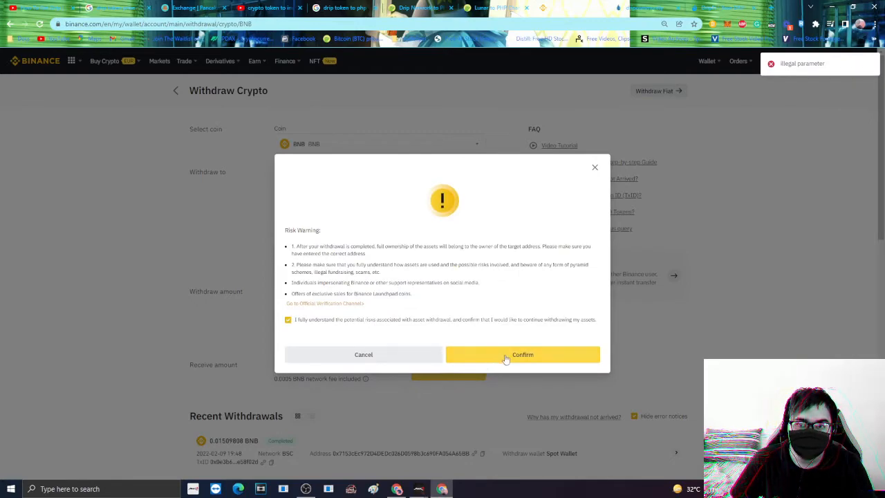
click(523, 354)
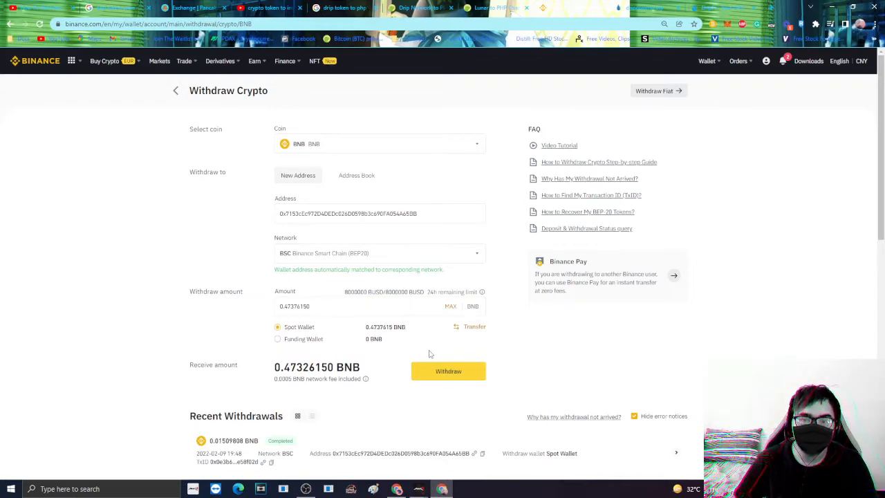
- Resubmit past the warnings again and continue from the withdrawal summary to verification
click(448, 371)
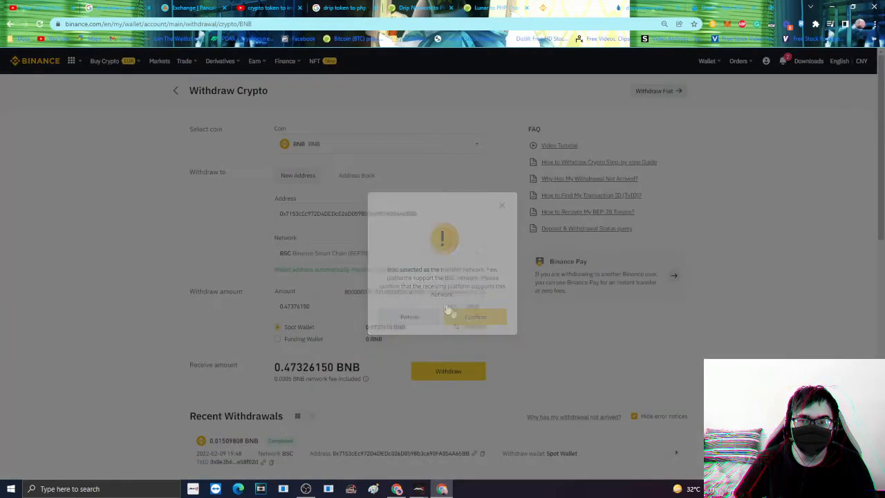
click(476, 317)
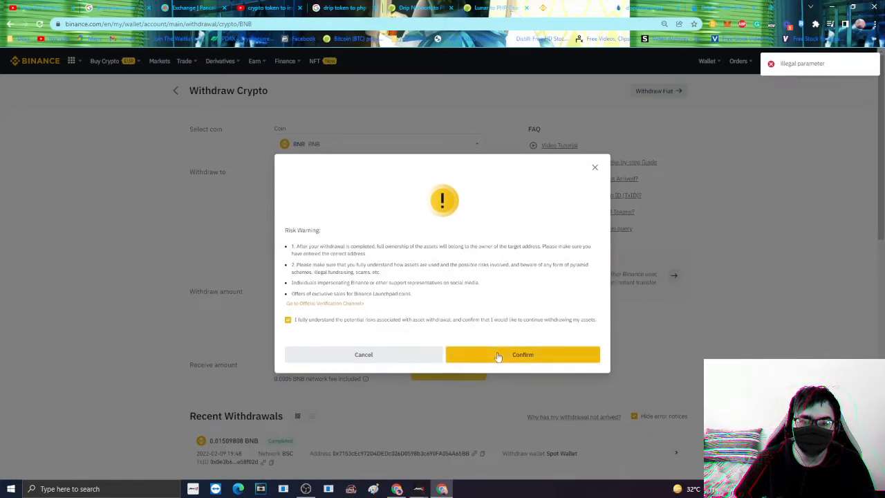
click(522, 354)
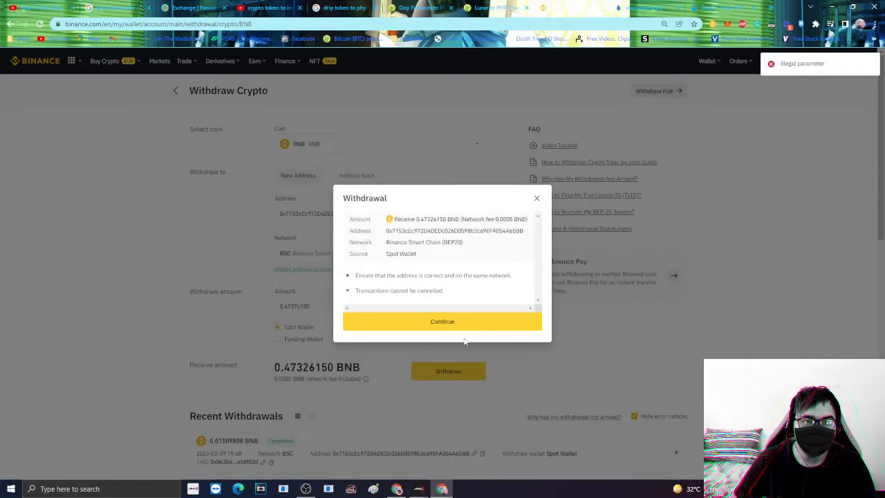
click(442, 321)
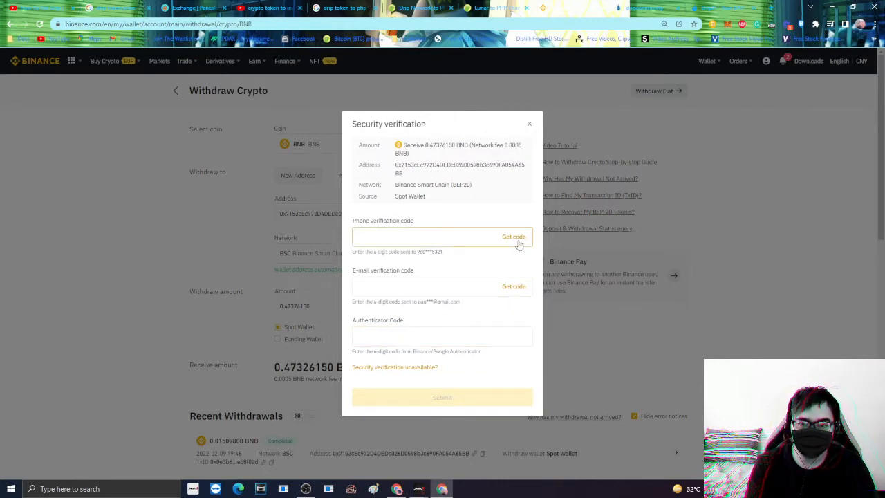
- Request the phone verification code and enter it in the Binance security check
click(514, 236)
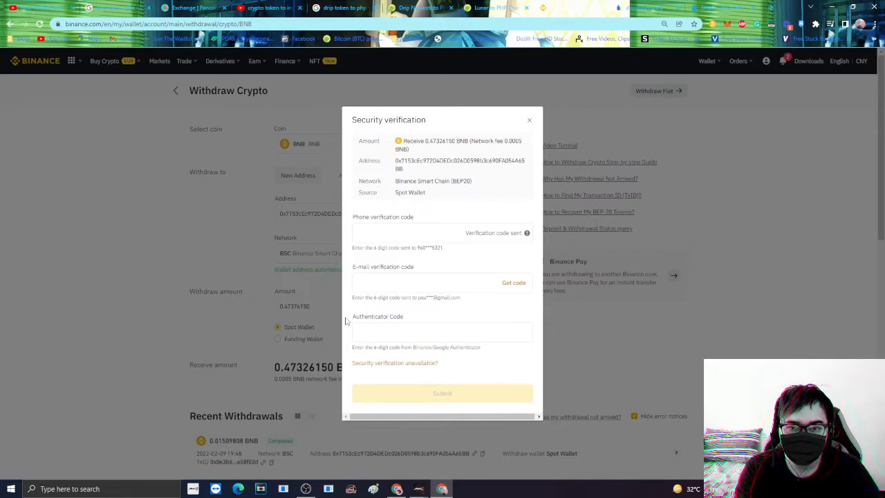
click(442, 233)
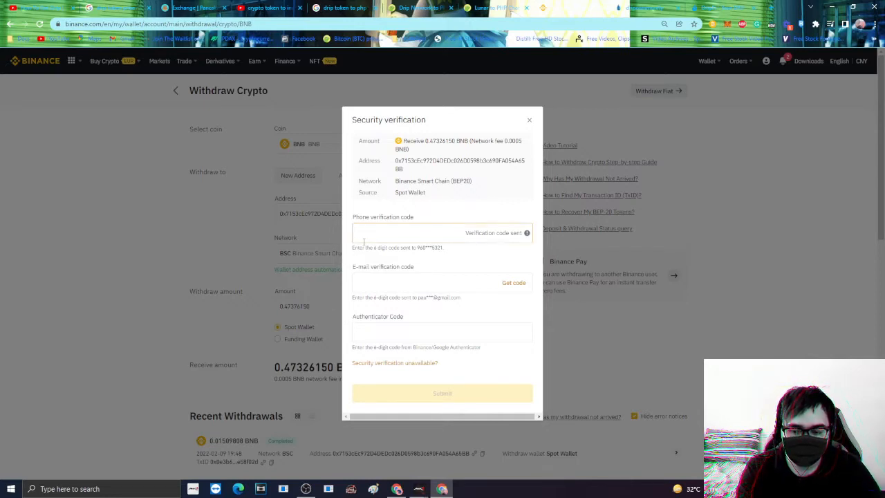
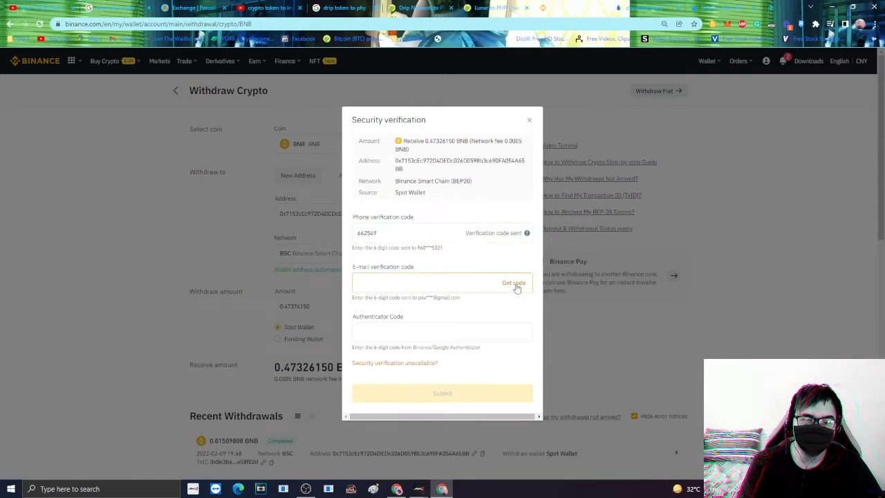
- Request the e-mail code and copy it from the Binance withdrawal message in Gmail
click(514, 282)
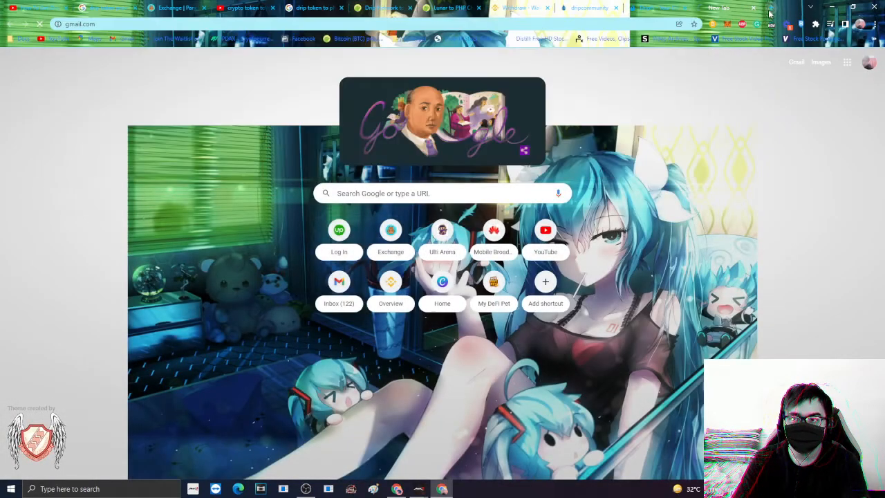
click(339, 282)
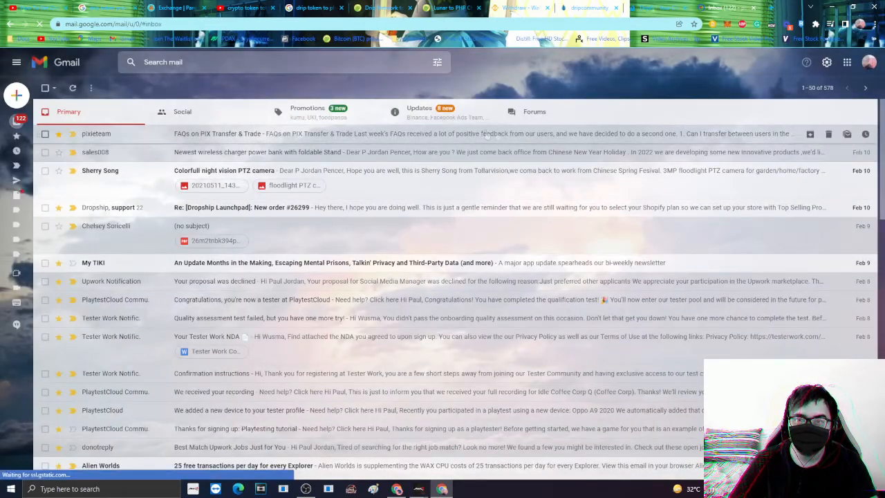
click(419, 110)
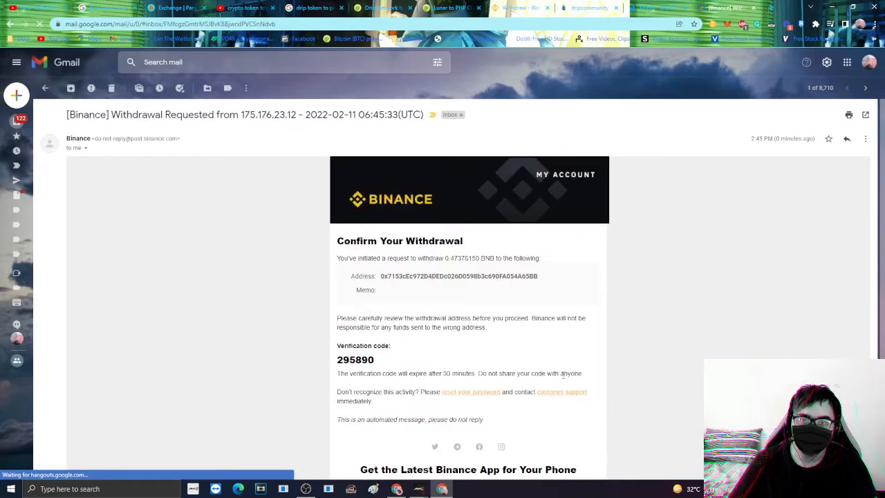
double_click(354, 359)
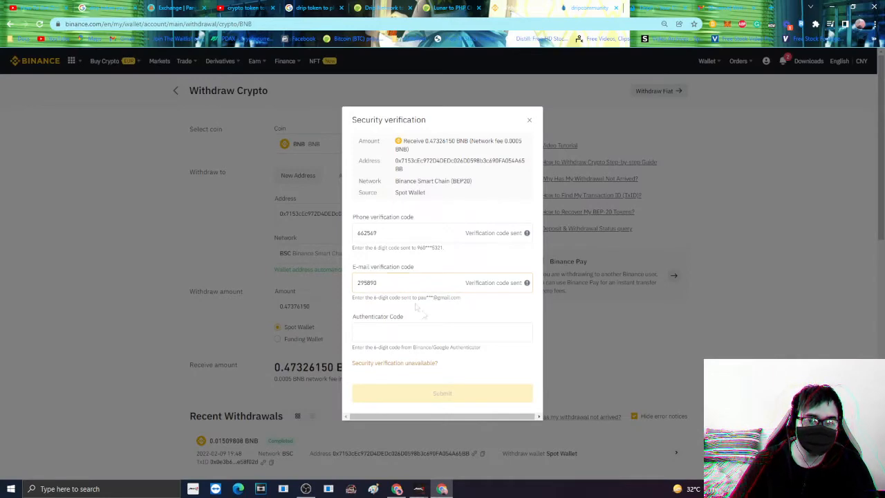
- Enter the authenticator code and submit the BNB withdrawal verification
click(442, 331)
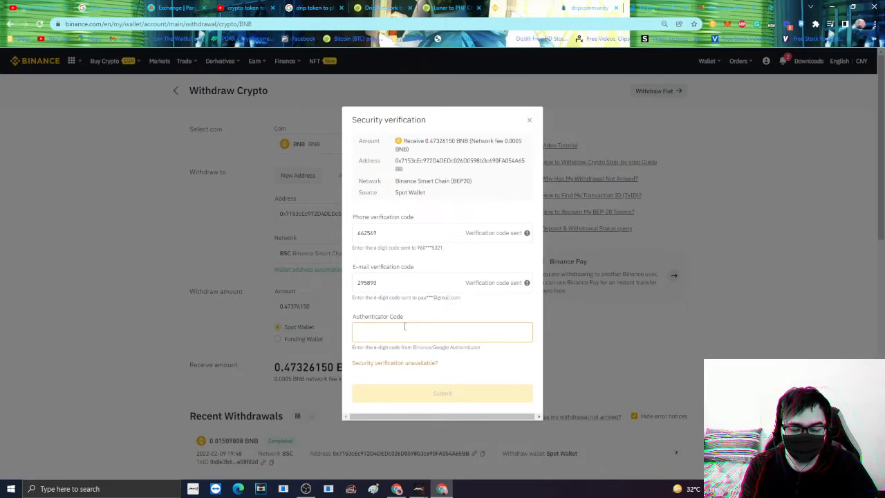
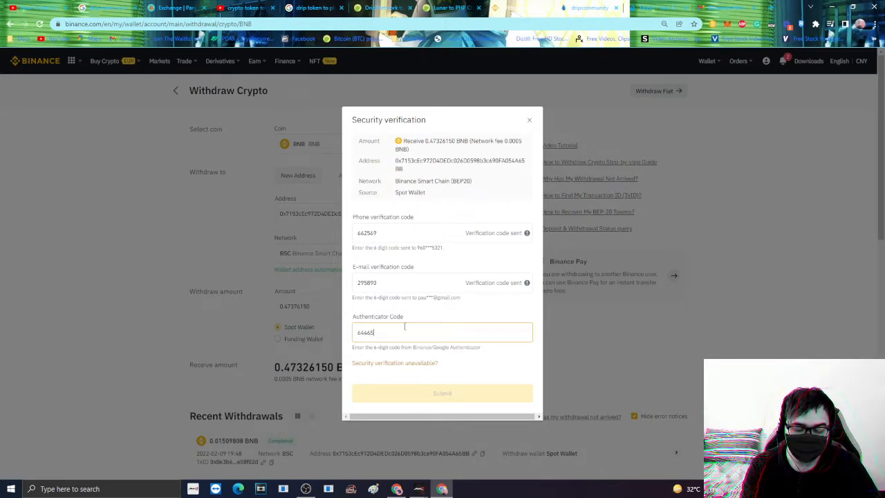
click(442, 393)
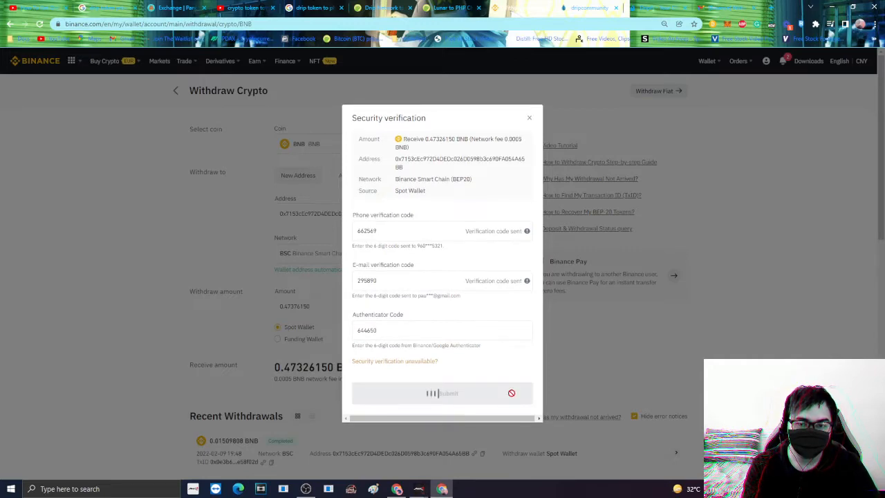
click(442, 393)
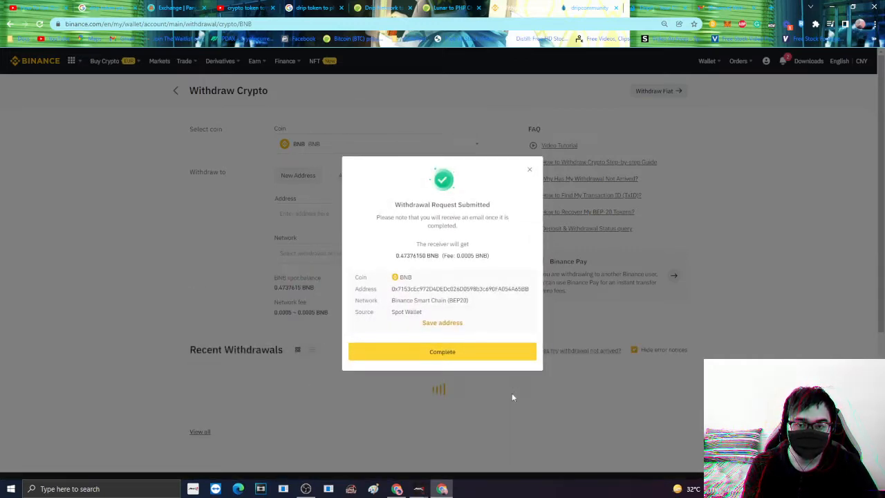
- Acknowledge the 0.47326 BNB withdrawal, check MetaMask still shows 0 BNB, and view the Drip Fountain page
click(442, 351)
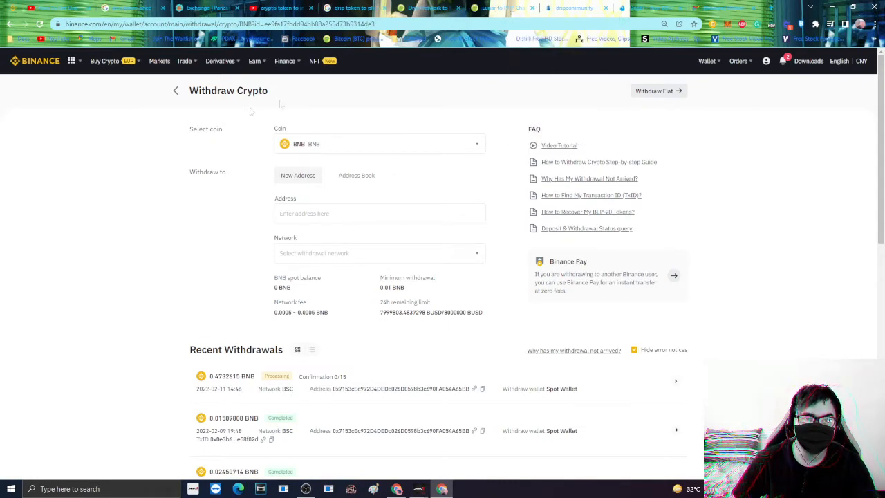
click(738, 61)
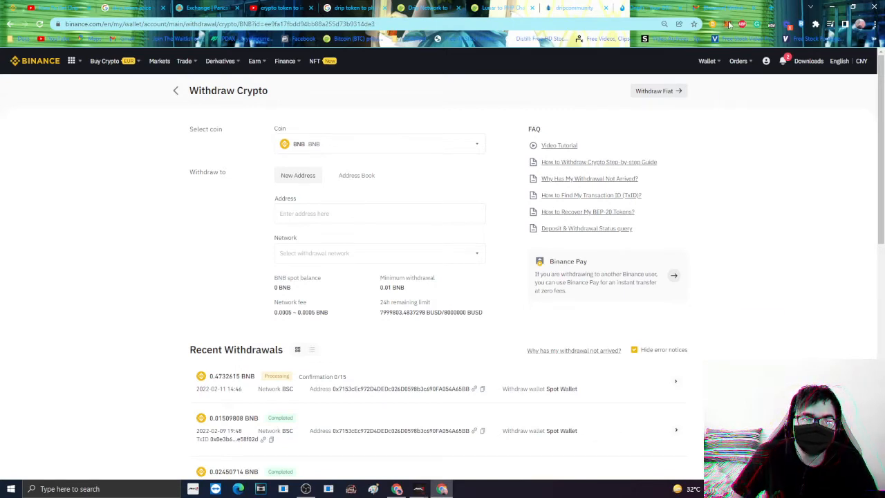
click(729, 24)
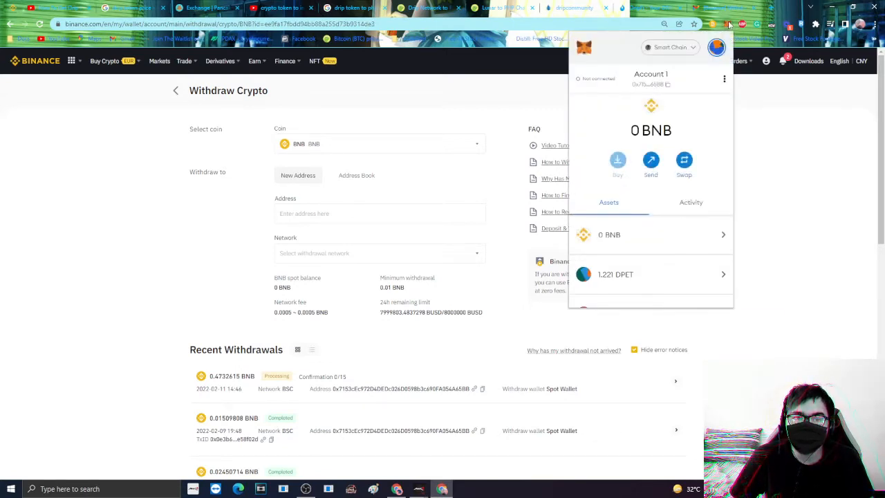
scroll(down, 3)
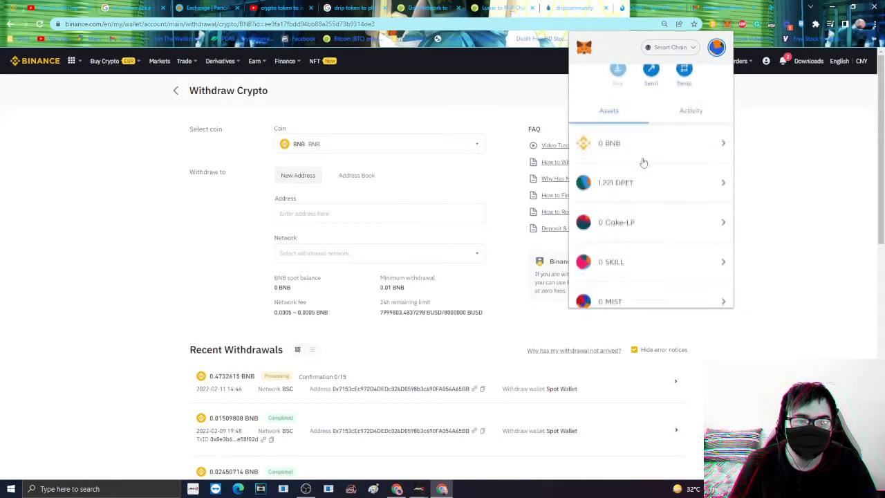
scroll(down, 3)
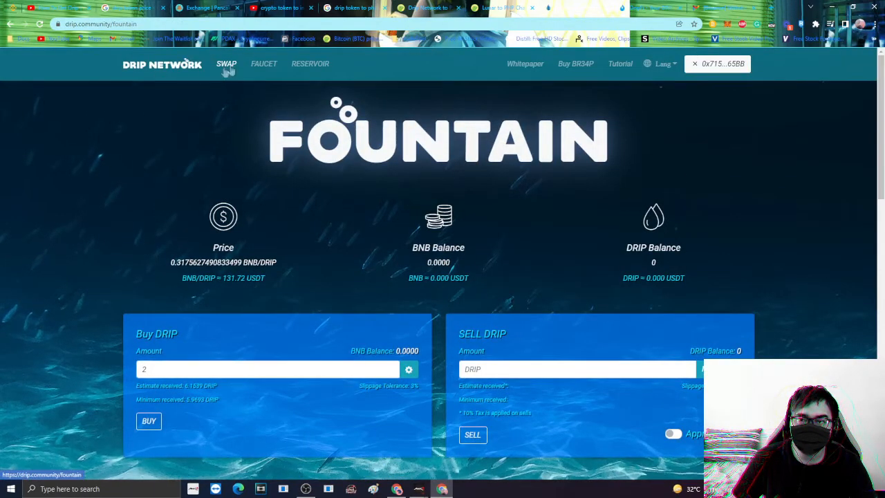
- Enter 2.000 Total Drip in the DripFi calculator, try 60 days, and check the peso-USDT rate
click(264, 64)
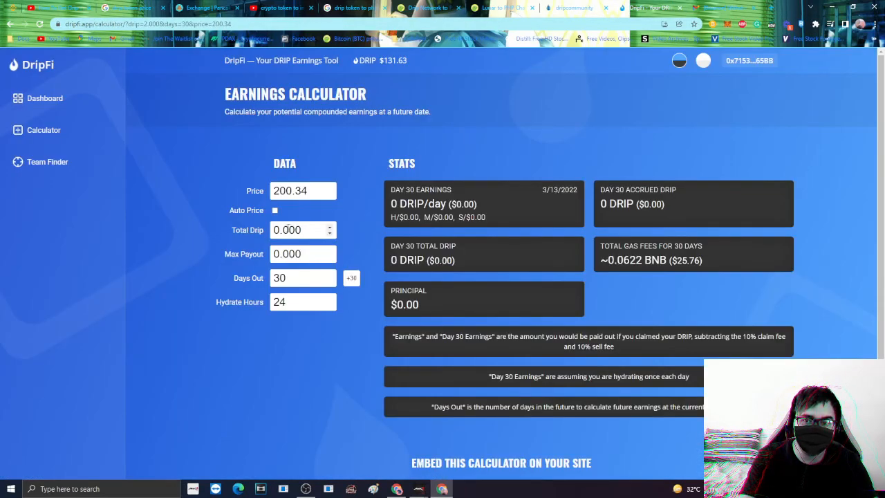
text(2.000)
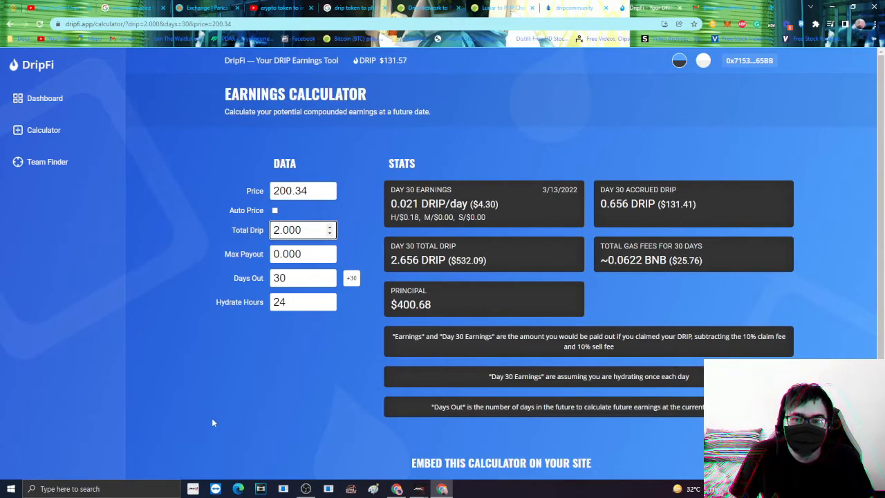
mouse_move(338, 280)
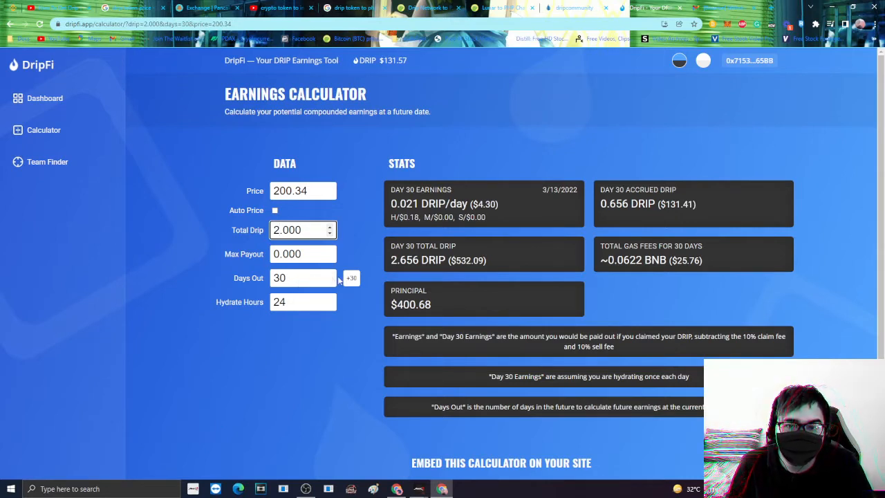
click(351, 278)
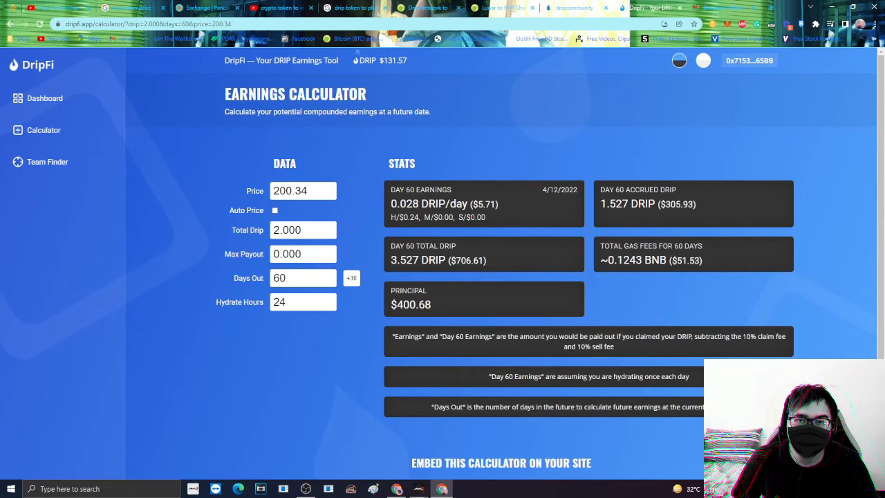
click(427, 9)
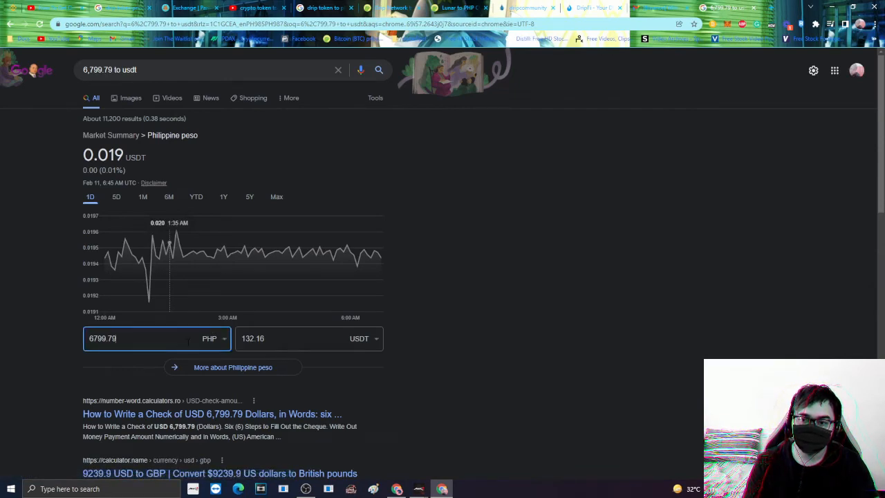
- Set the DRIP price to 132.16 and project over 30 days, selecting the total dollar value
click(291, 338)
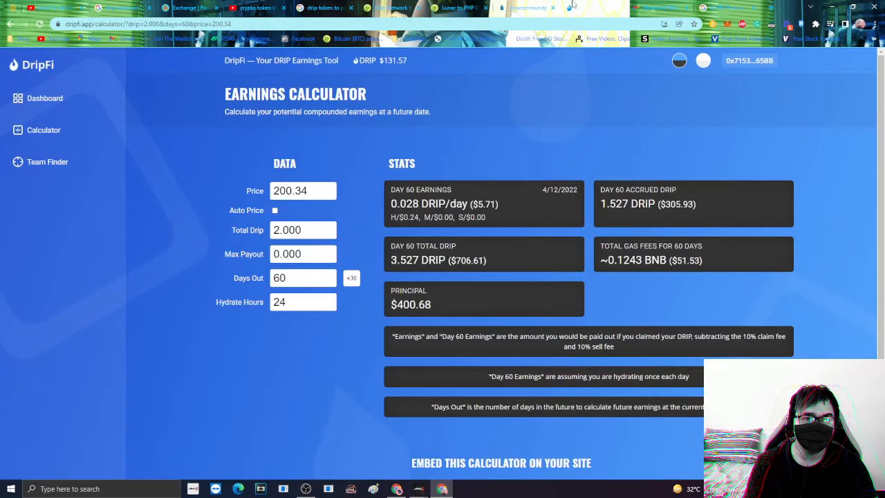
text(132.16)
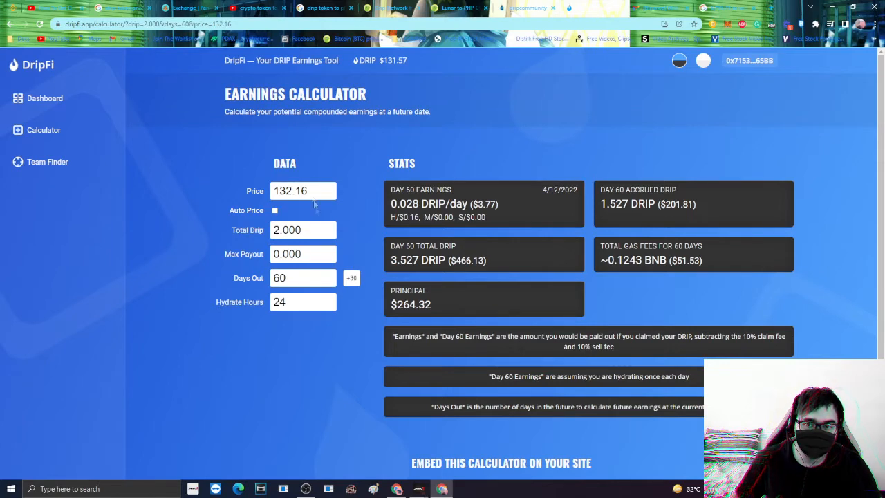
click(303, 190)
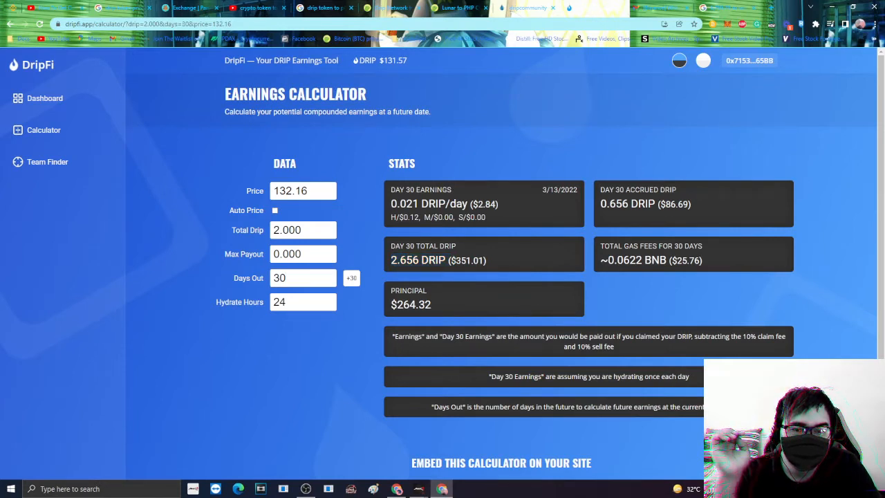
double_click(467, 260)
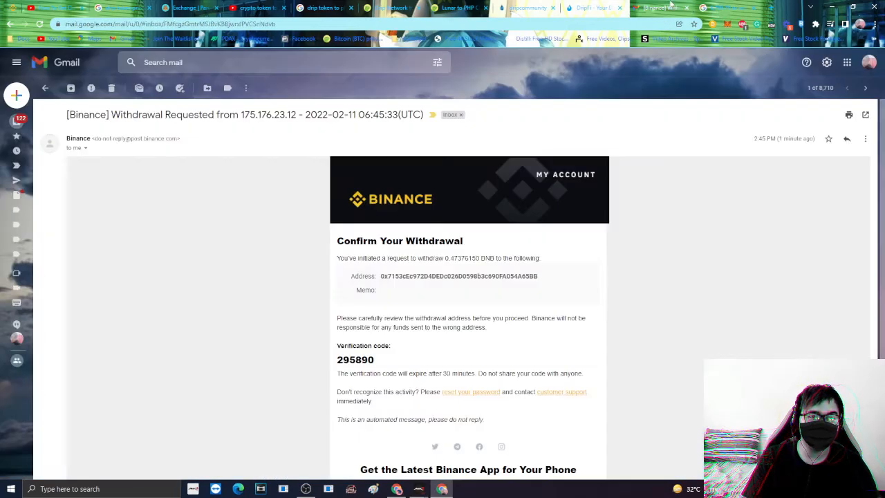
click(732, 9)
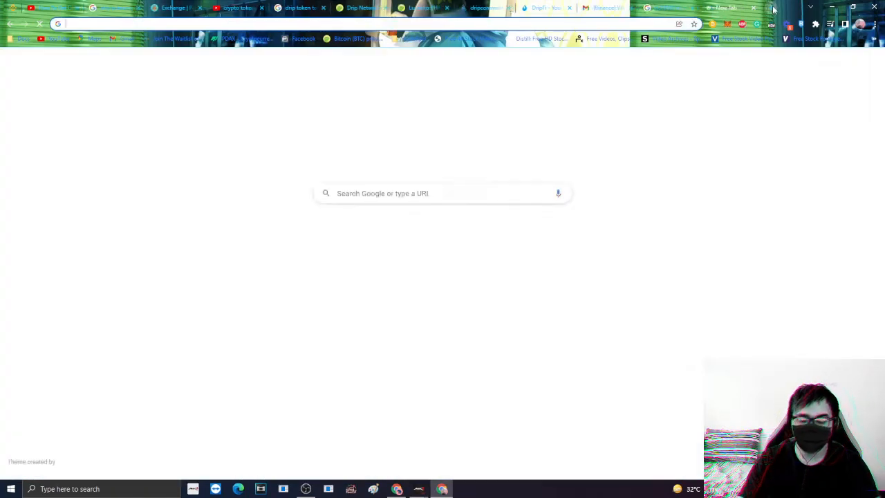
text(php t)
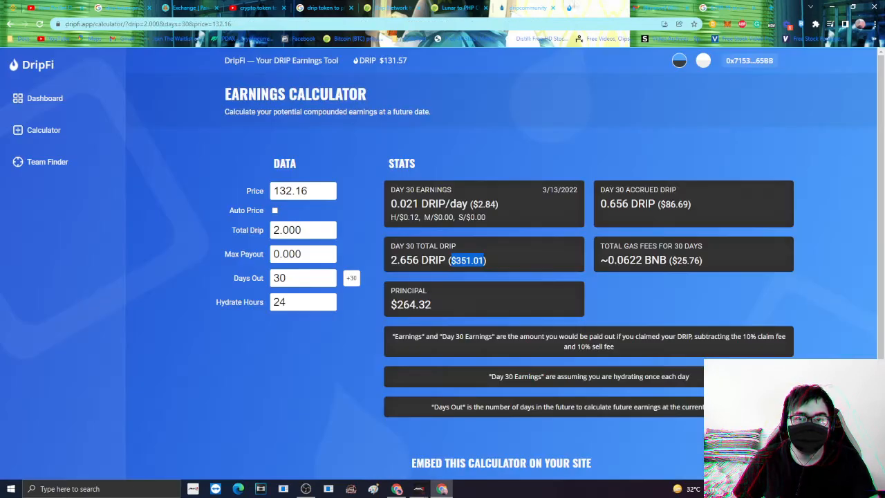
- View CoinGecko's Drip Network to PHP chart and set the calculator price to 200.16
click(459, 8)
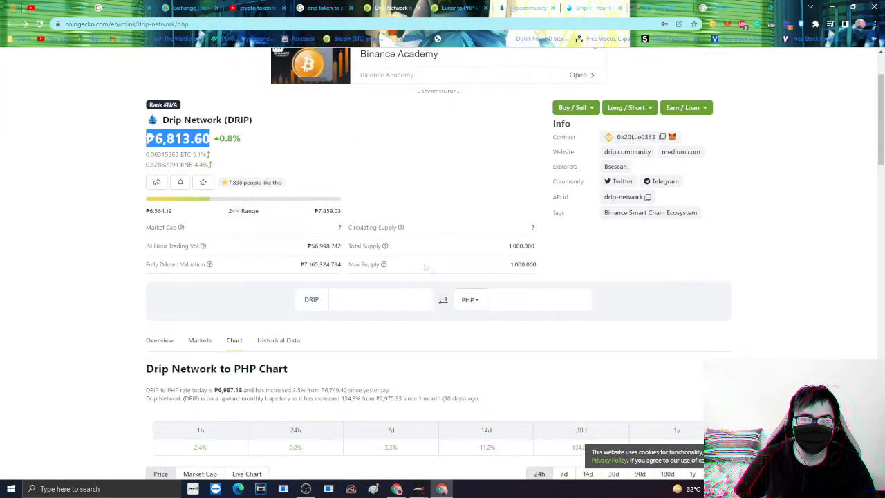
scroll(down, 3)
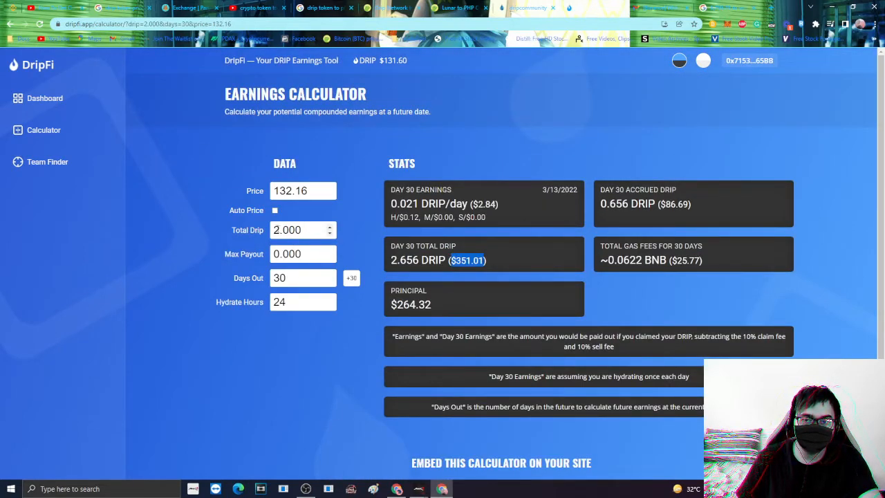
double_click(284, 191)
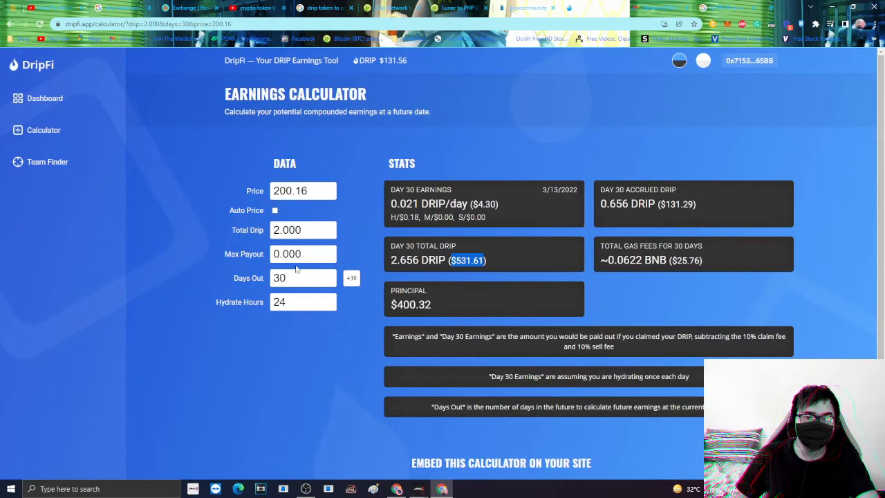
click(301, 254)
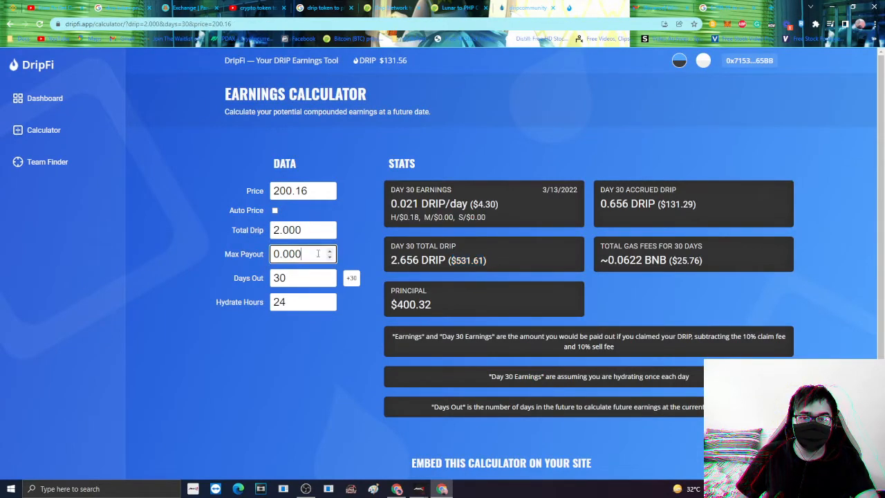
mouse_move(553, 265)
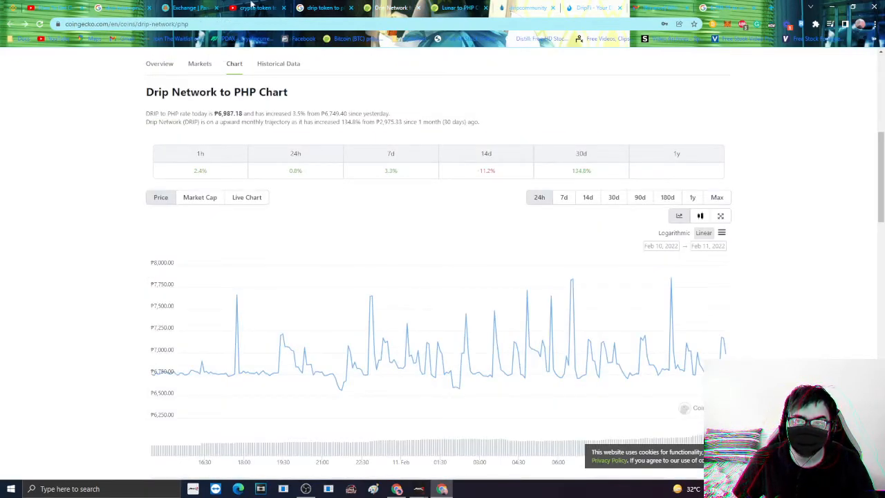
mouse_move(669, 293)
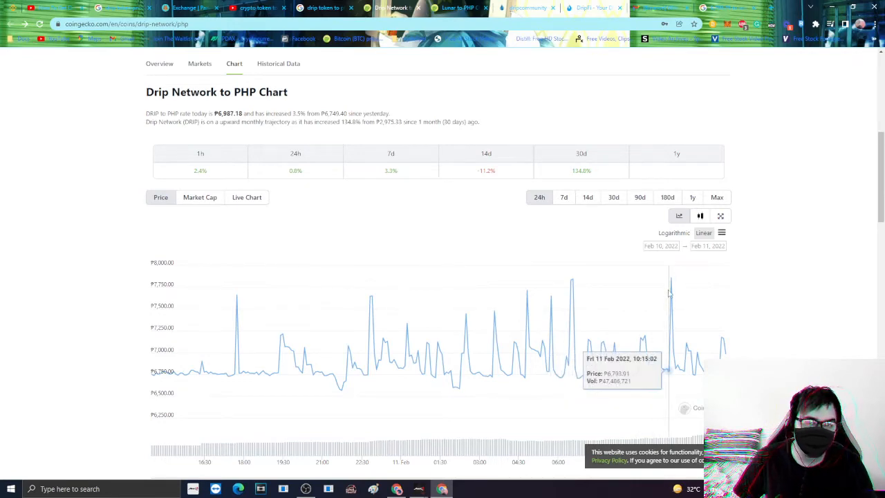
- Change the PancakeSwap pay token from CAKE to BNB and request 1.43893 DRIP
click(390, 8)
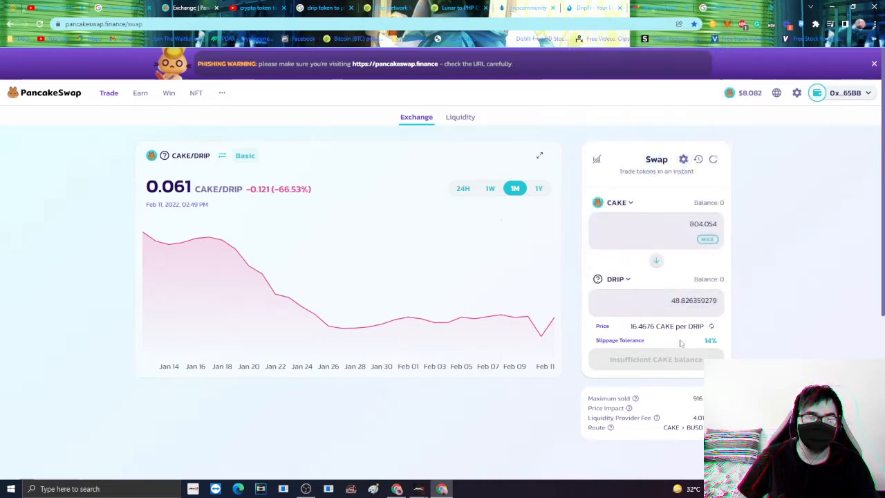
click(655, 260)
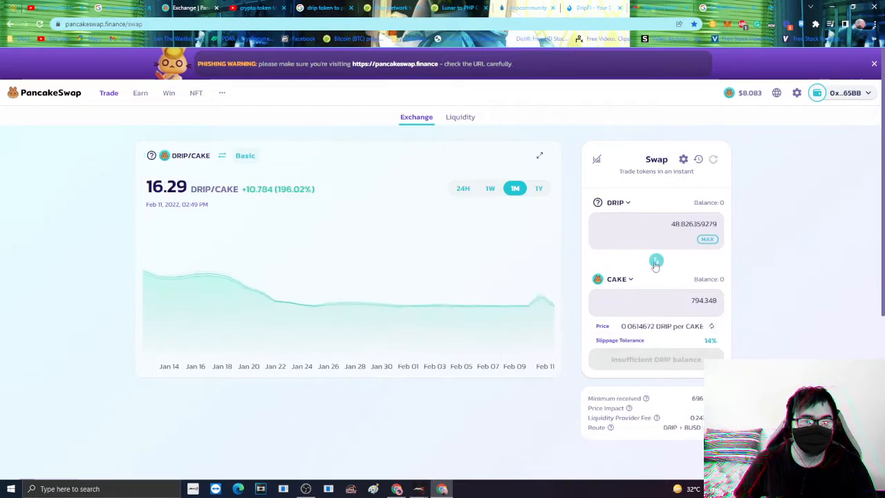
click(655, 260)
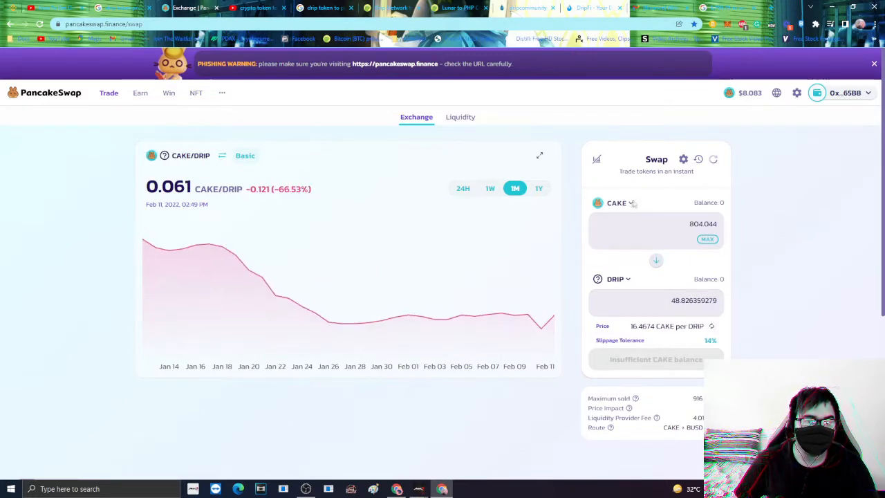
click(615, 202)
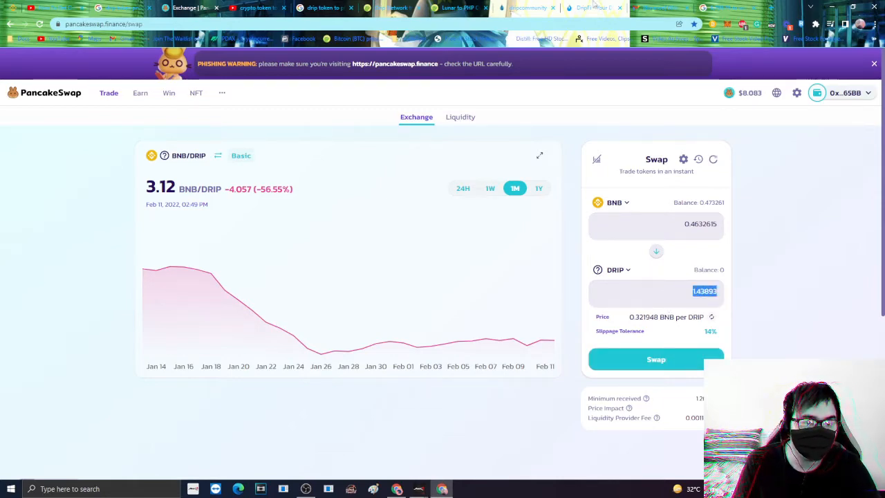
click(380, 9)
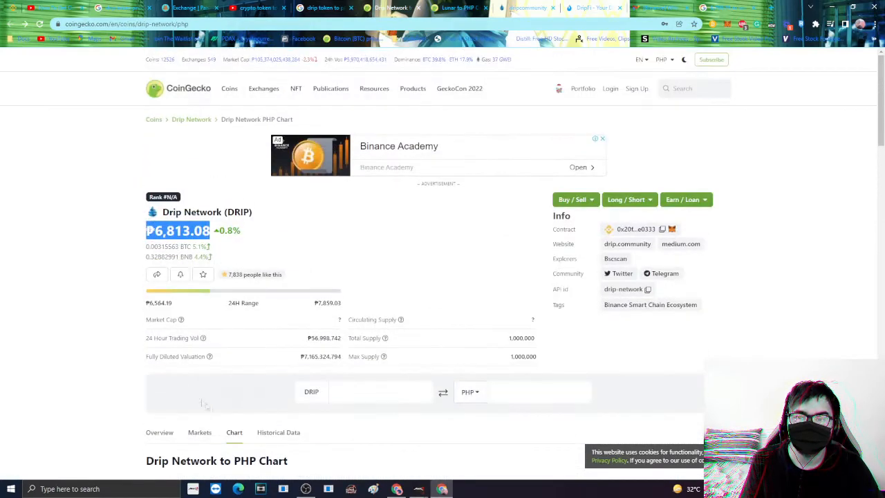
text(1.43893)
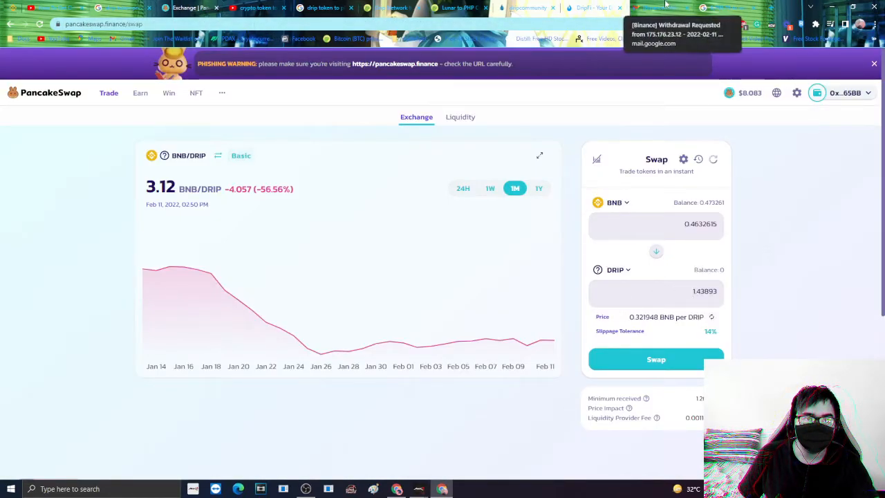
- Compare the peso-USDT rate and CoinGecko DRIP converter amount before returning to the DripFi calculator
click(726, 9)
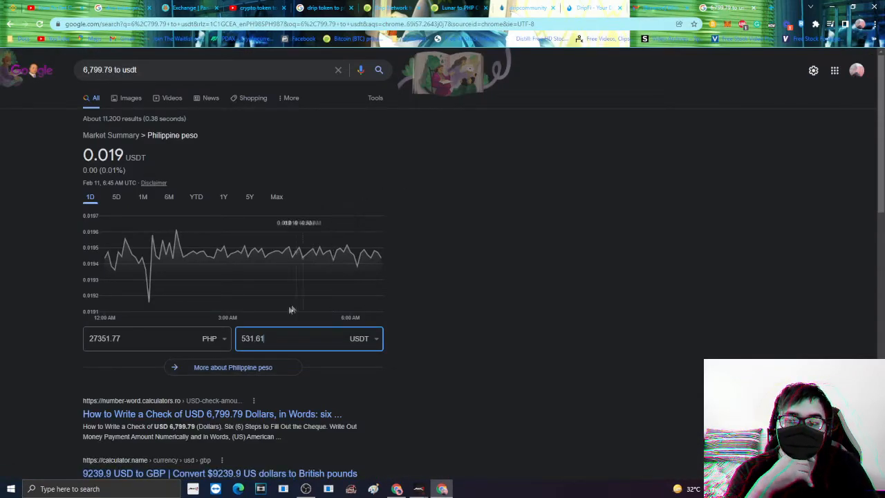
mouse_move(394, 9)
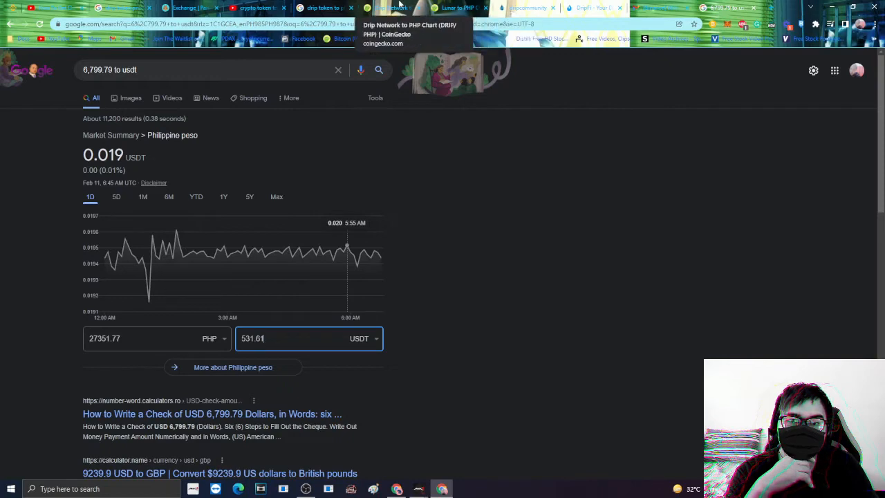
click(393, 9)
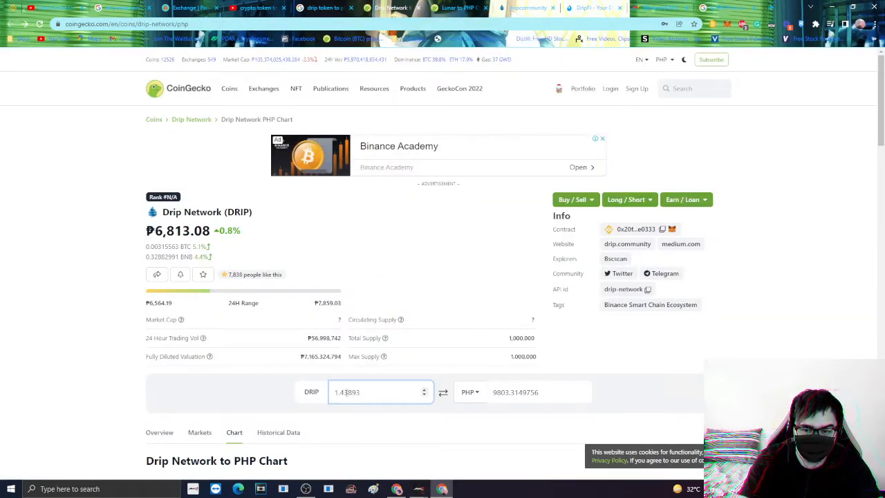
double_click(348, 393)
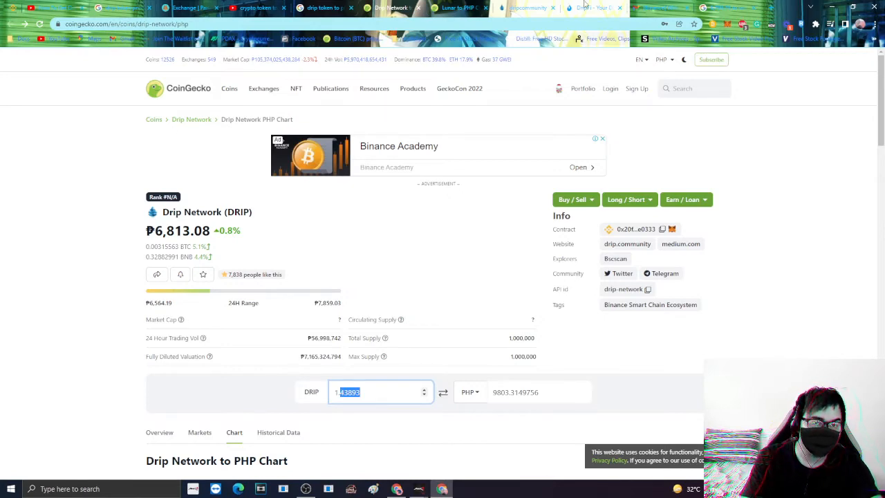
click(594, 8)
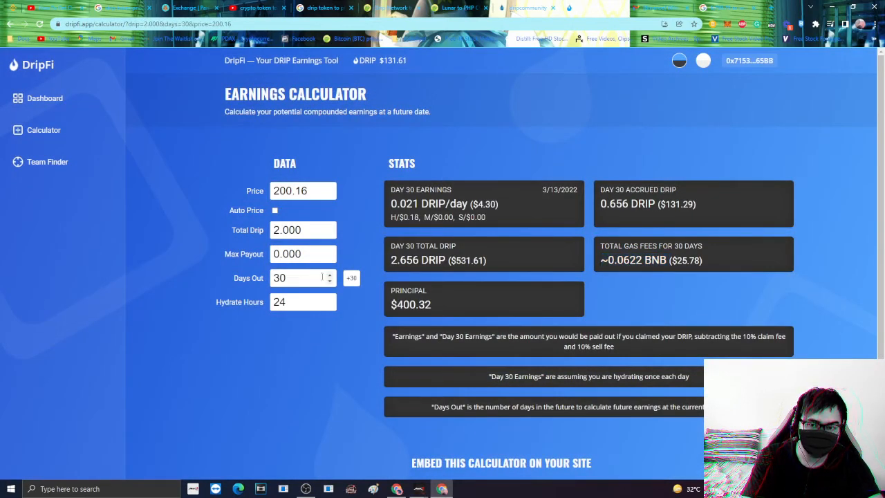
click(301, 229)
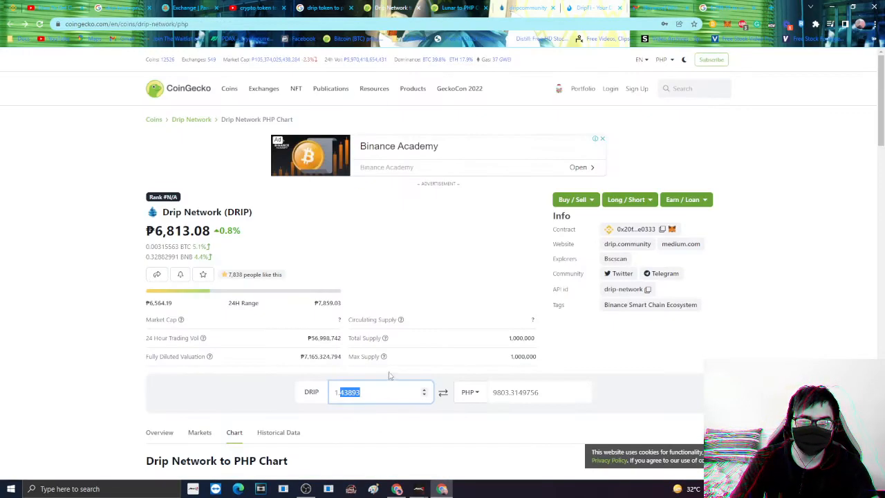
click(657, 9)
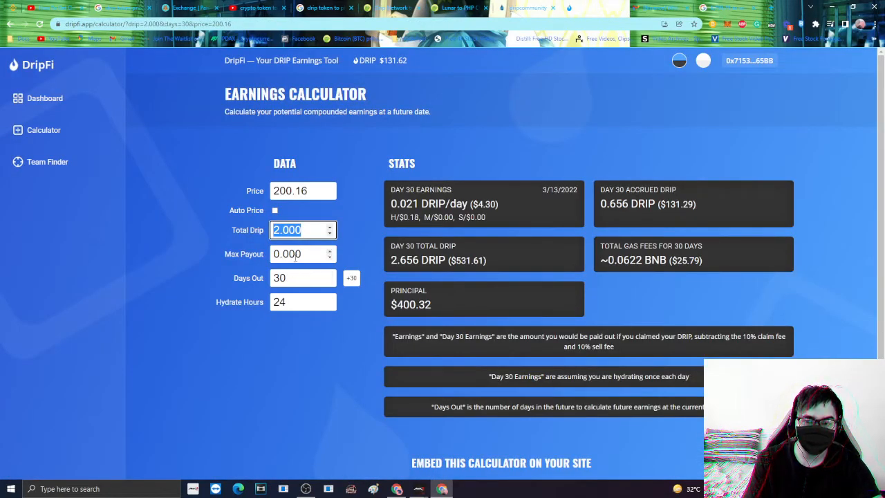
- Set Total Drip to 1.43893, try price 132.16, then restore price 200.16
text(1.43893)
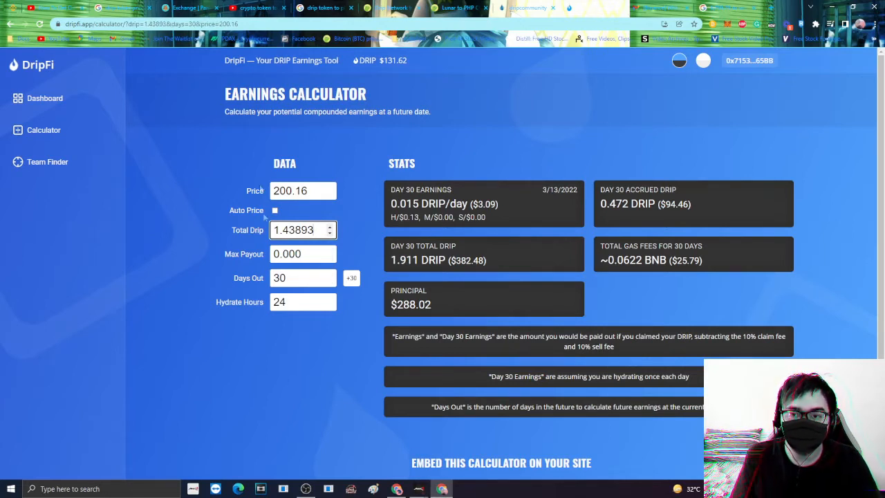
click(303, 191)
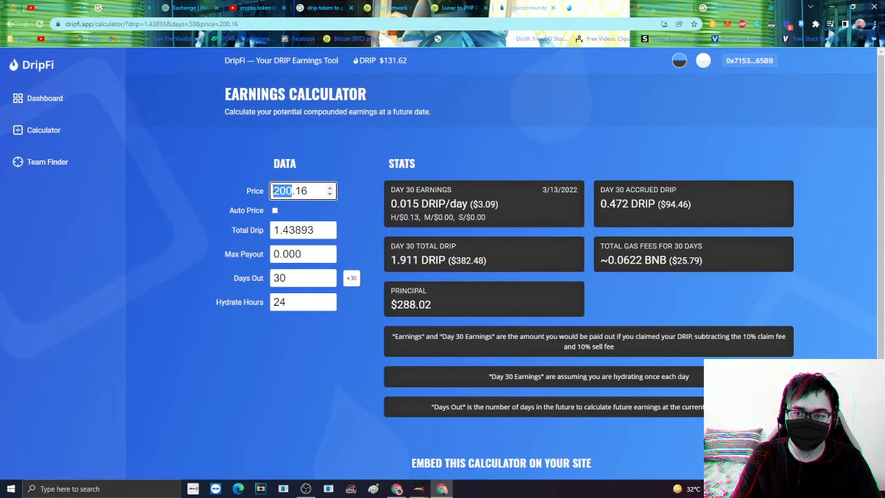
text(132.16)
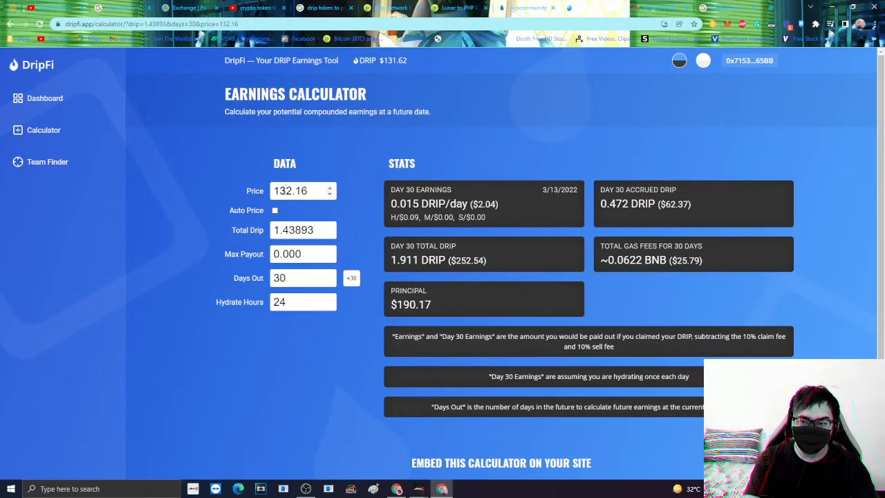
text(2.16)
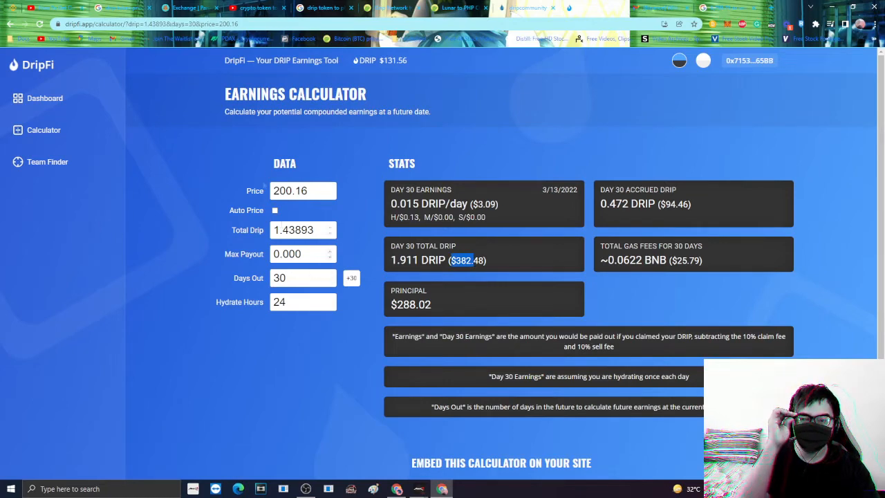
- Convert 9700 pesos to DRIP on CoinGecko and set the swap to spend 0.448716 BNB
click(390, 9)
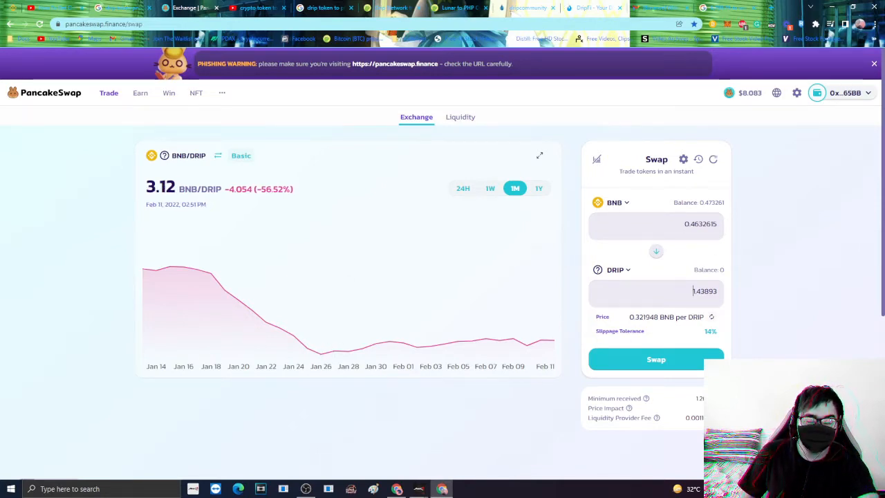
mouse_move(643, 279)
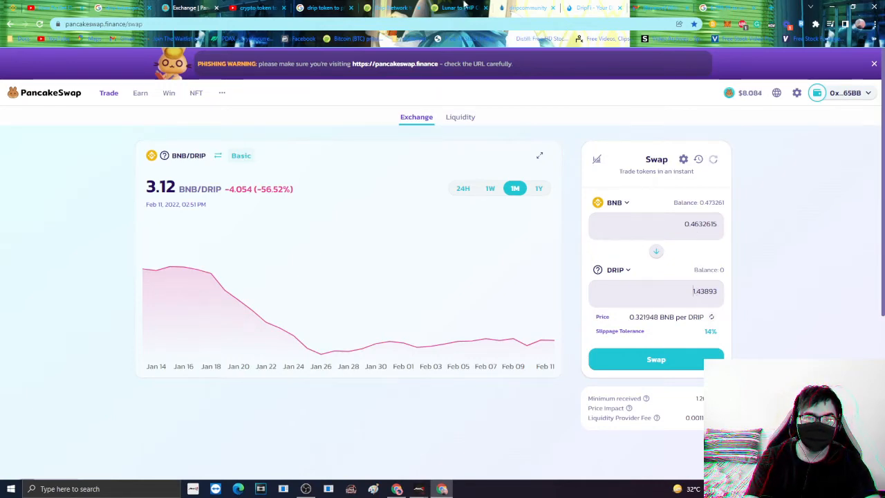
click(387, 8)
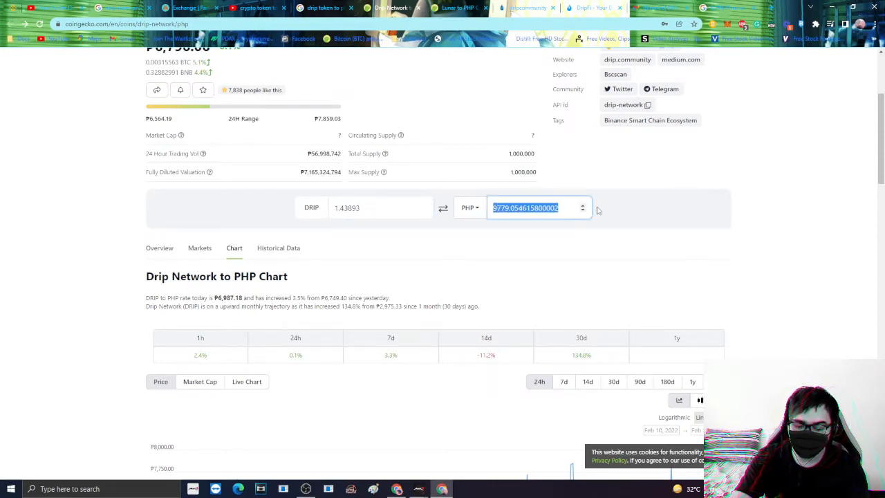
text(9700)
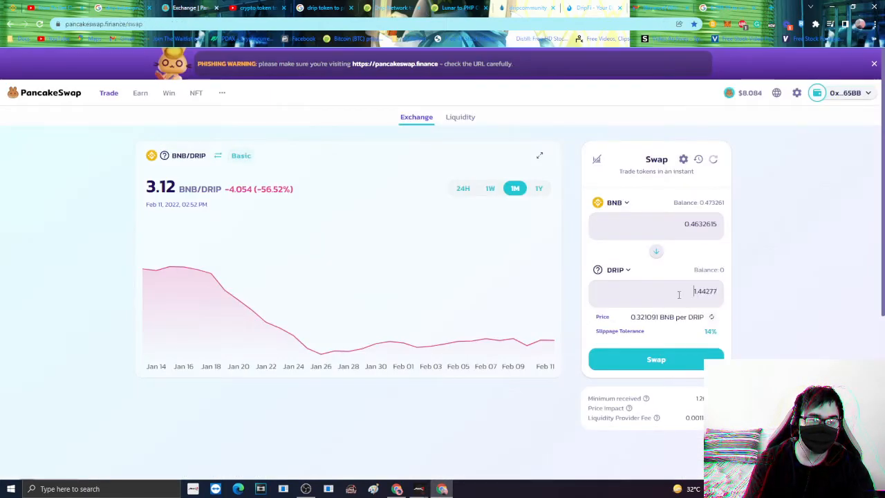
click(708, 238)
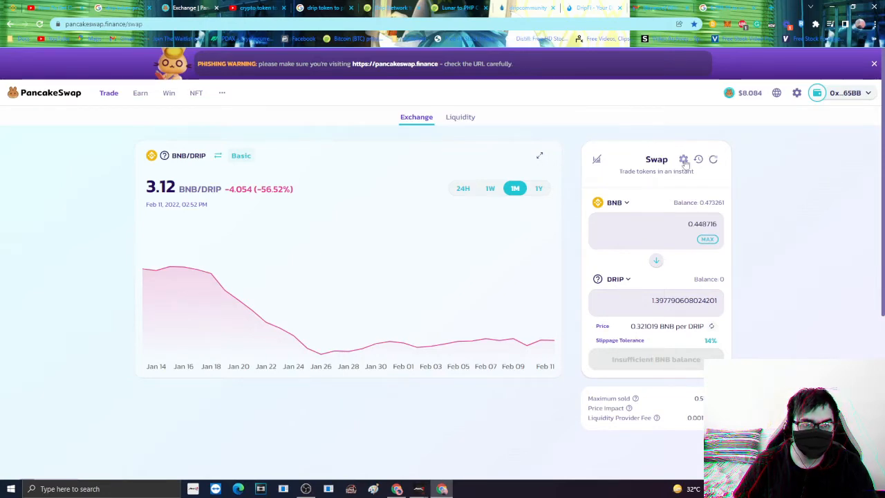
- Set slippage tolerance to 0.5% and confirm swapping 0.448716 BNB for 1.39779 DRIP
click(682, 159)
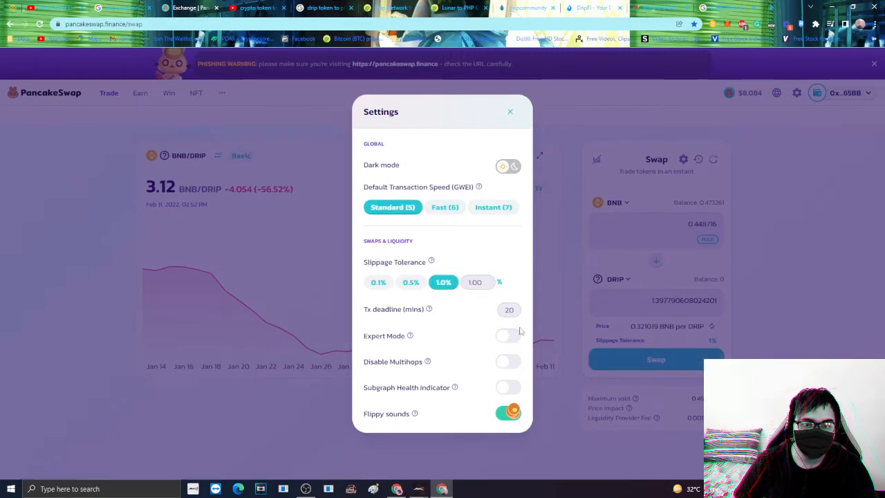
click(410, 282)
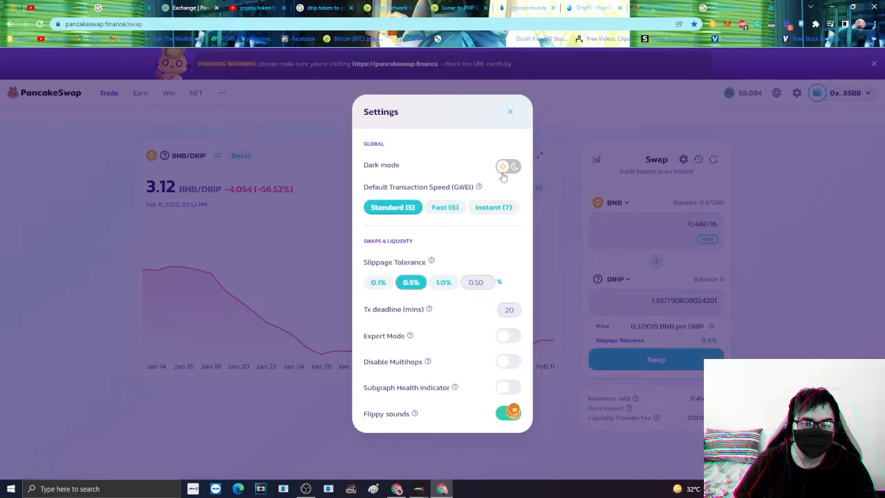
click(510, 110)
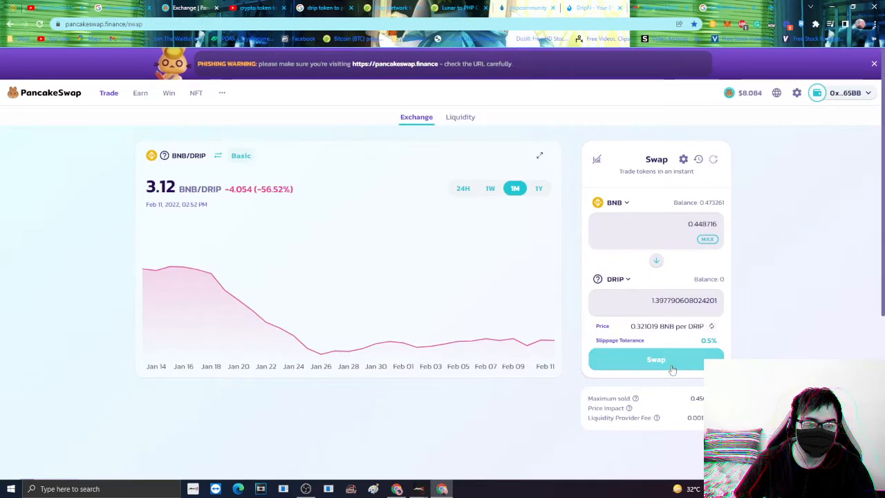
click(655, 359)
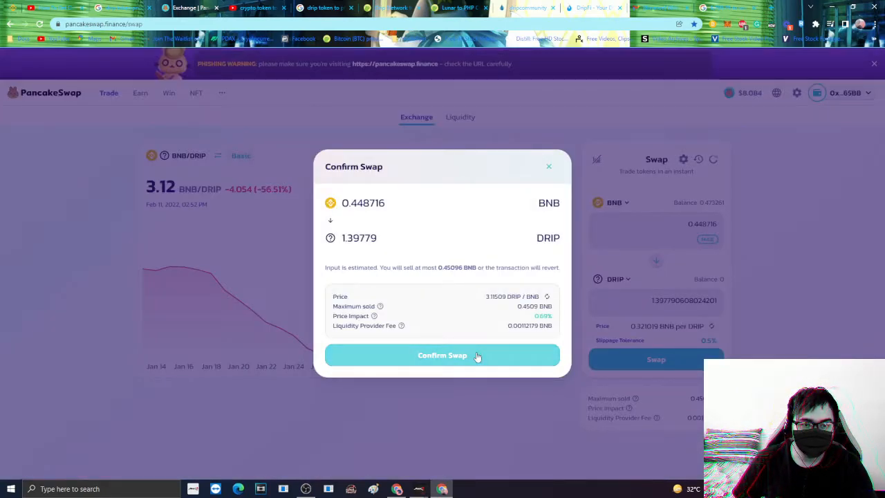
click(442, 354)
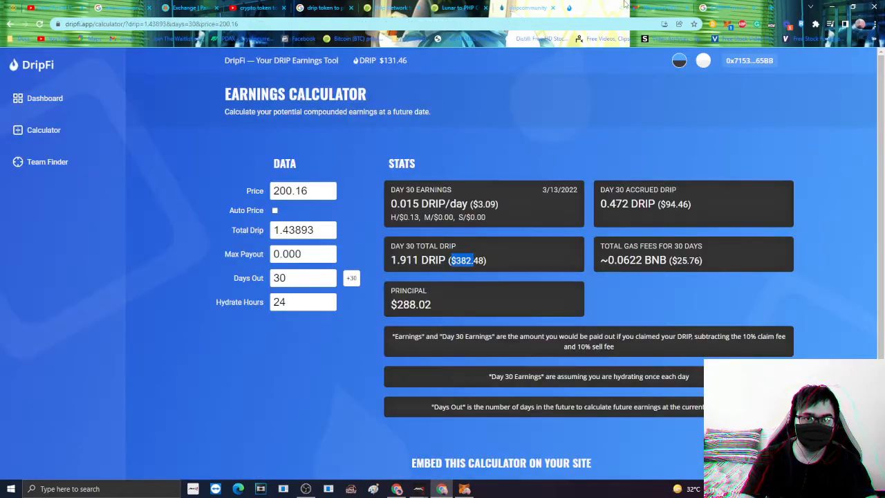
- Enter 9700 PHP in CoinGecko's DRIP converter to see its DRIP equivalent
click(302, 230)
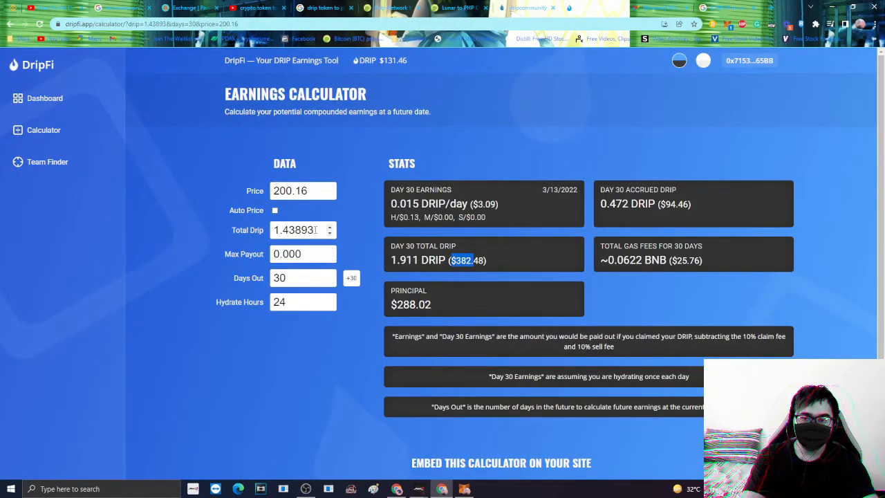
click(389, 8)
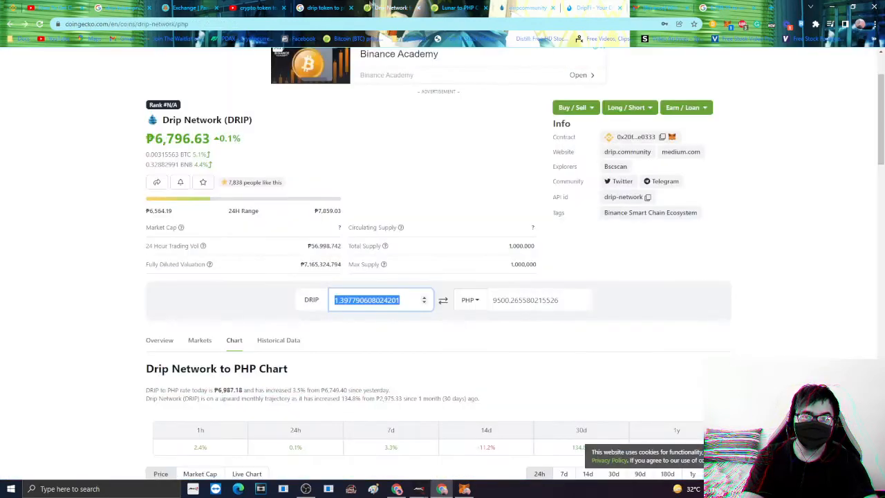
click(539, 298)
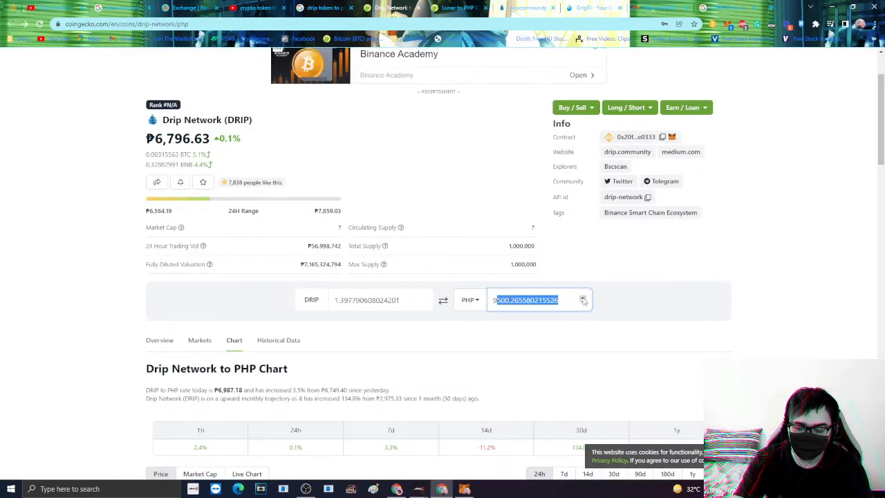
text(9700)
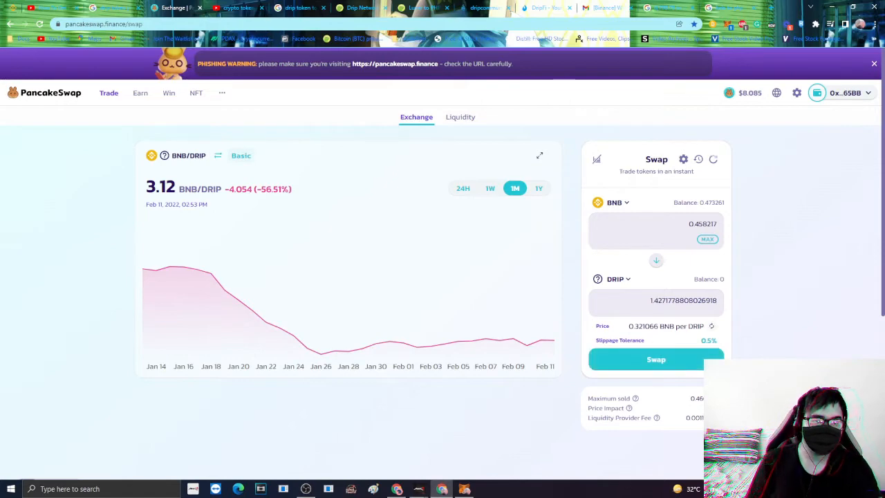
- Confirm the swap of 0.458217 BNB for 1.42717 DRIP, awaiting wallet approval
click(655, 359)
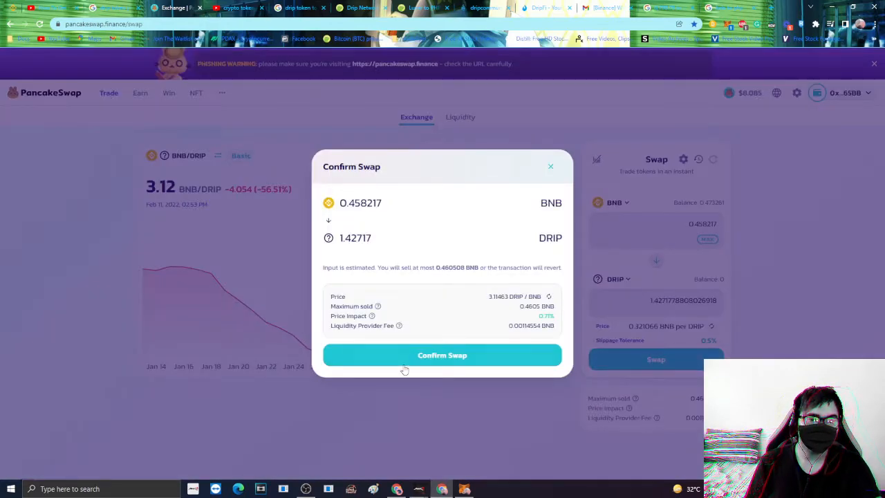
click(442, 353)
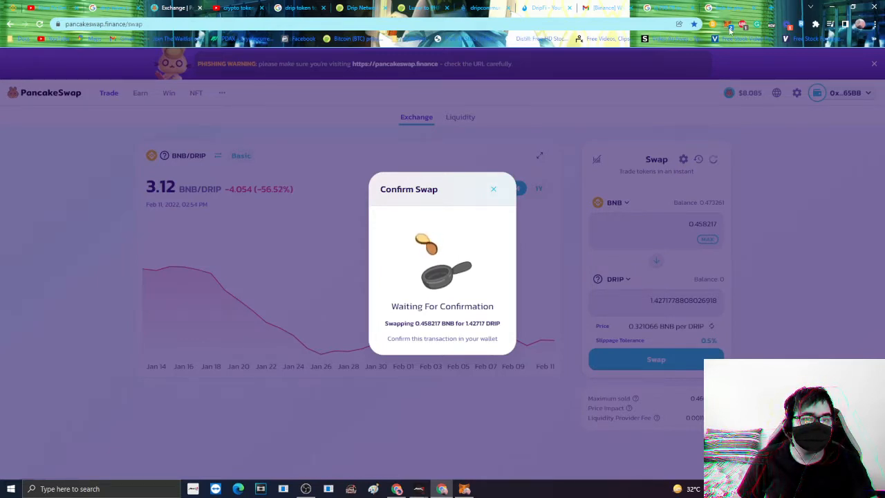
- Approve the pending BNB-to-DRIP swap transaction in the MetaMask popup
click(742, 25)
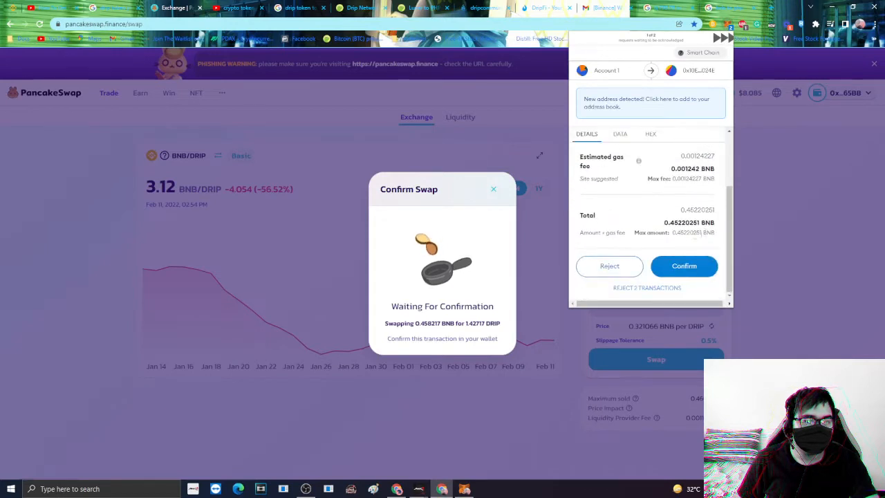
click(683, 265)
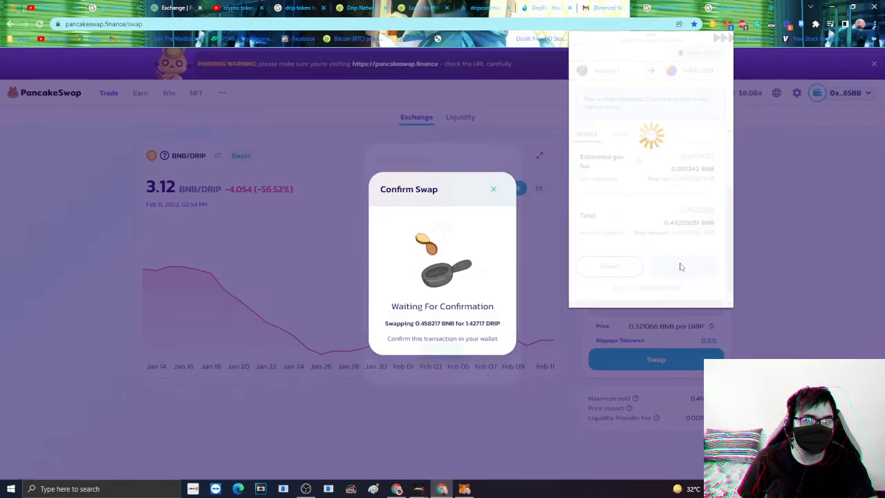
click(683, 265)
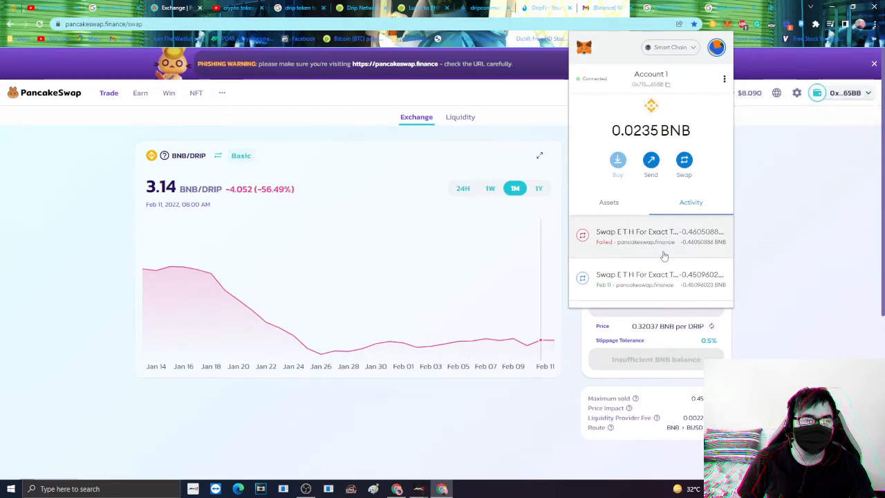
- Check MetaMask balances (about 0.0235 BNB, 1.221 DRIP), then bring up the Binance withdrawal email in Gmail
click(608, 202)
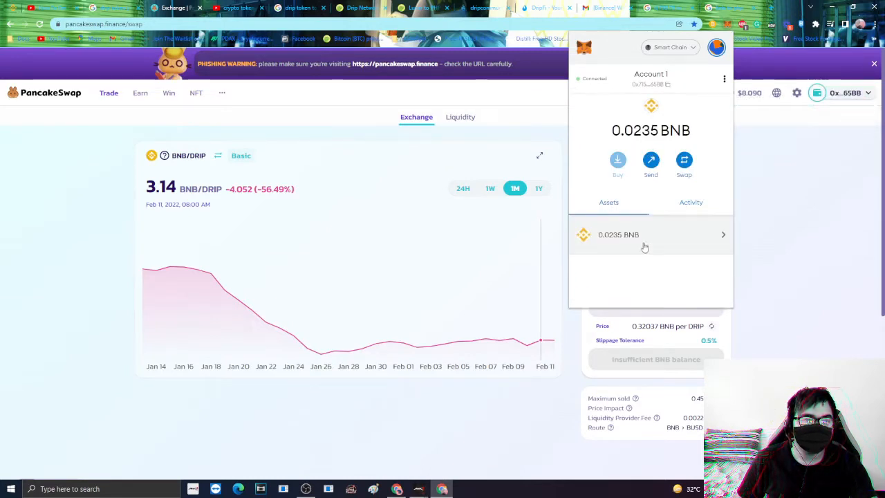
scroll(down, 3)
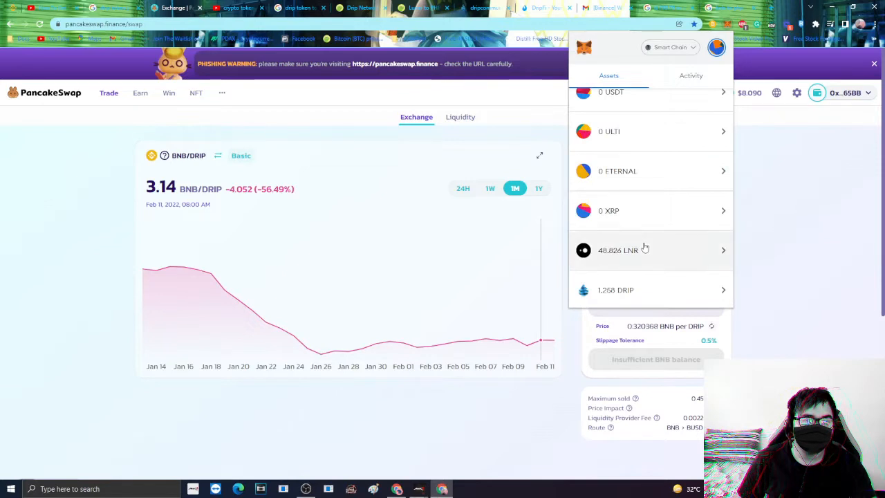
scroll(down, 3)
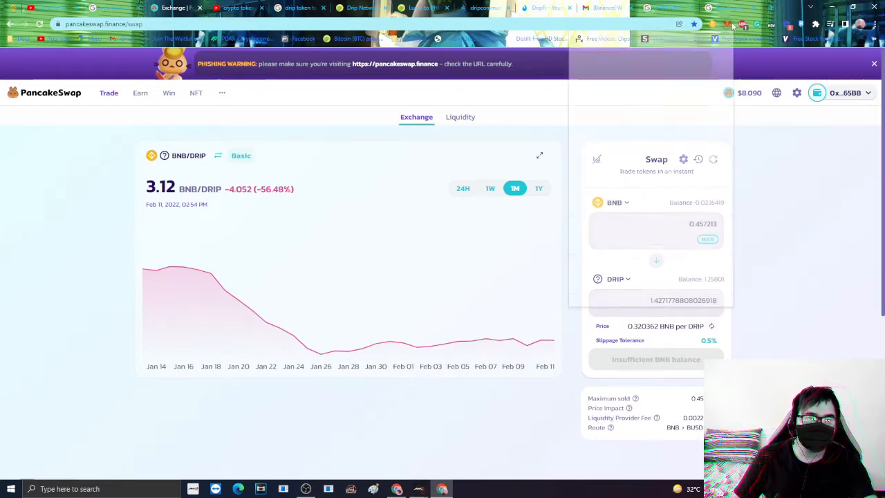
click(817, 91)
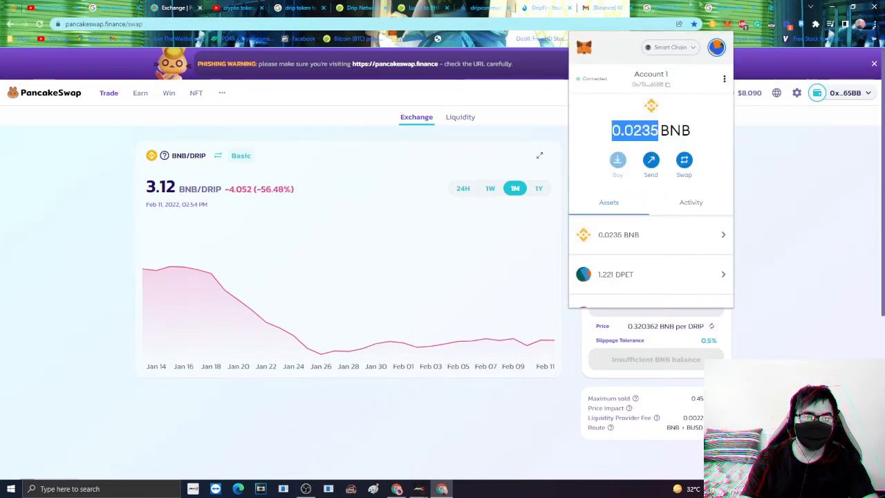
click(725, 8)
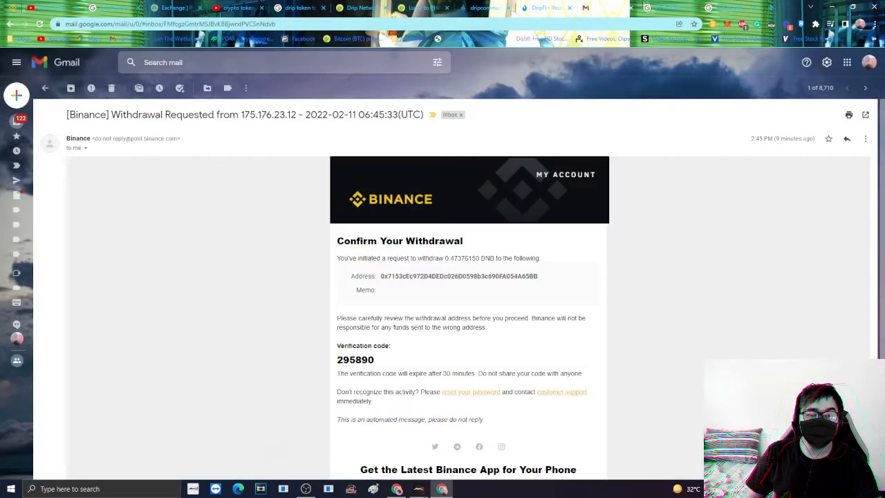
- Convert 300 PHP to its DRIP equivalent in CoinGecko's converter for the next PancakeSwap swap
click(671, 8)
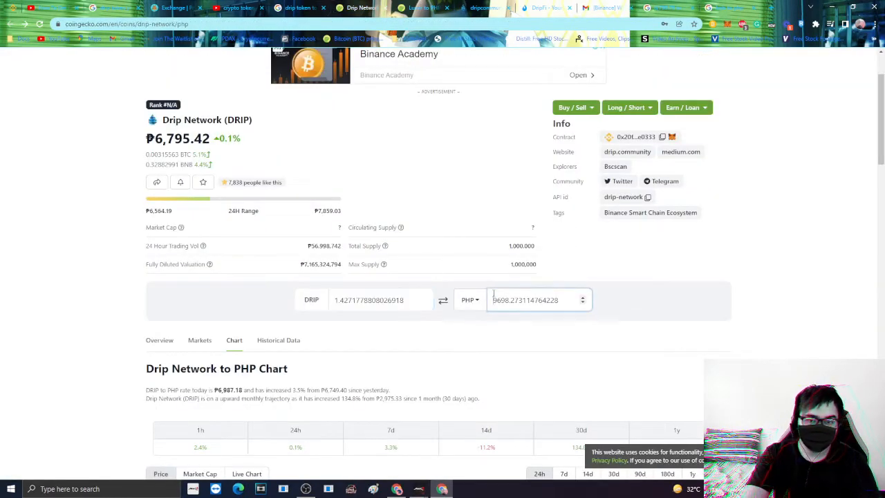
text(300)
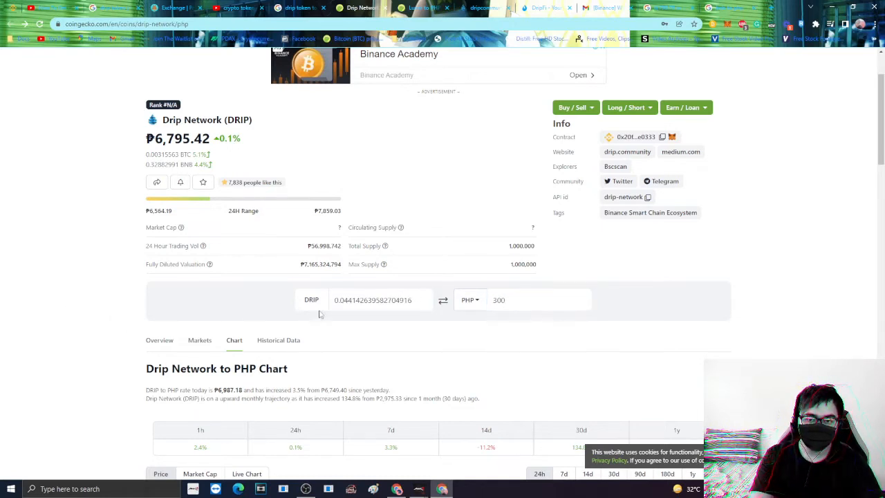
click(376, 298)
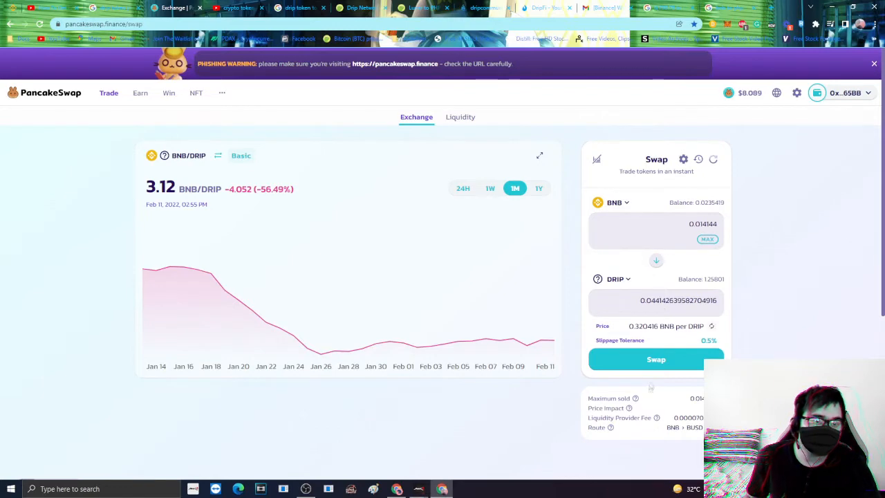
- Swap about 0.0144 BNB for roughly 0.0441 DRIP, accepting the updated price and approving in MetaMask
click(655, 360)
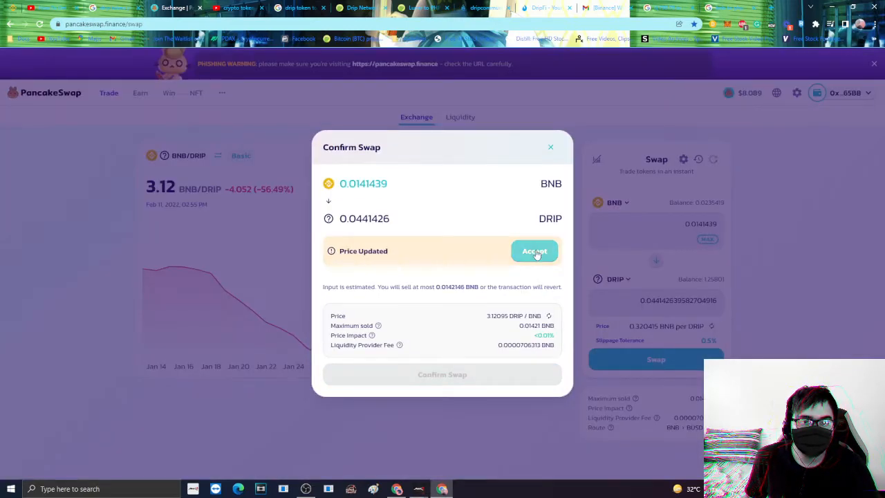
click(534, 252)
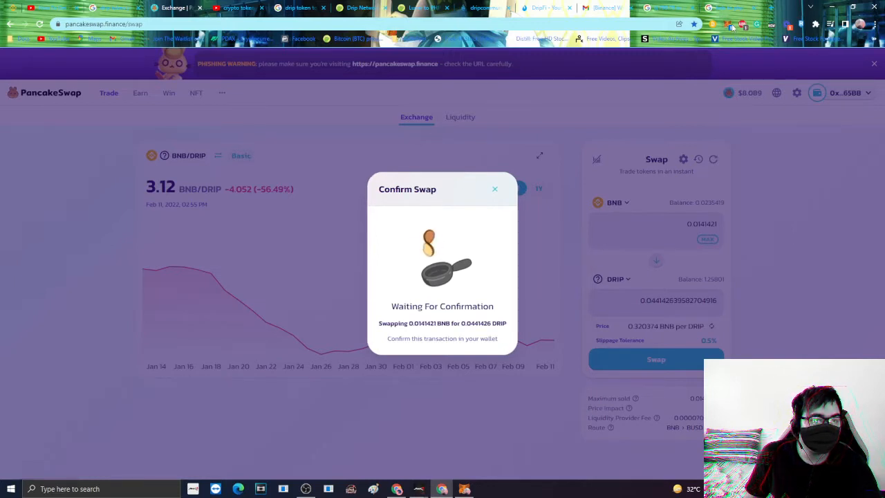
click(731, 24)
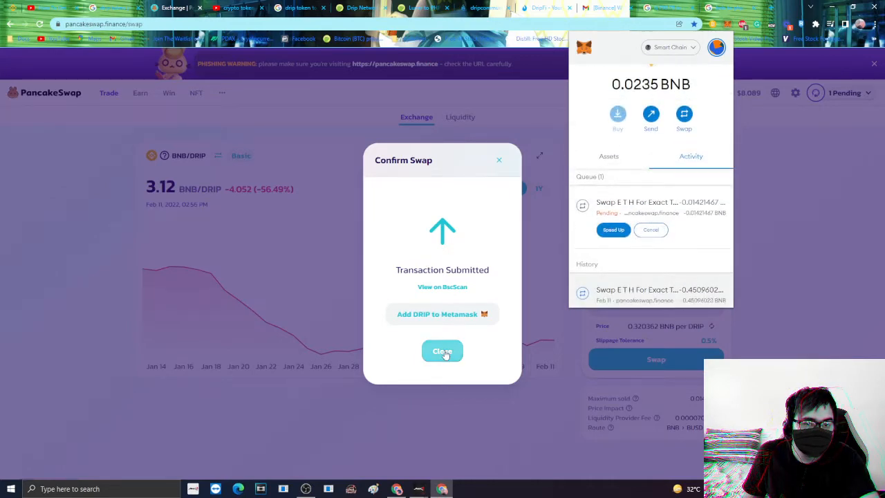
click(442, 351)
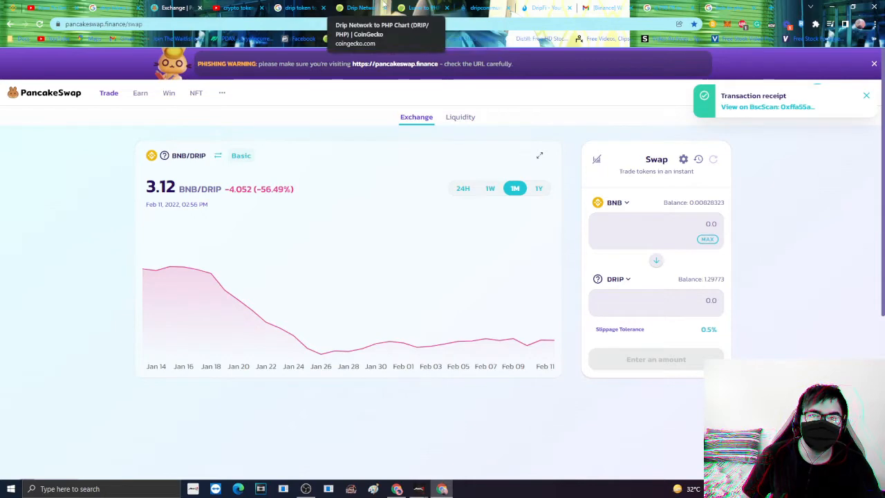
- From a new tab typing 'binan' and 'crypto', bring up Chrome's installed extensions list
click(359, 9)
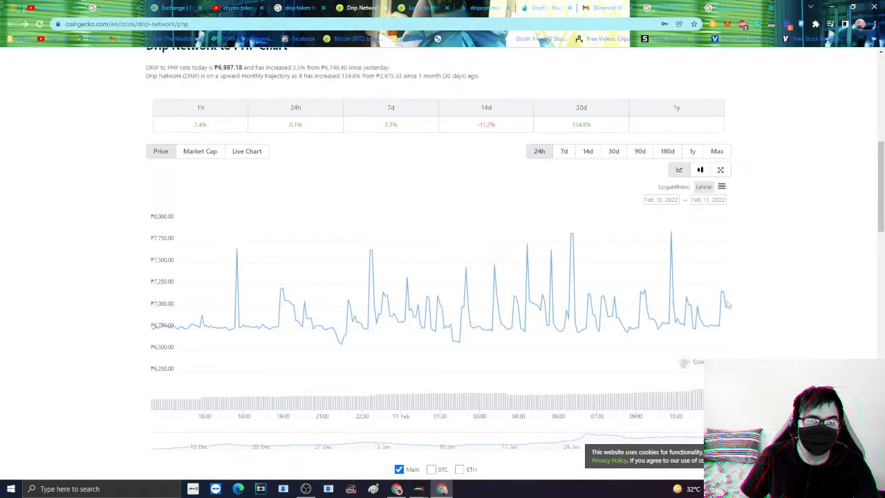
mouse_move(726, 307)
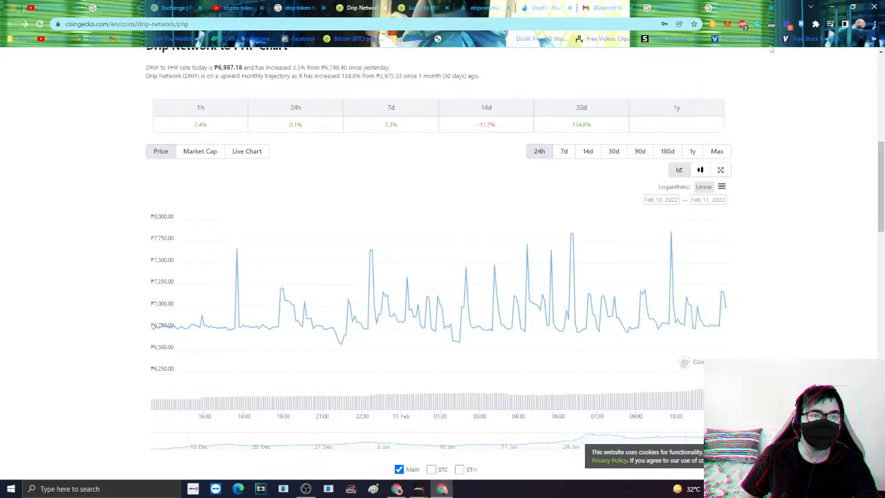
click(726, 8)
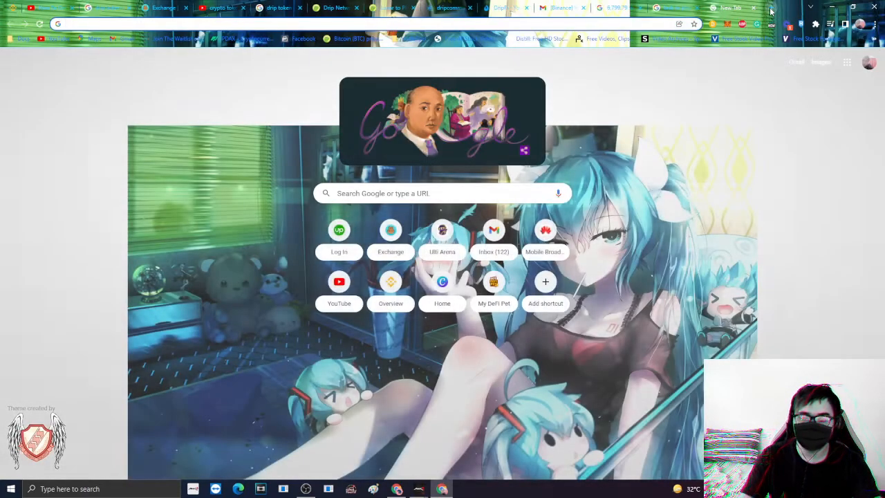
text(binan)
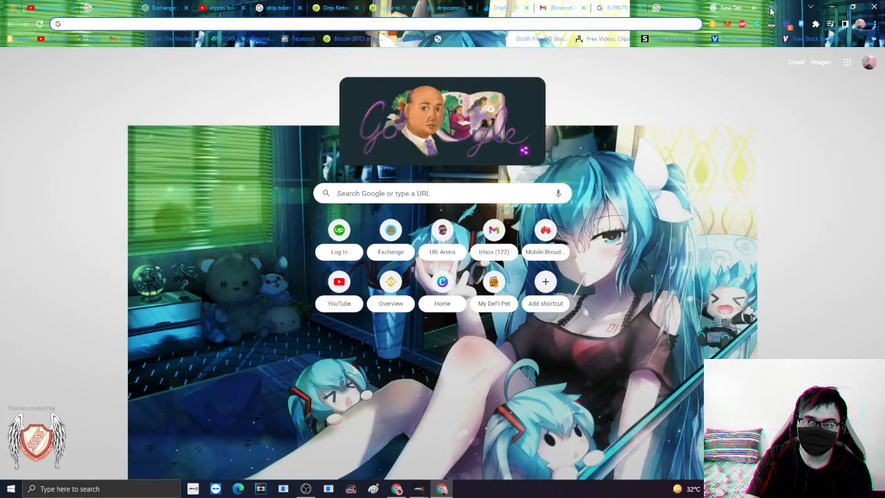
text(crypto)
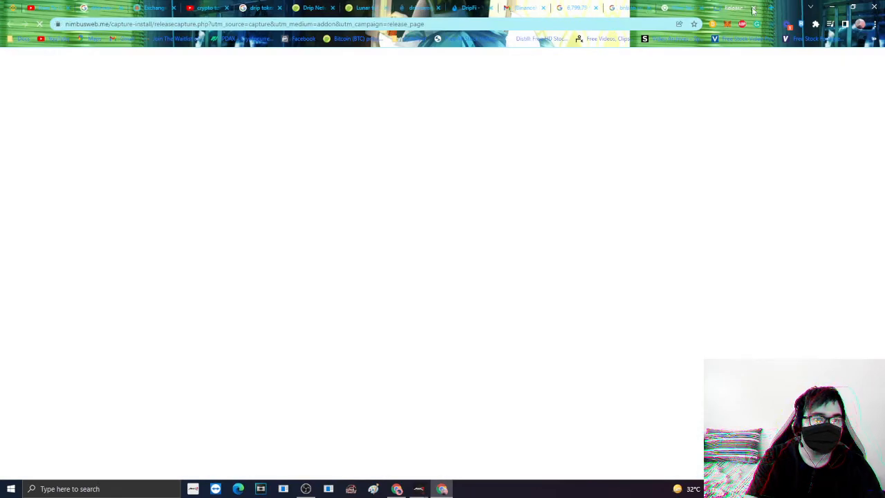
click(815, 23)
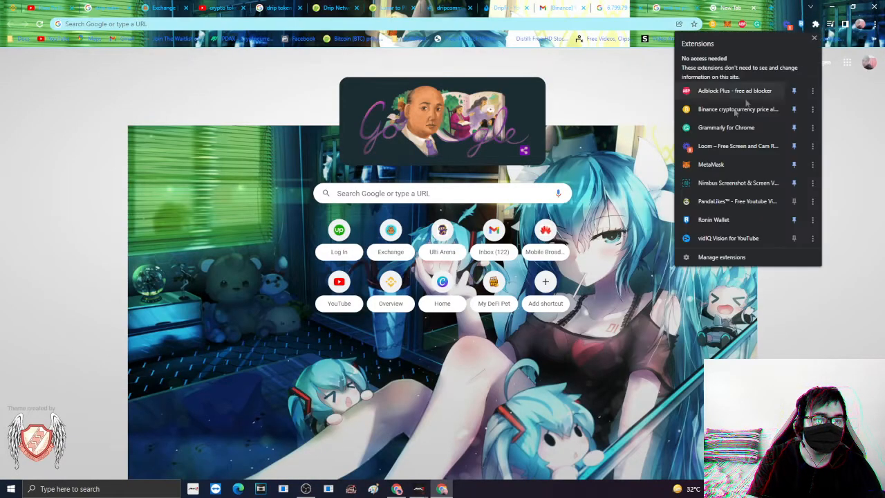
mouse_move(710, 163)
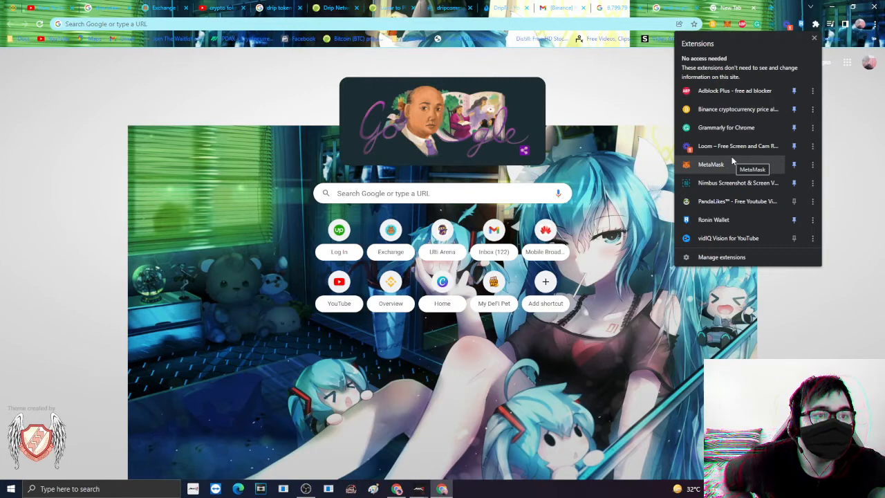
mouse_move(726, 91)
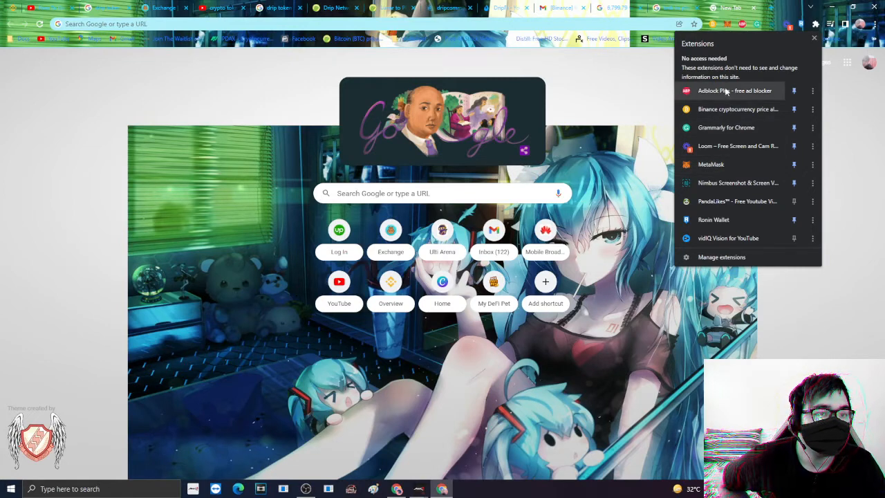
mouse_move(738, 110)
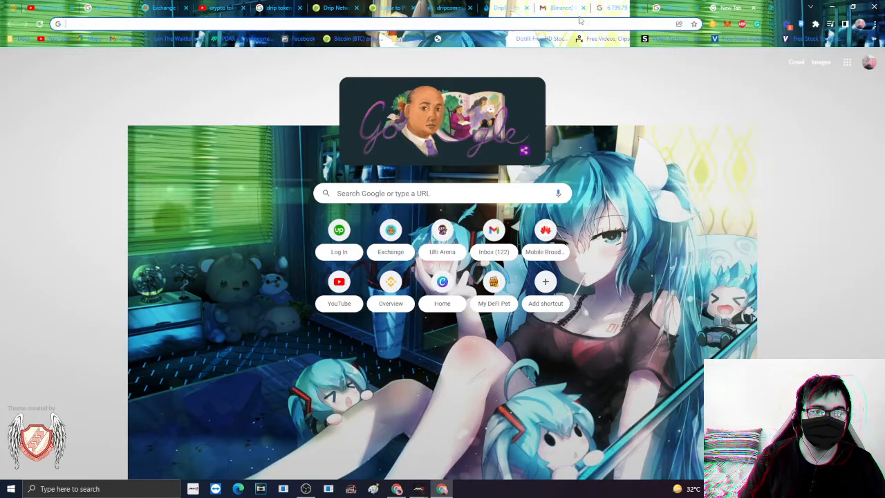
- Search for a 'cryp' 'extension', add the Cryptocurrency Price Alert extension from the Chrome Web Store and view related ones
text(crypto price alert)
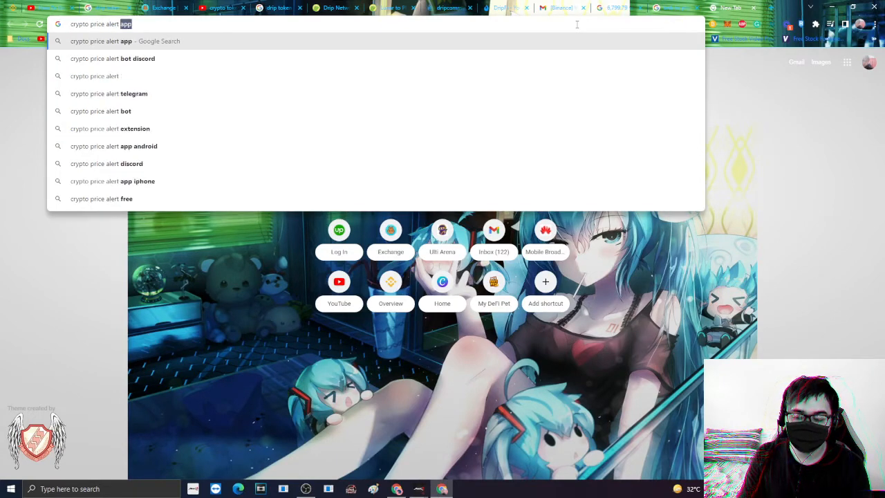
text(extension)
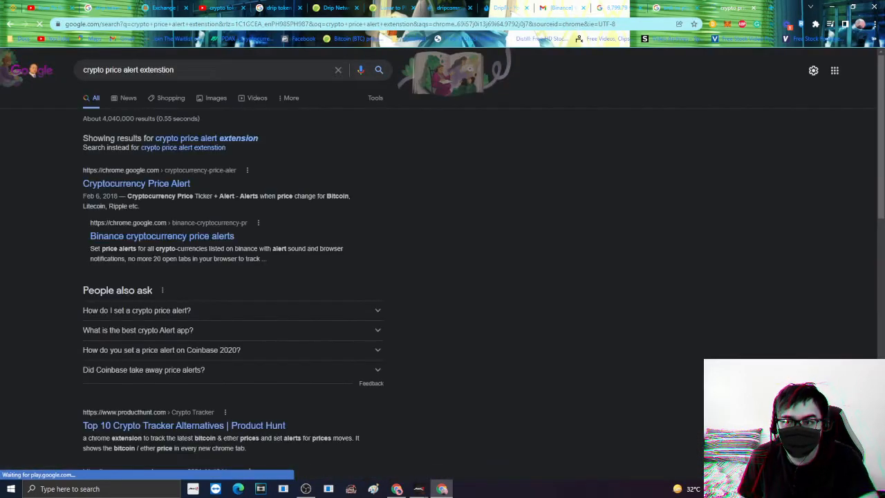
mouse_move(135, 183)
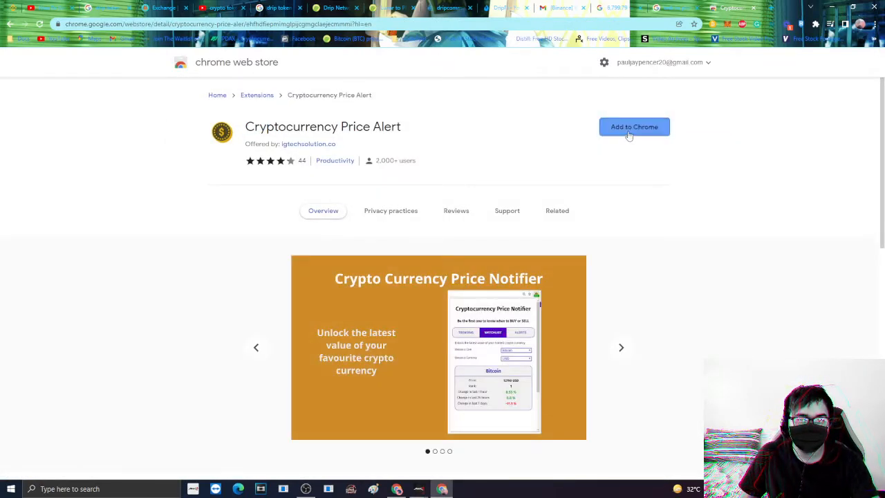
click(633, 128)
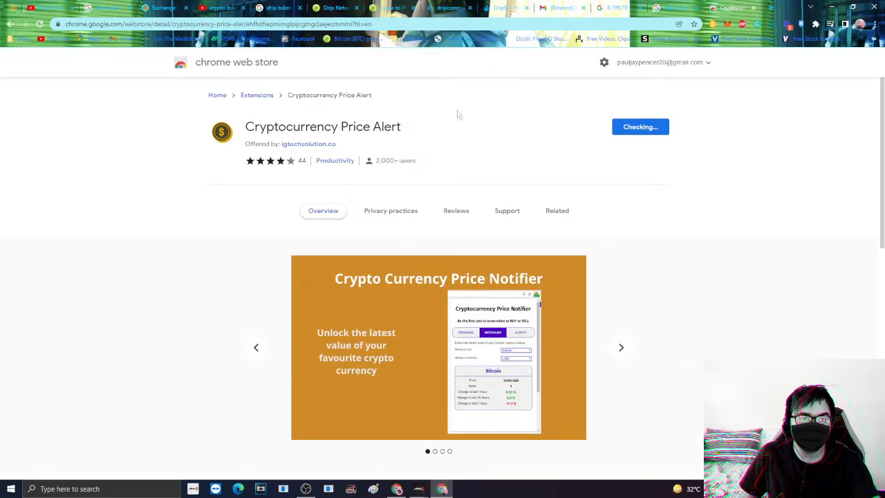
click(639, 127)
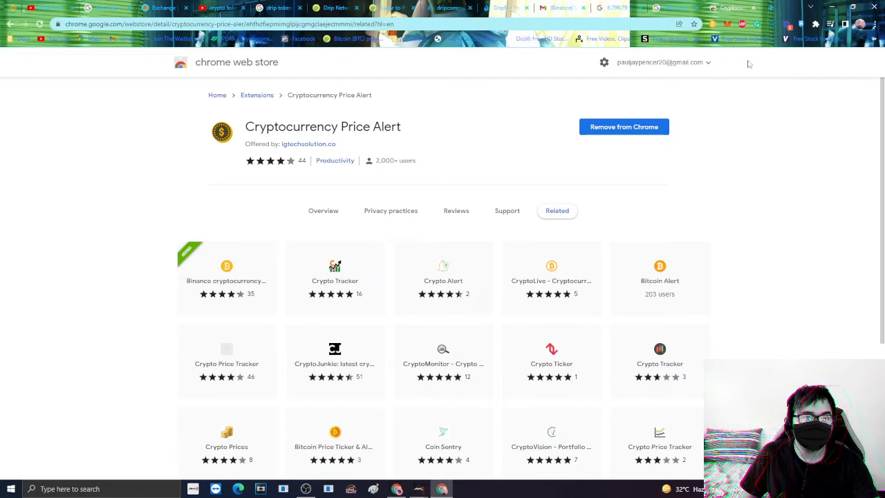
click(816, 24)
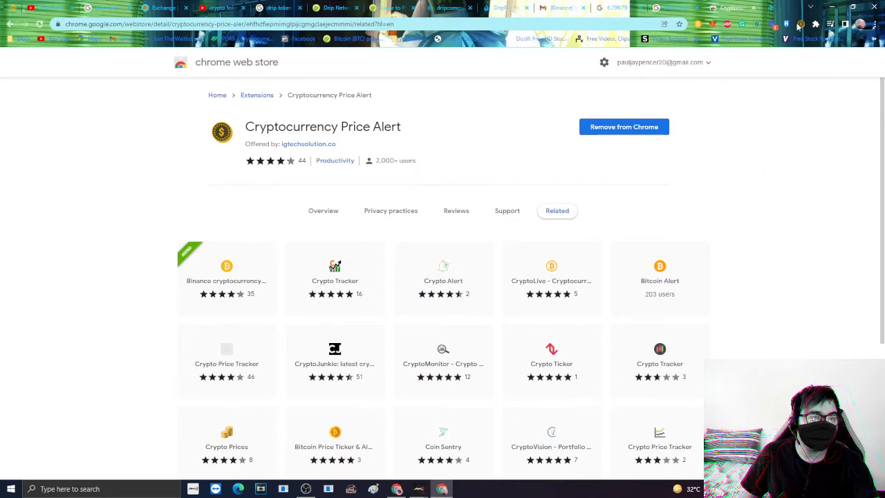
mouse_move(800, 26)
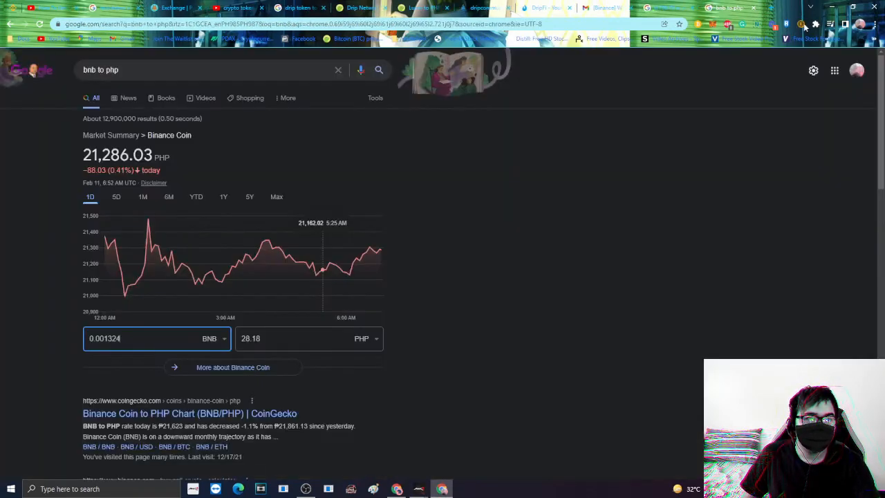
- Return to the crypto price alert search results and check the installed extensions now include Cryptocurrency Price Alert
click(607, 9)
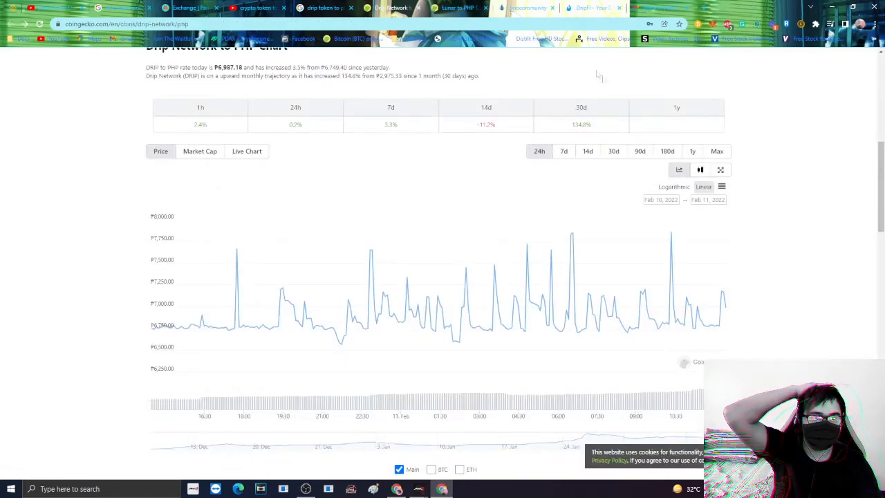
click(721, 9)
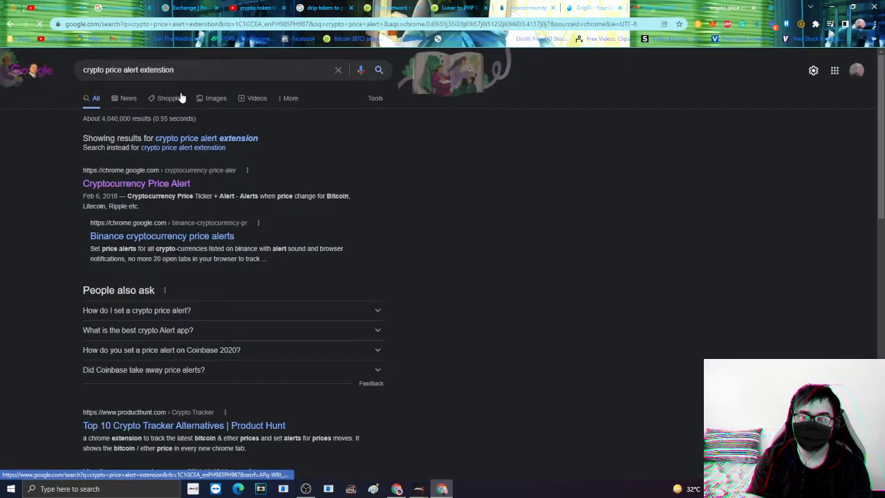
scroll(down, 3)
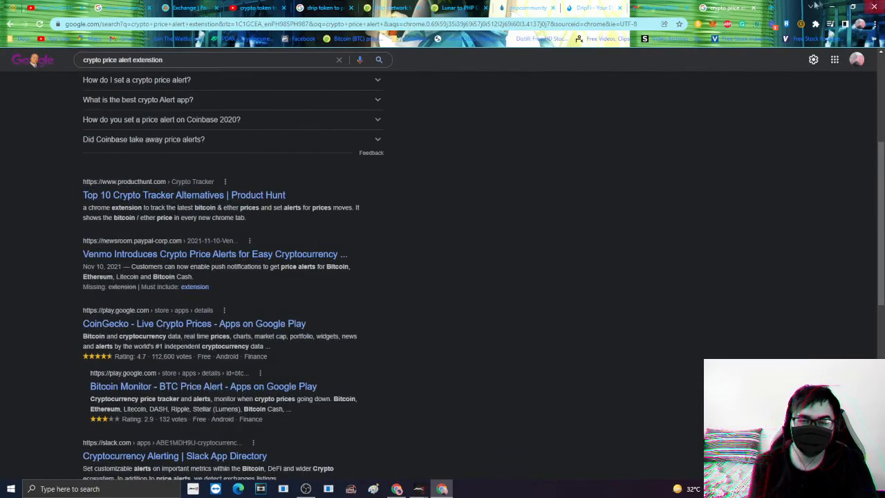
click(785, 25)
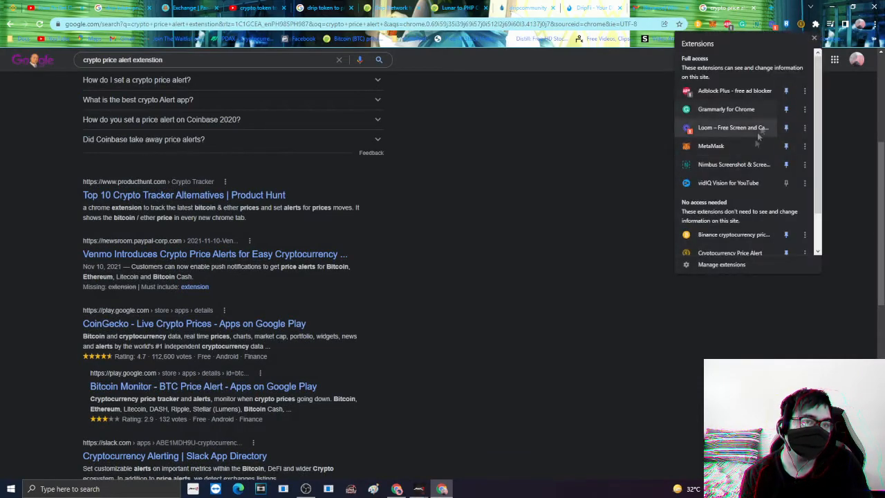
- Scroll through the crypto price alert extension search results
scroll(down, 3)
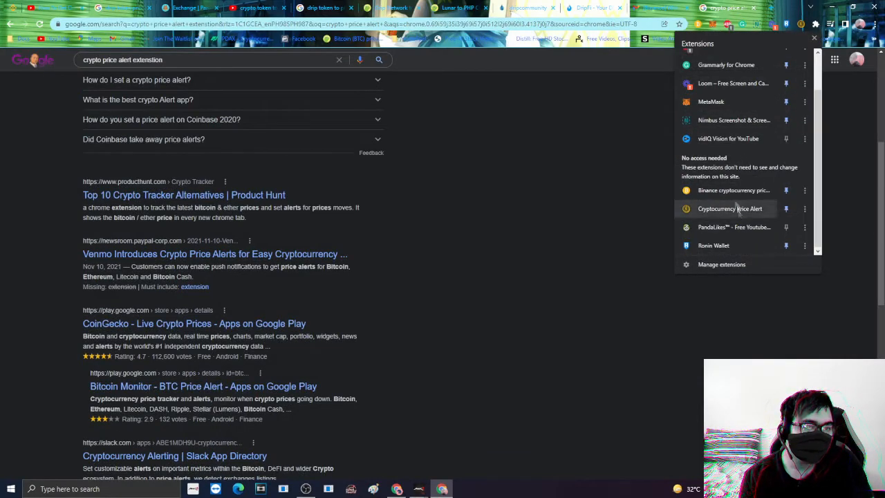
mouse_move(732, 191)
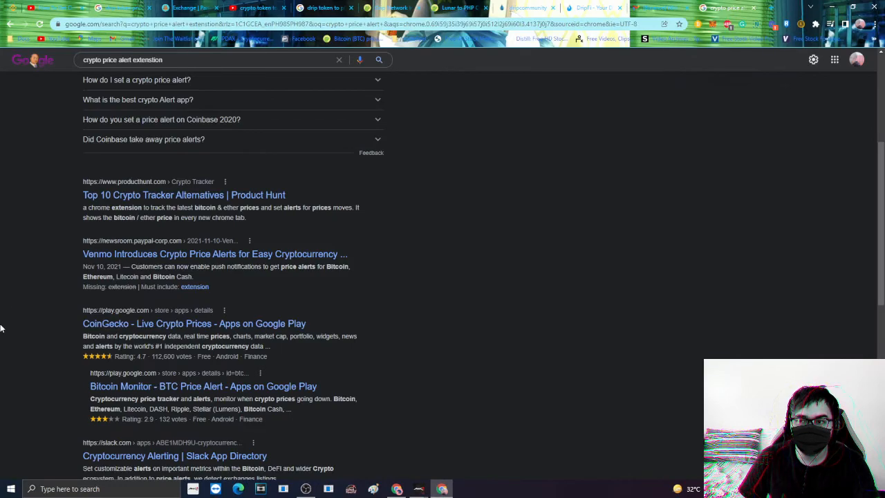
mouse_move(8, 310)
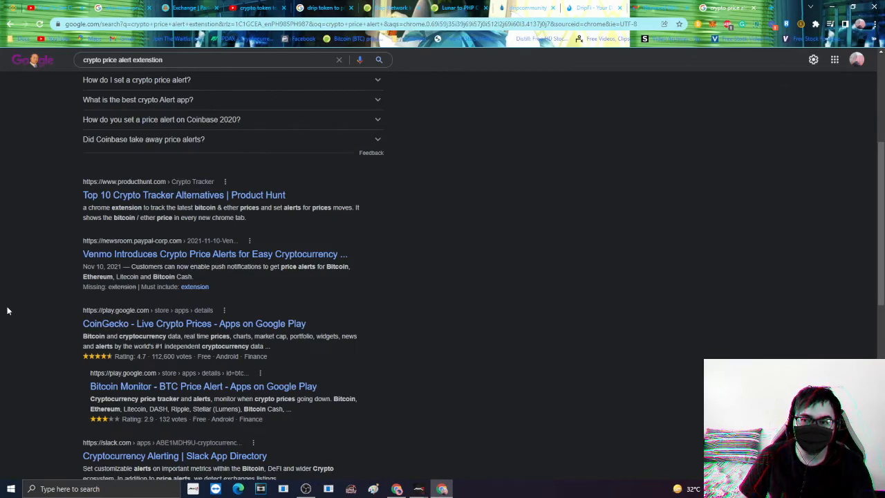
scroll(down, 3)
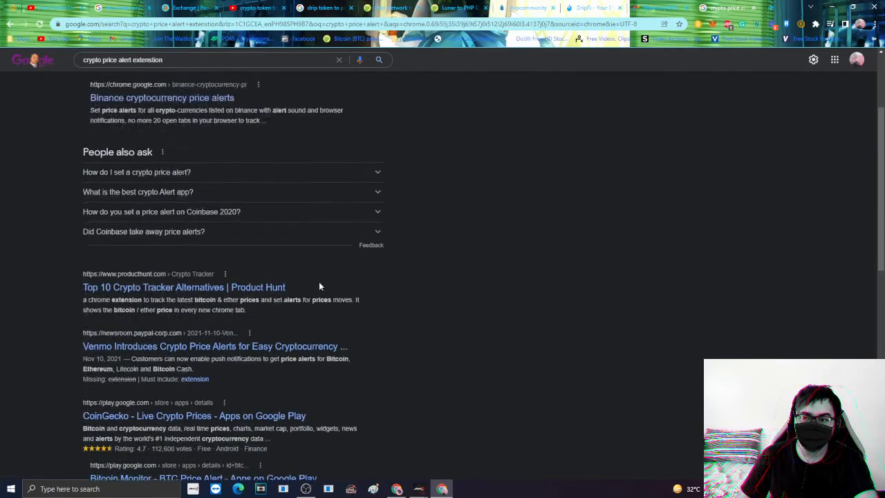
scroll(down, 3)
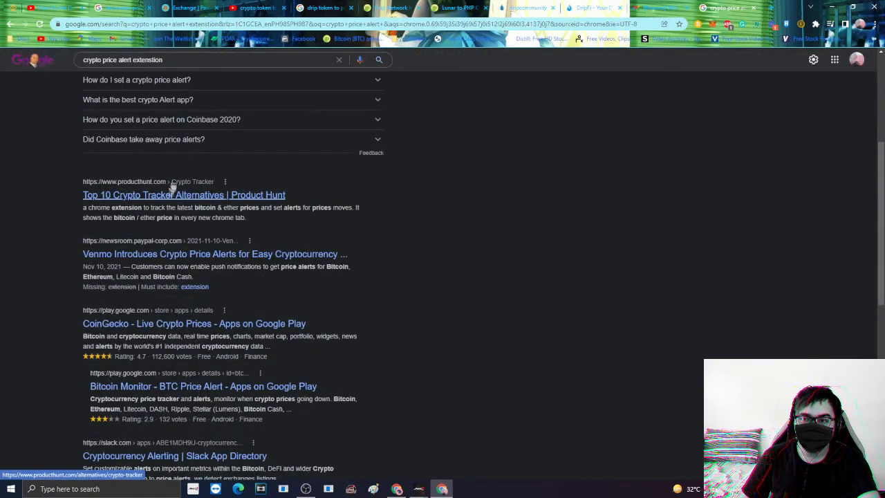
scroll(down, 3)
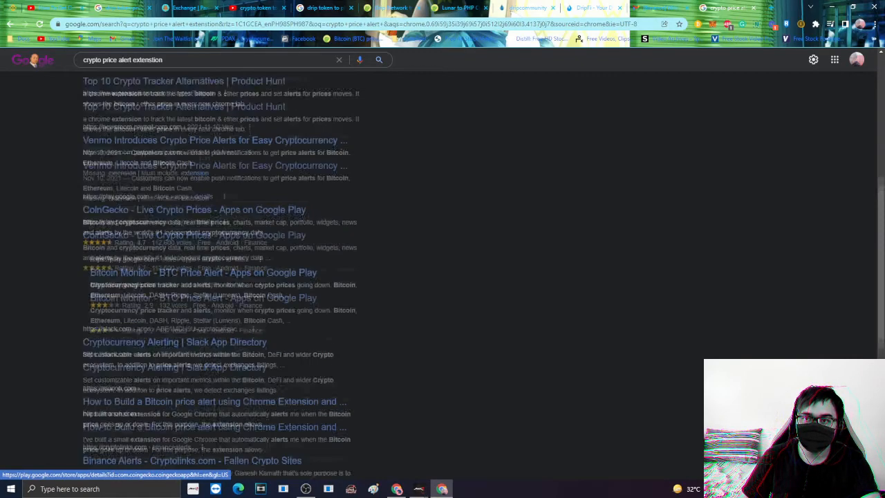
scroll(down, 3)
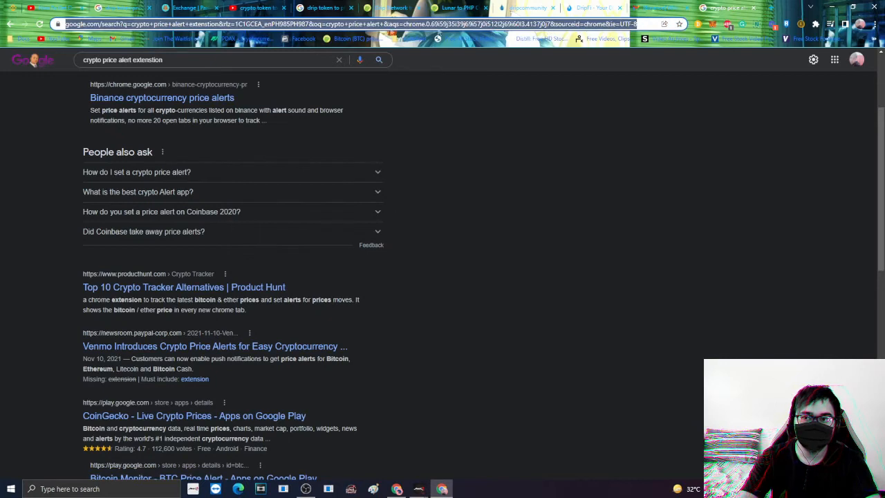
- Refine the search with 'coingecko' and open CoinGecko's guide on setting up price alerts
click(208, 59)
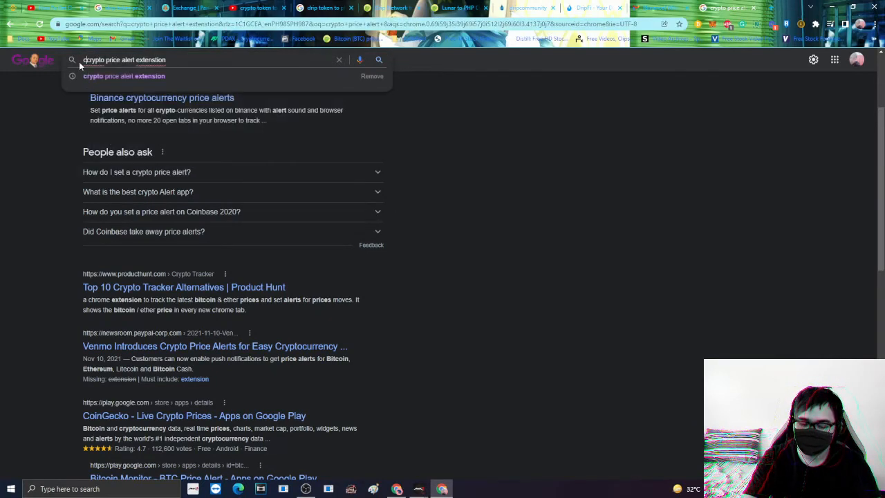
text(coingecko)
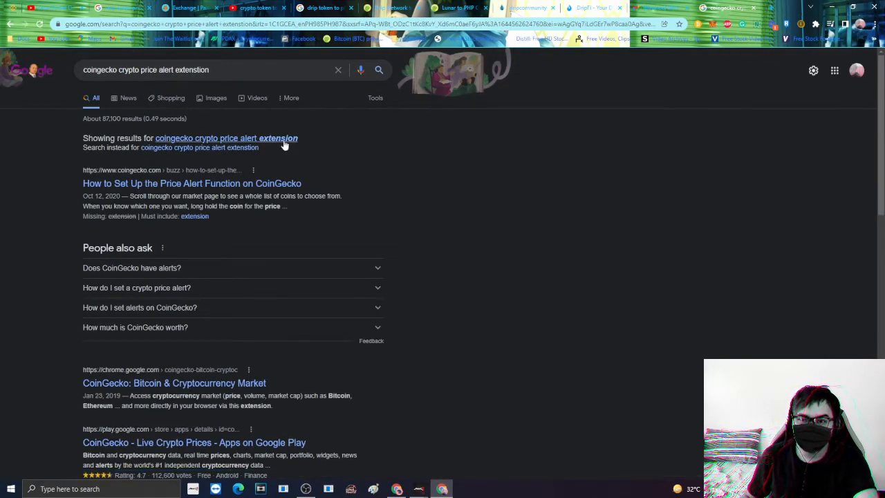
scroll(down, 3)
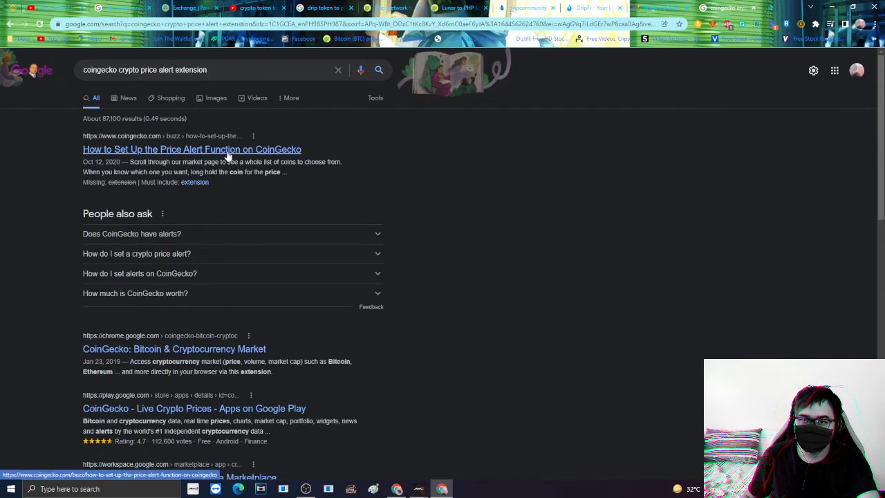
click(190, 150)
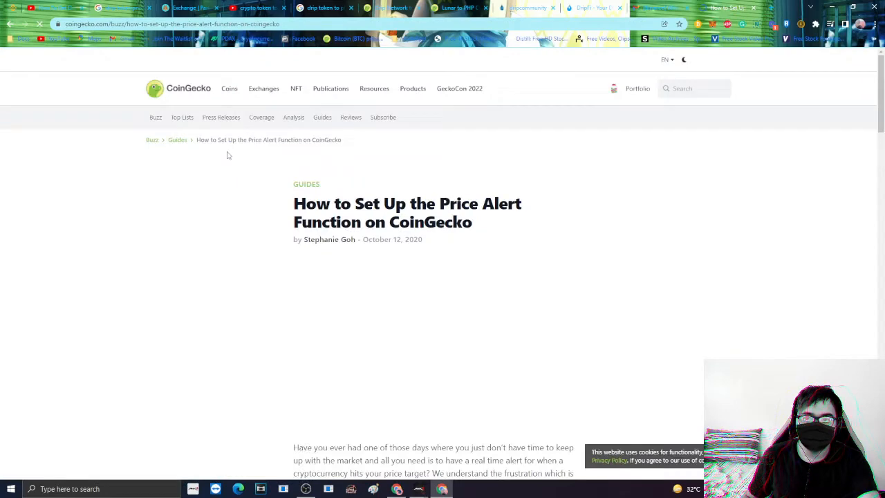
- Read through the CoinGecko price alert guide
scroll(down, 3)
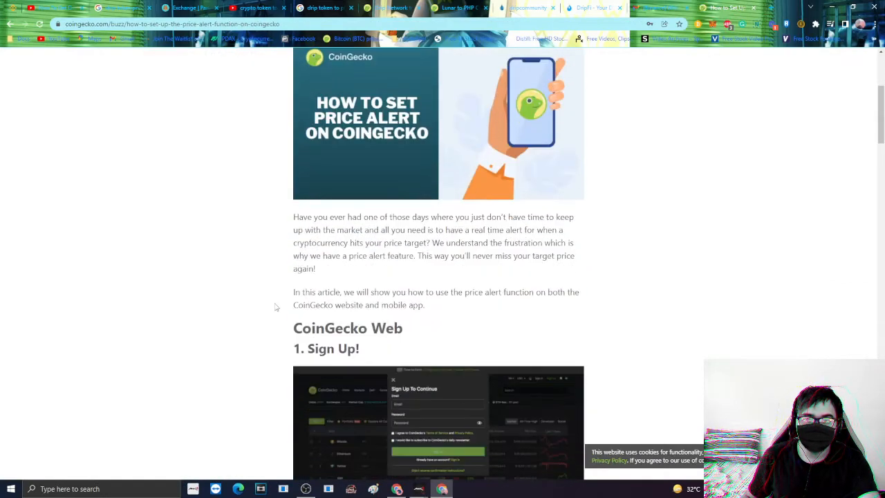
scroll(down, 3)
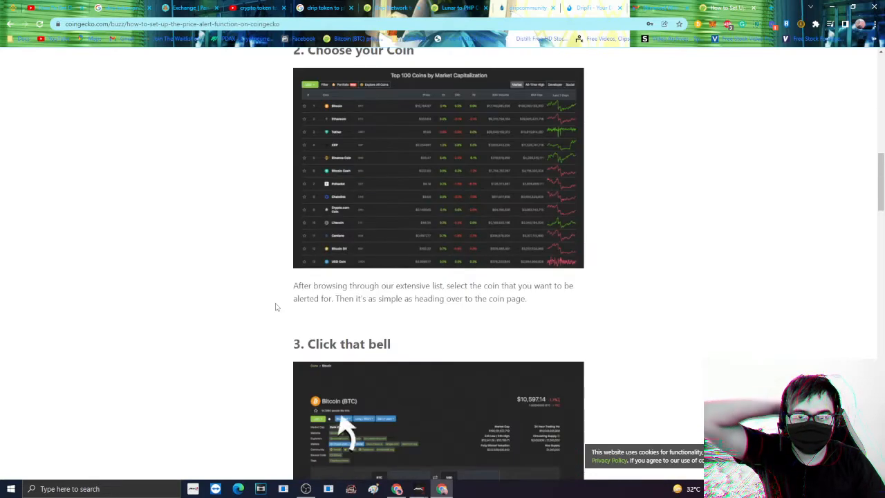
scroll(down, 3)
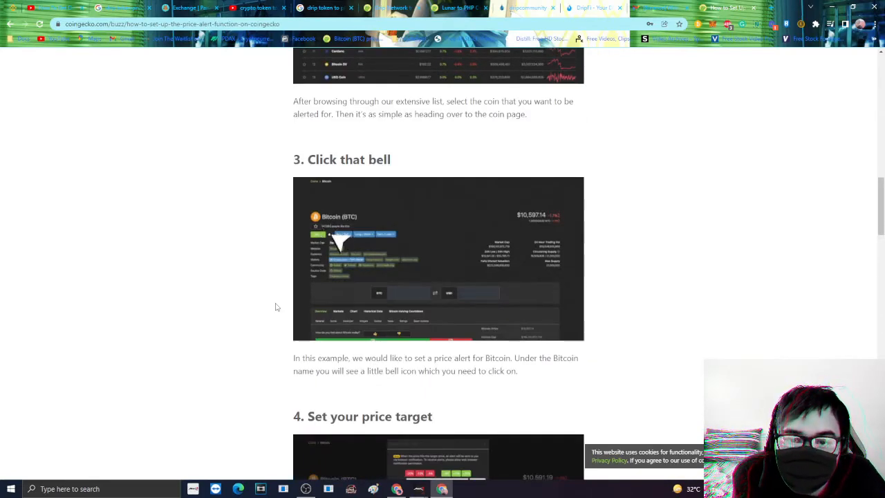
scroll(down, 3)
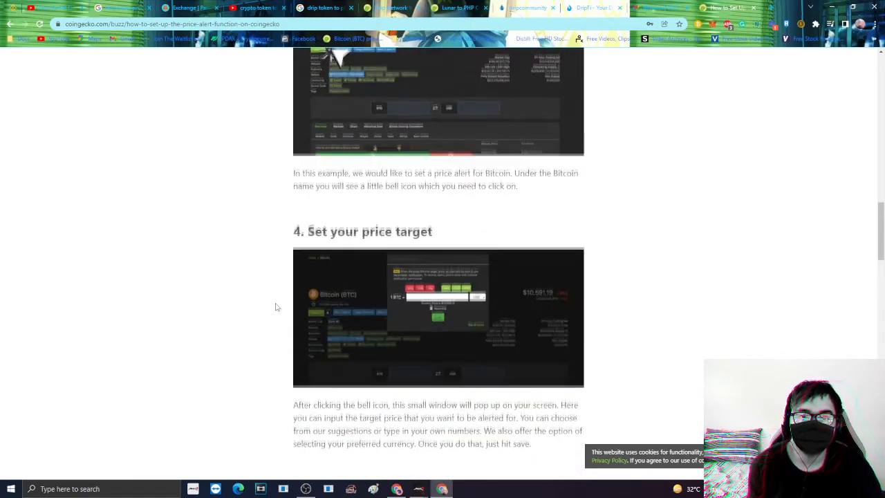
scroll(down, 3)
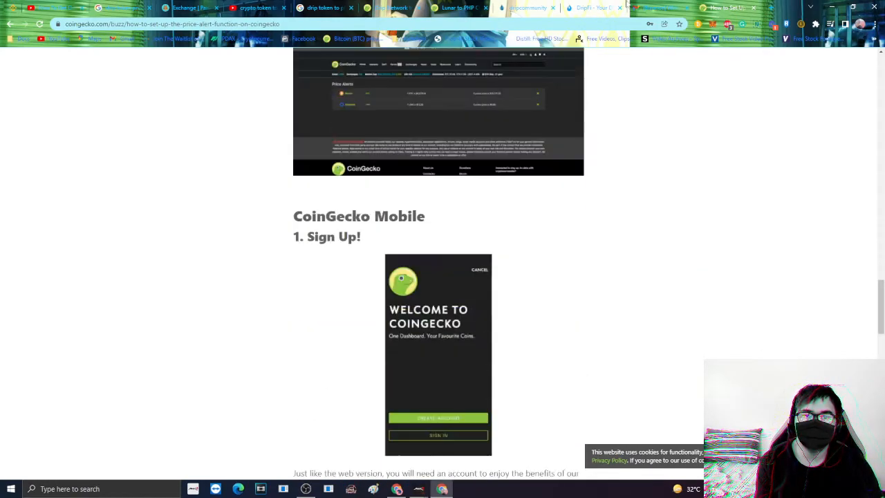
- Cycle through the DripFi, Gmail and PancakeSwap tabs and settle on the Drip Network price chart
click(593, 8)
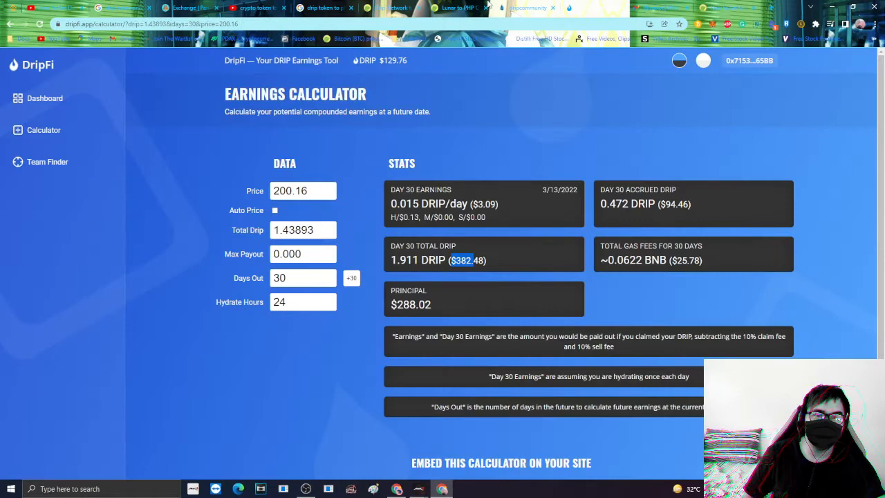
click(389, 8)
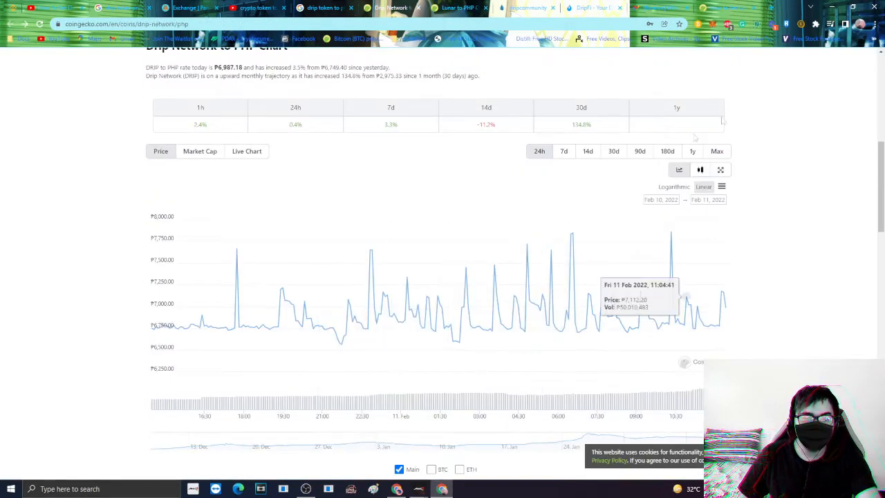
click(653, 8)
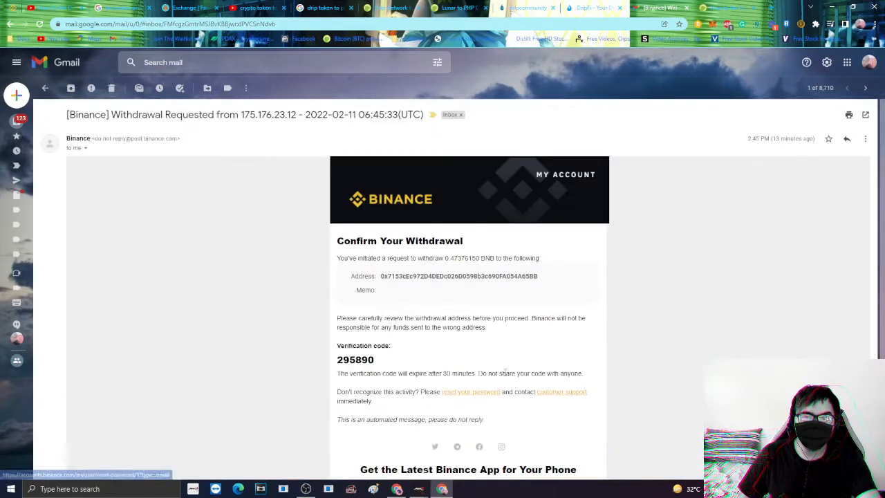
click(117, 8)
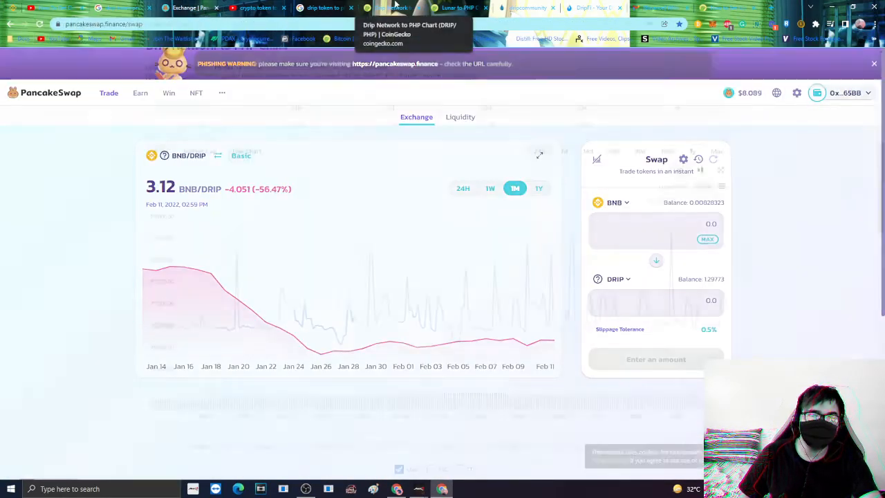
click(390, 8)
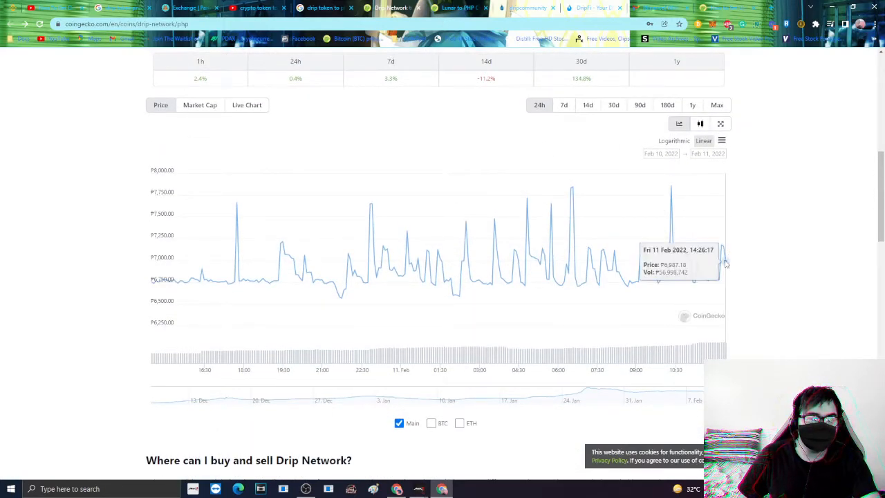
mouse_move(727, 274)
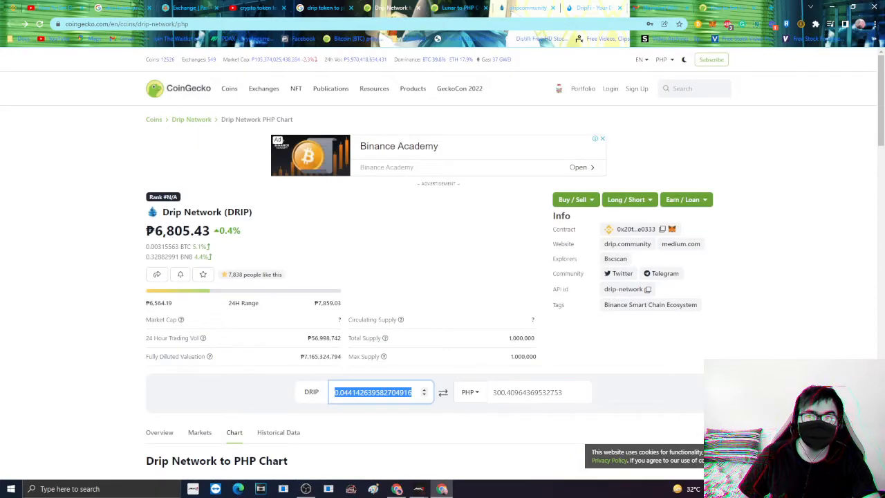
- On the Binance withdraw crypto page, search the coin list for 'drip'
click(387, 9)
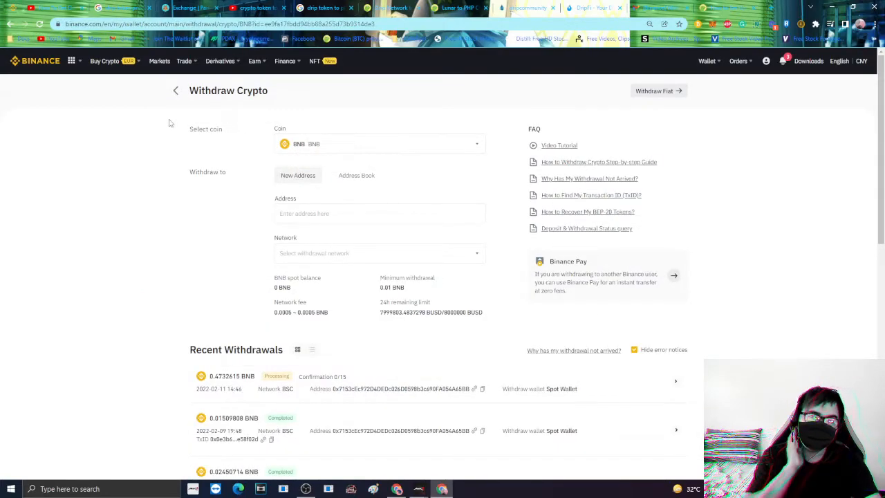
click(378, 142)
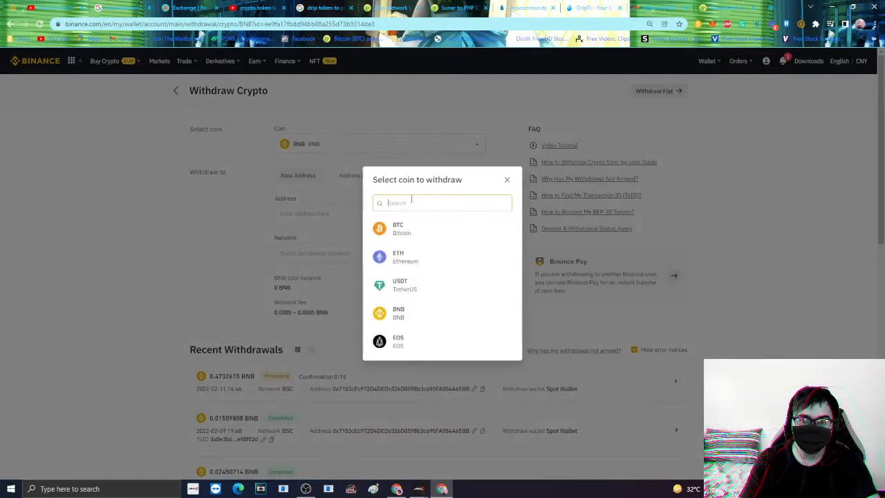
text(drip)
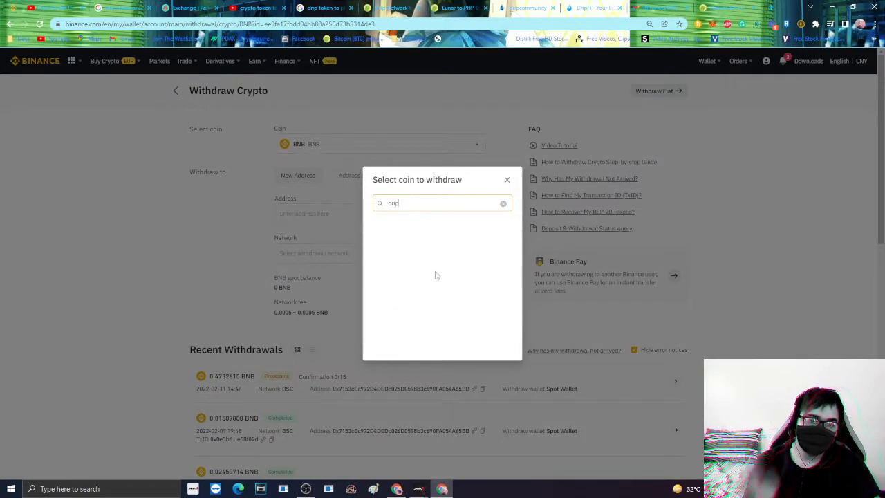
click(506, 179)
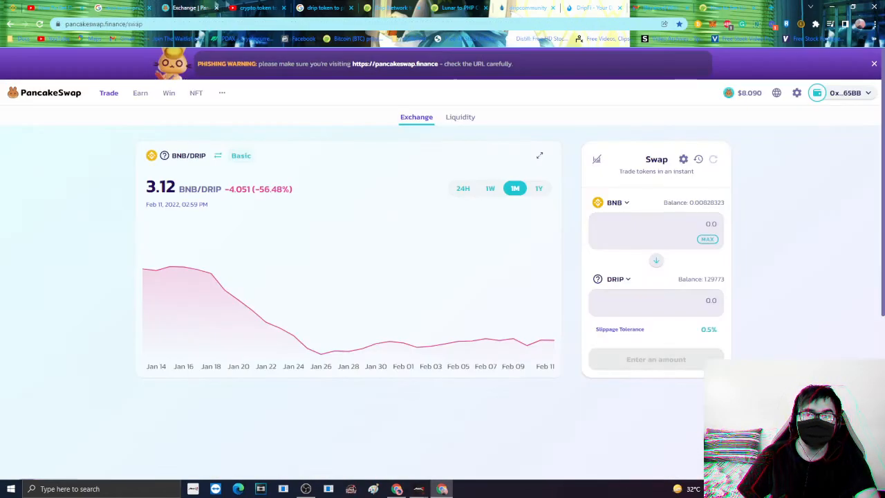
- Switch past YouTube to the DripFi earnings calculator for 1.43893 DRIP
click(96, 8)
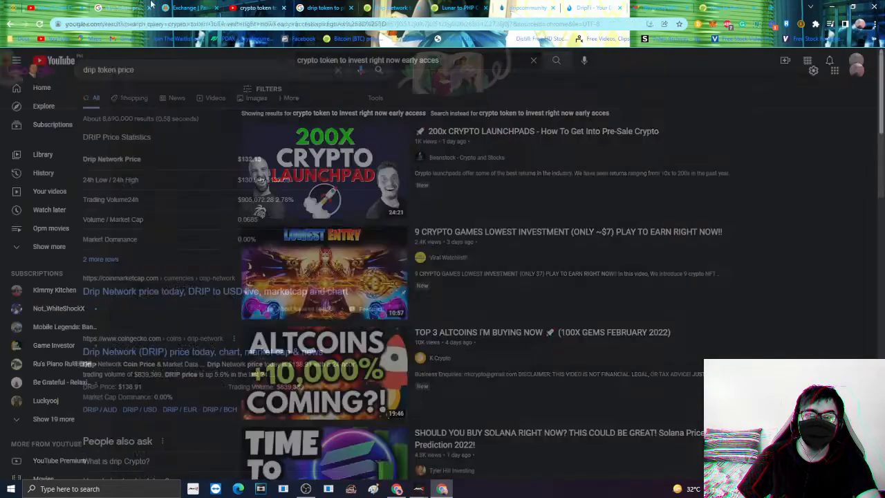
click(394, 8)
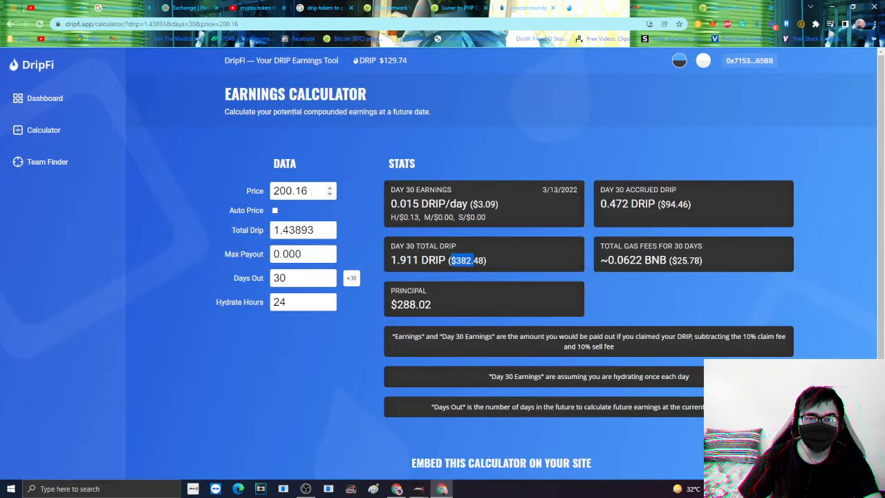
- View the DripFi dashboard's 0 DRIP stats, then leave for a desktop search for Notepad
click(44, 98)
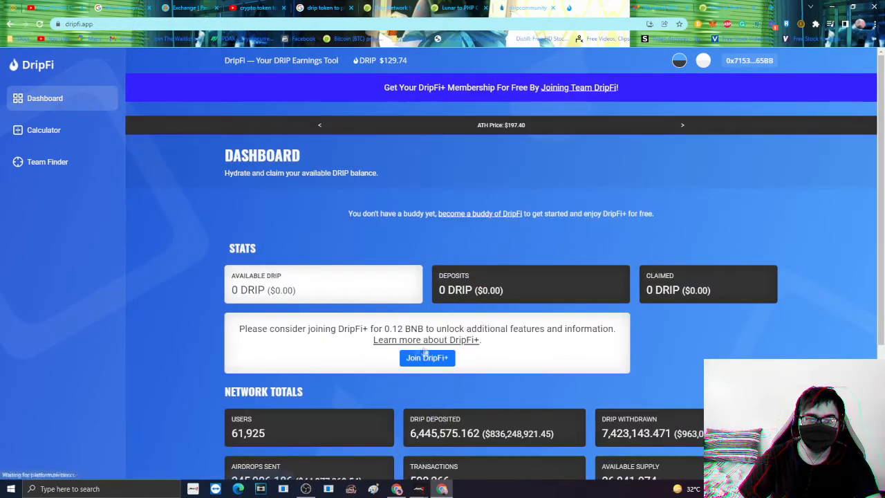
scroll(down, 3)
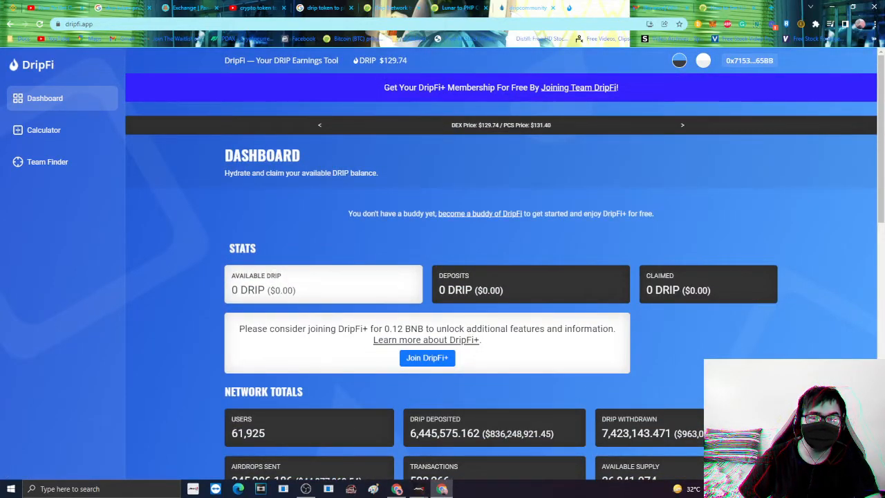
mouse_move(478, 169)
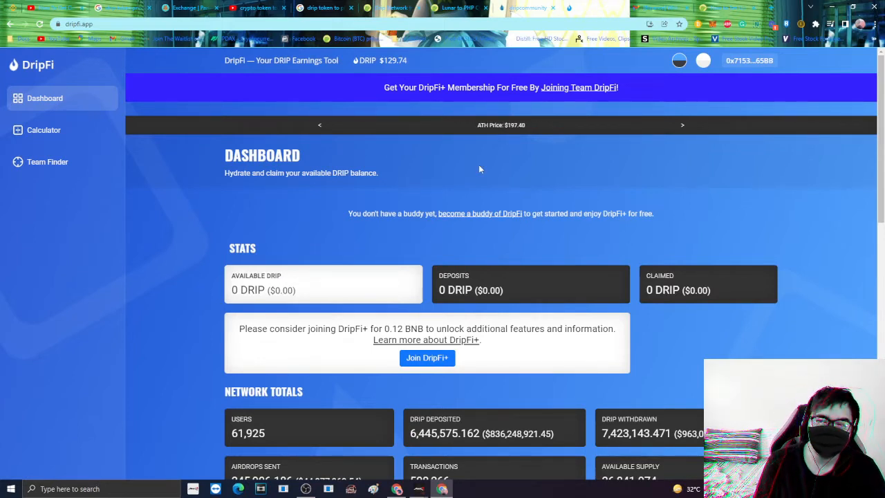
mouse_move(348, 185)
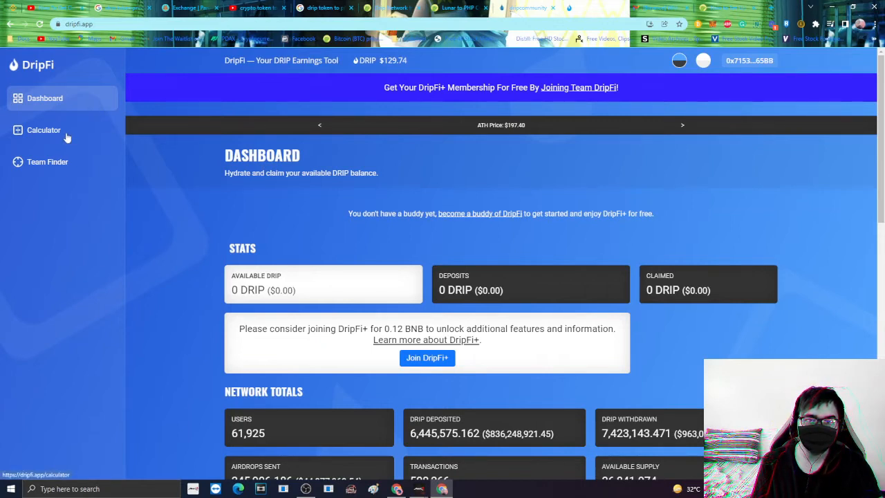
mouse_move(55, 108)
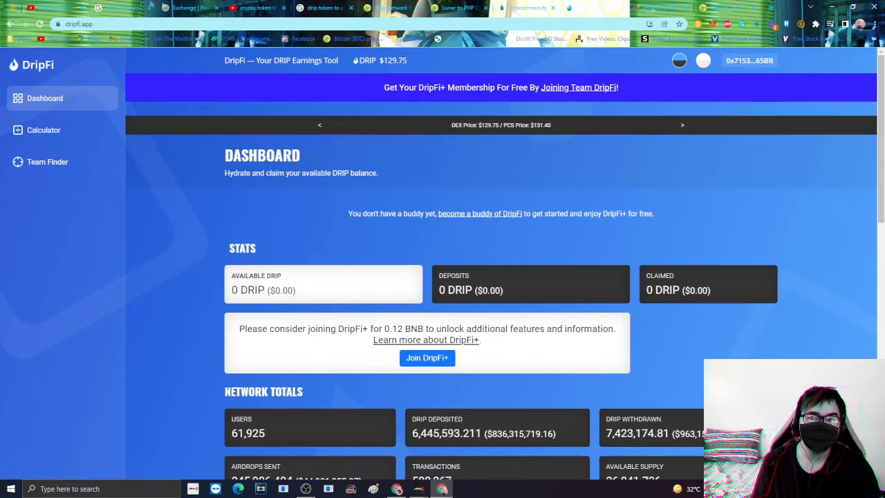
click(249, 8)
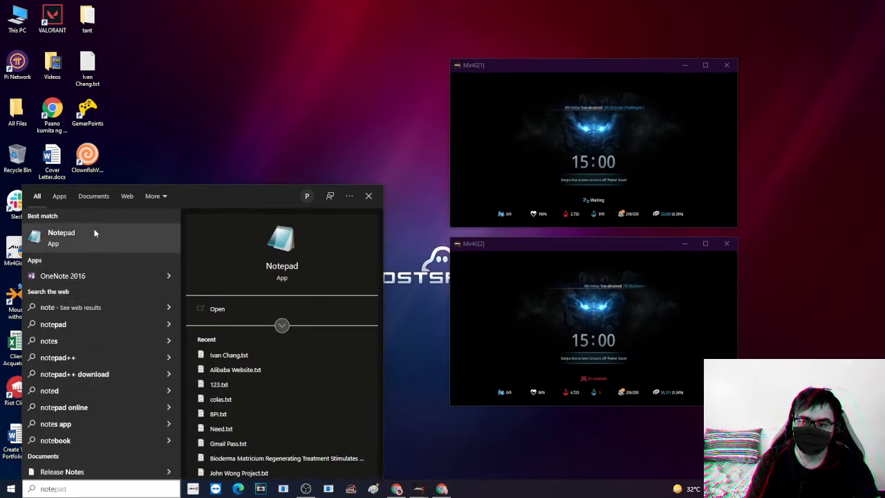
- Write the note 'Drip token 130 USDT' in Notepad
click(60, 238)
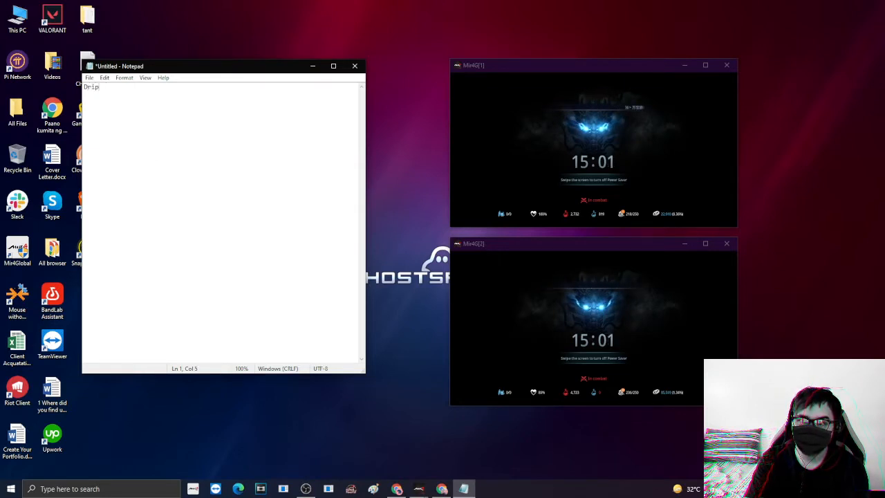
text(token)
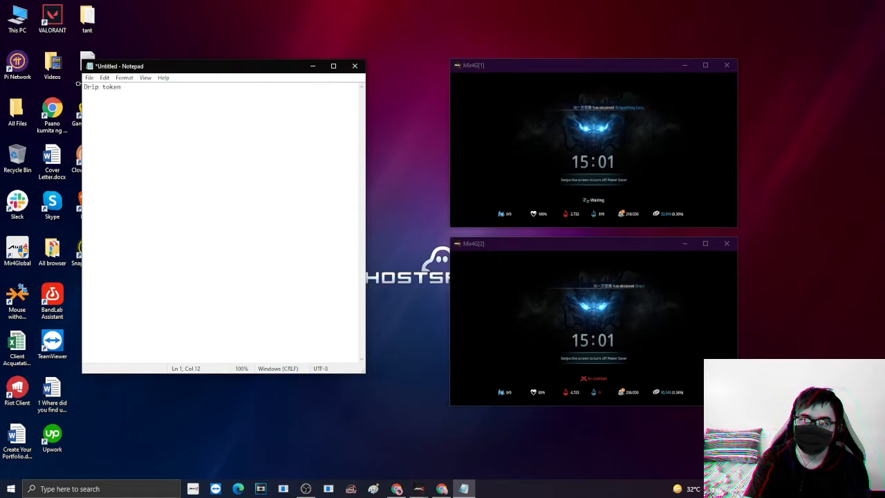
text(1)
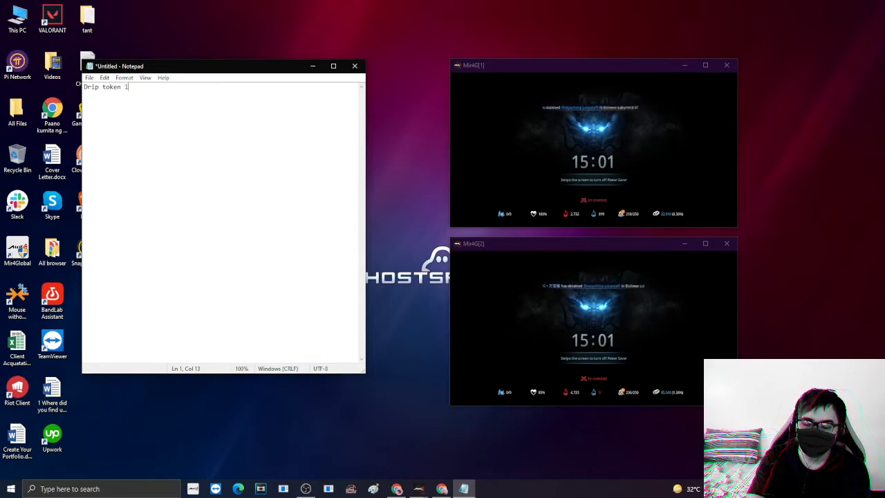
text(30 //)
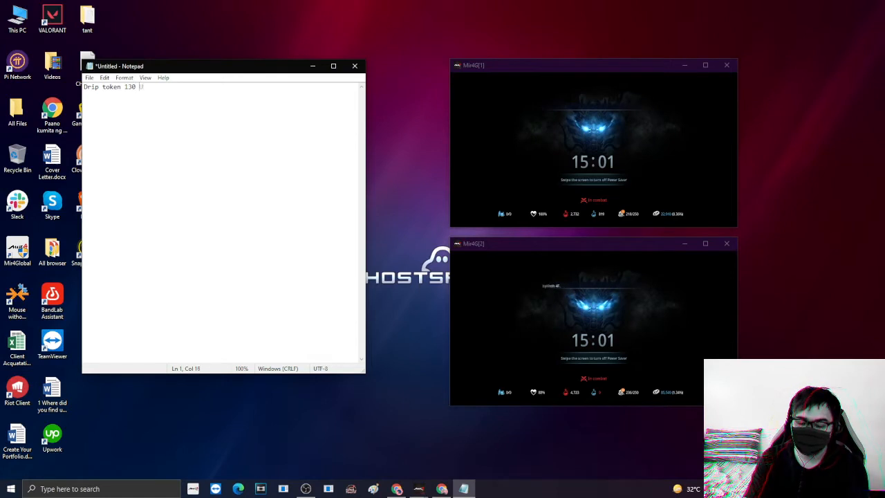
text(USDT)
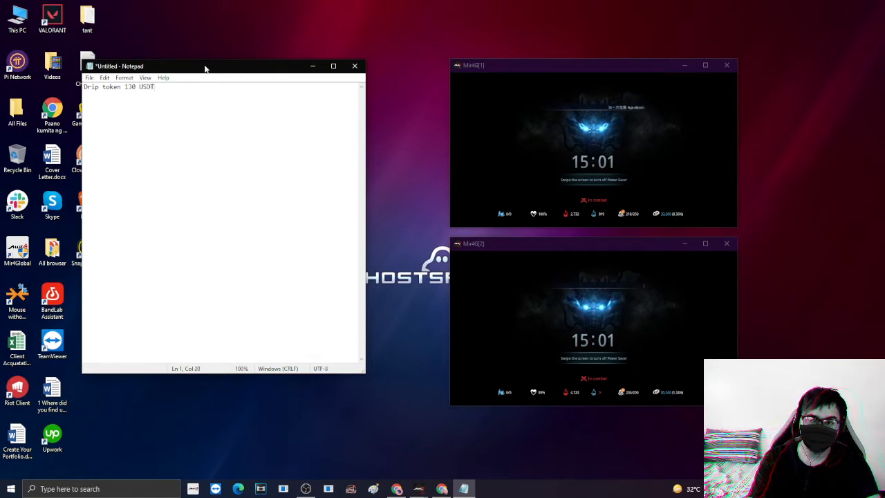
drag(119, 67, 249, 49)
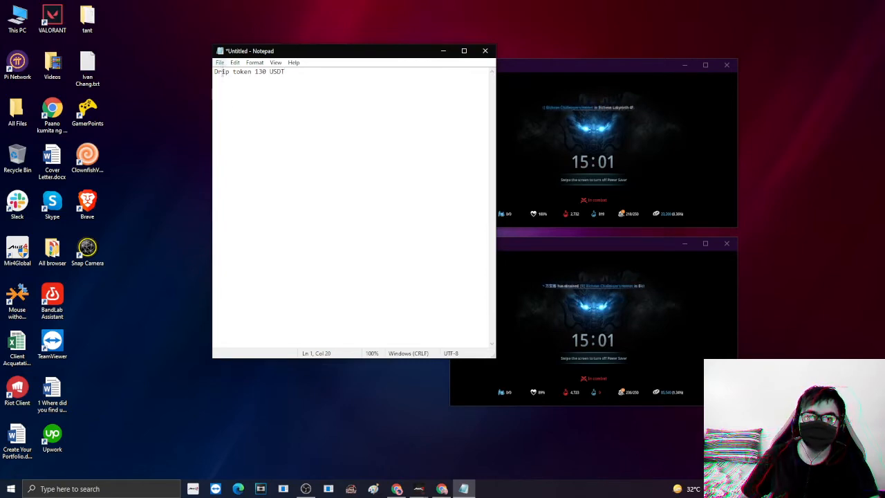
- Save the note as a file named 'Drip' via Save As
click(220, 62)
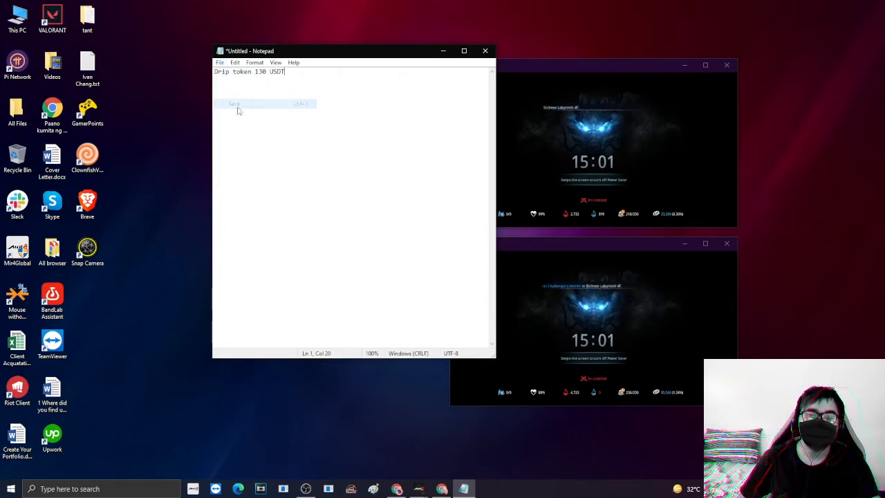
click(234, 103)
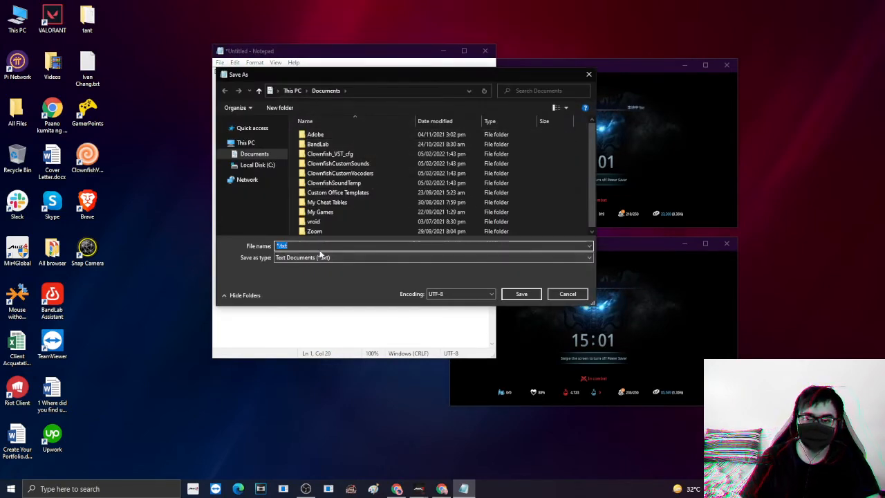
text(Drip)
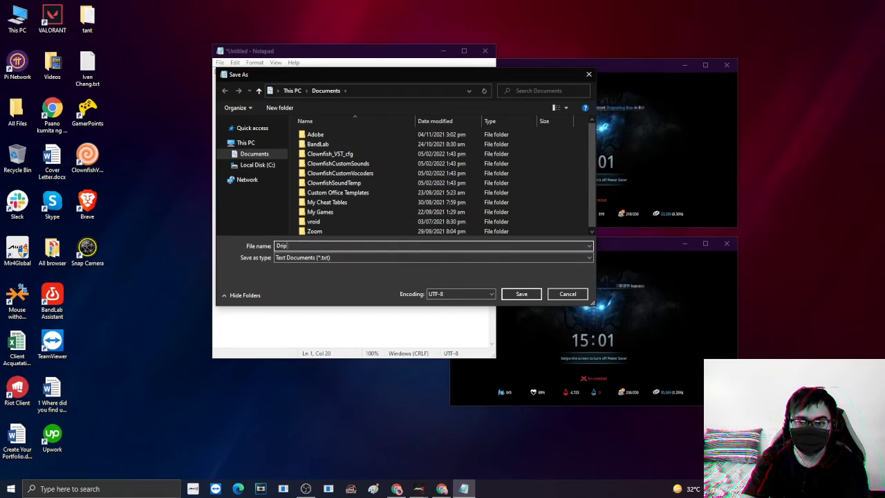
click(519, 293)
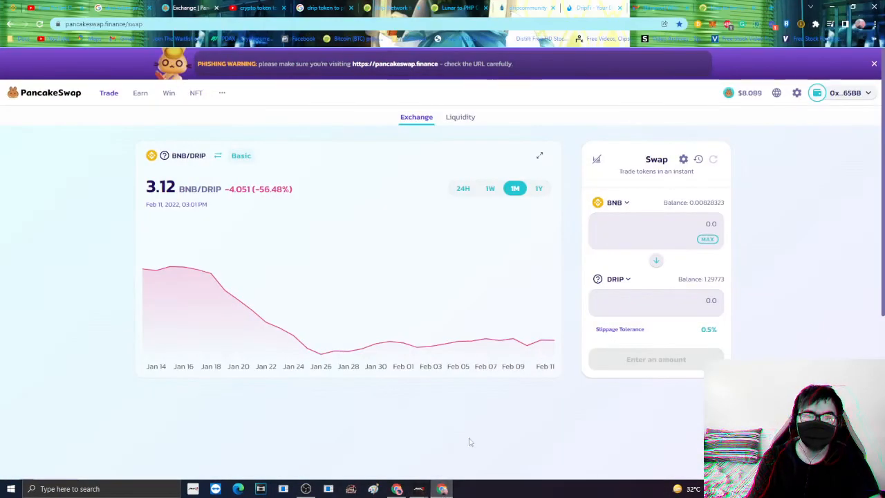
- Review the CoinGecko DRIP chart, then reopen the DripFi earnings calculator at price 129.36 with 0 DRIP
click(456, 9)
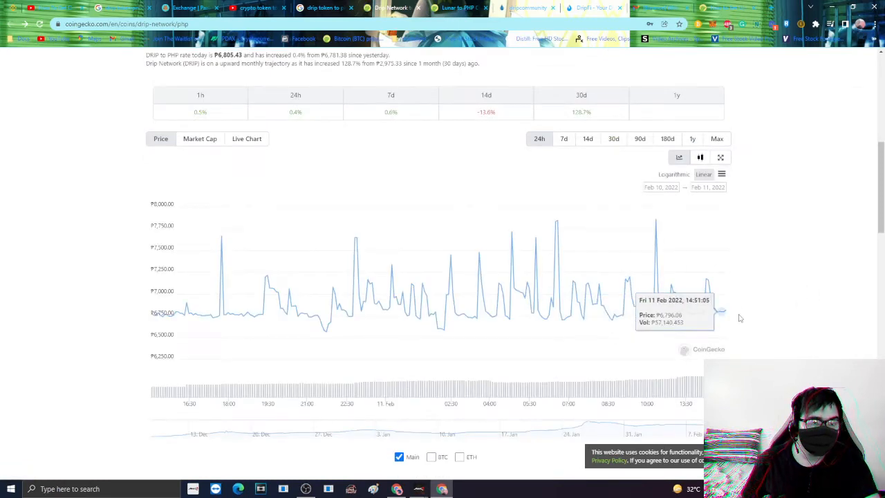
mouse_move(724, 311)
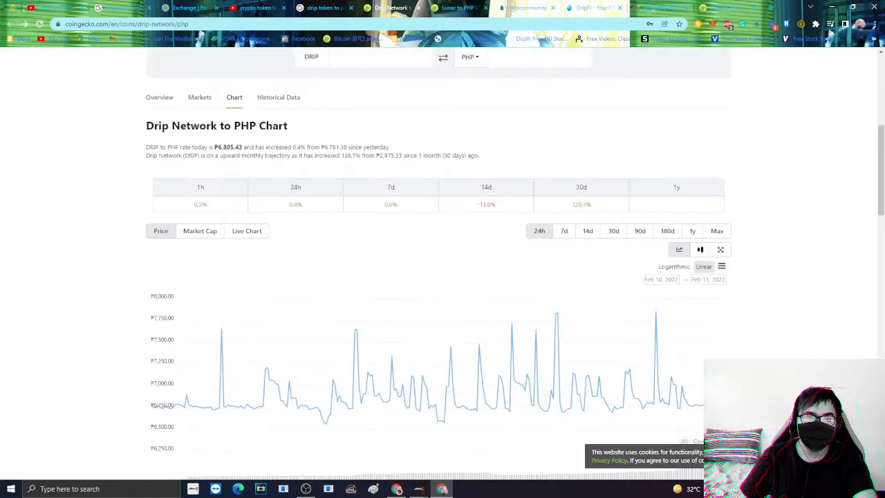
click(601, 8)
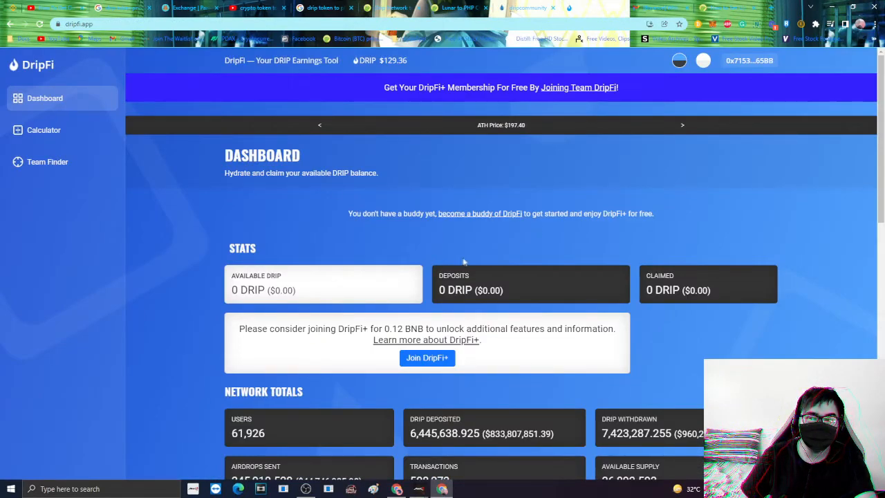
mouse_move(48, 123)
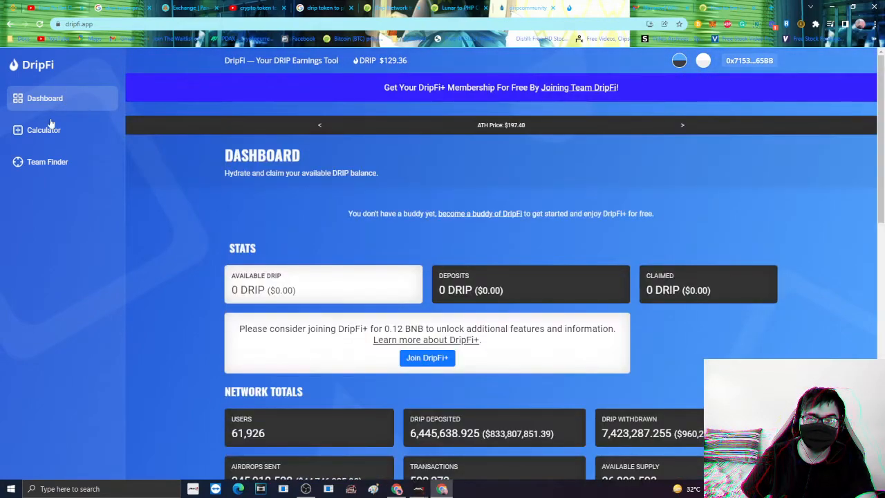
click(44, 130)
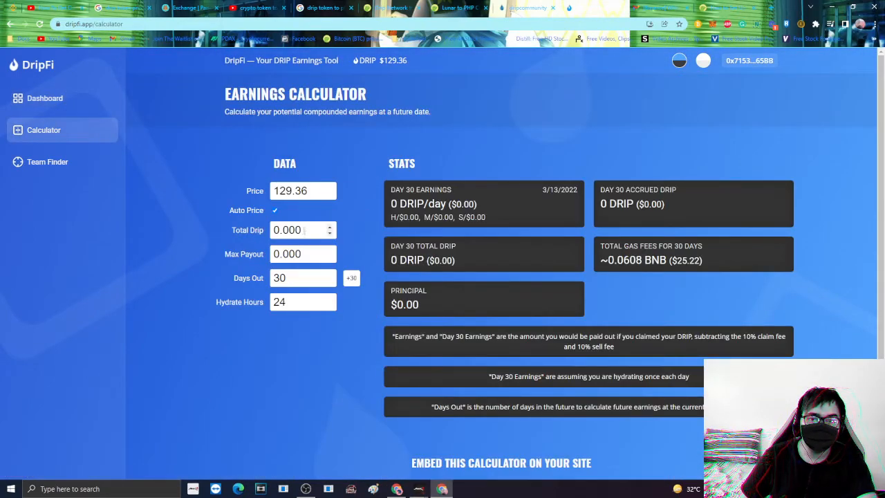
click(301, 229)
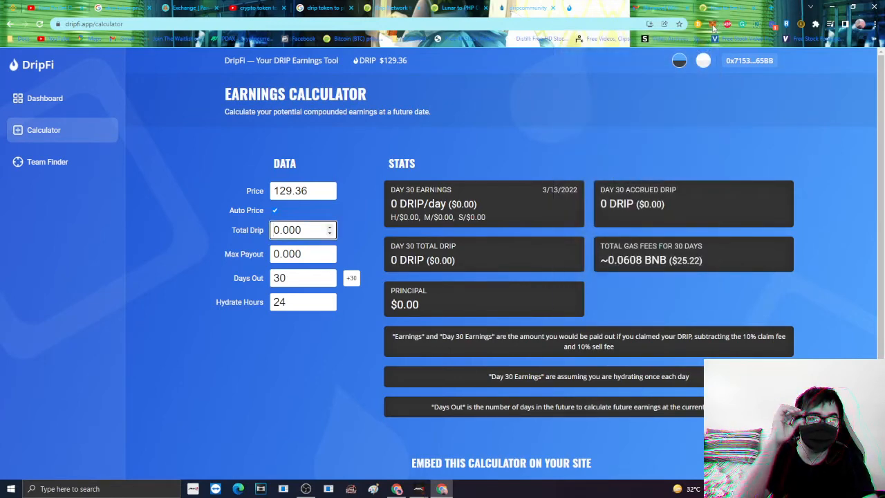
- Copy the 1.297 DRIP balance from MetaMask into the DripFi calculator's Total Drip field
click(714, 23)
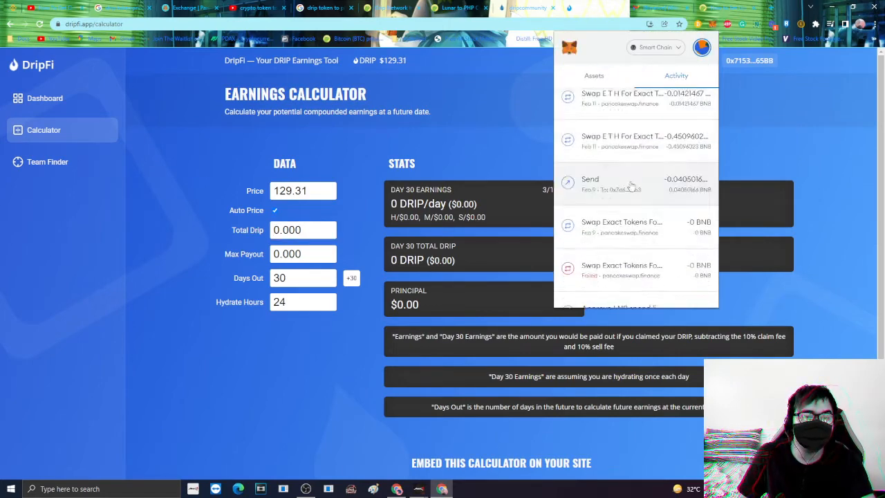
click(595, 75)
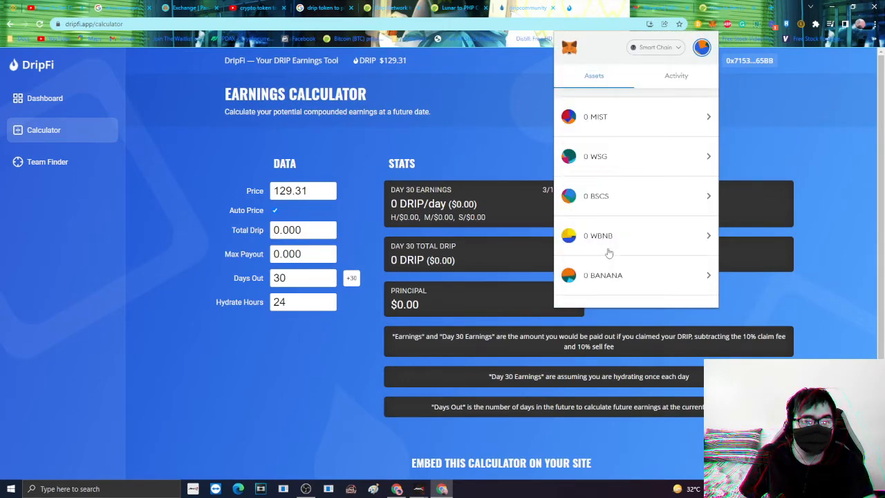
scroll(down, 3)
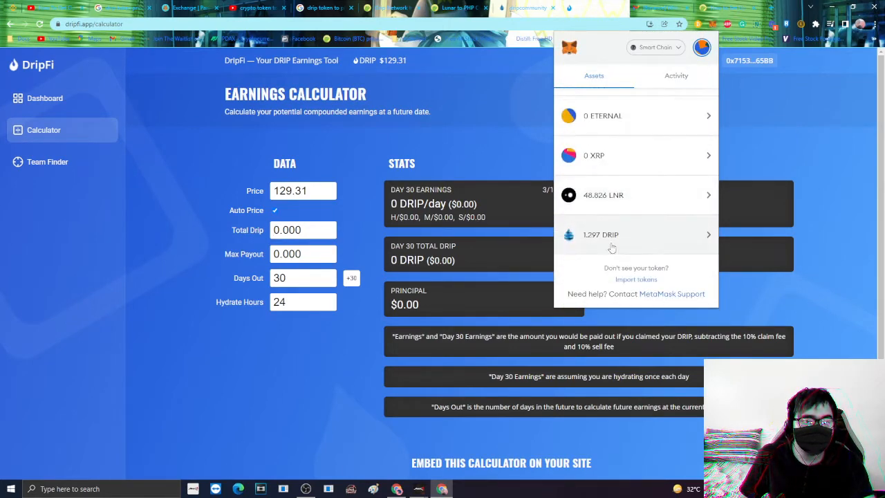
click(611, 234)
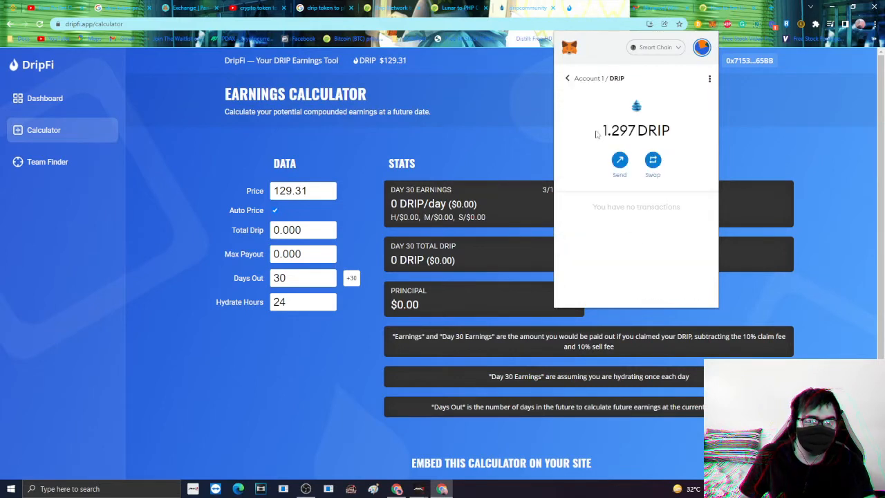
double_click(618, 130)
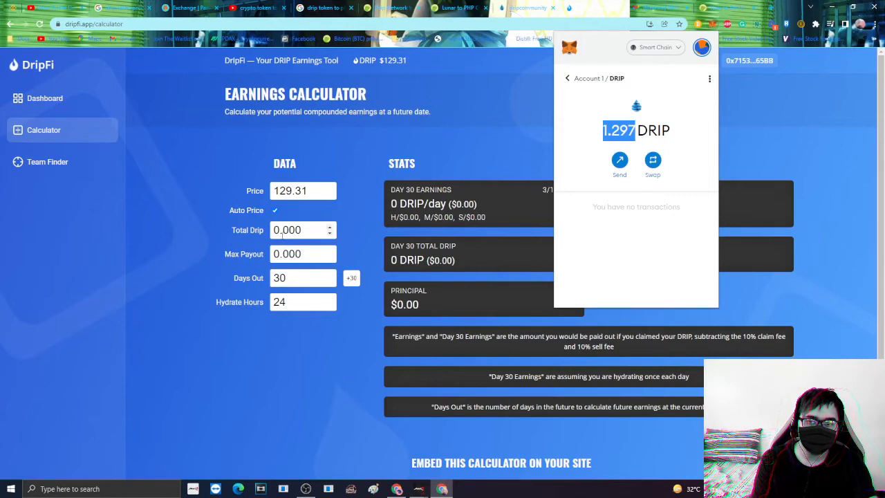
text(1.297)
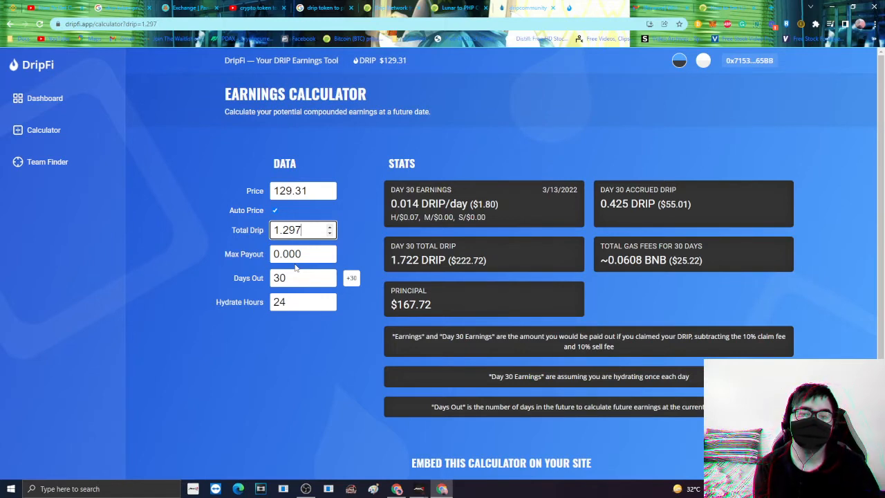
mouse_move(385, 310)
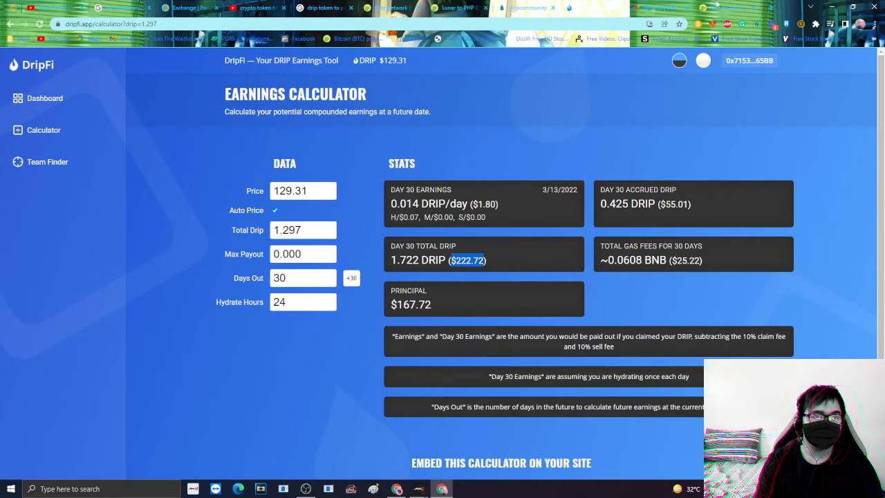
- Google a PHP to USDT conversion and choose Philippine peso as the source currency
click(663, 9)
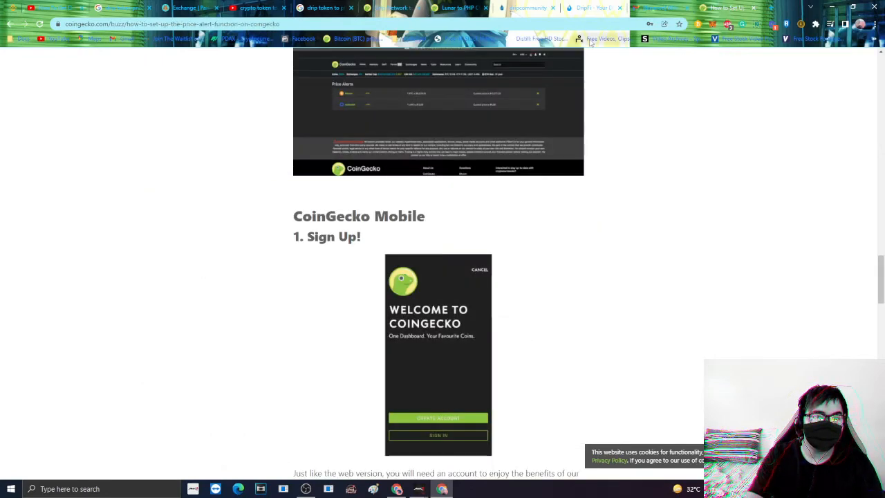
text(PH)
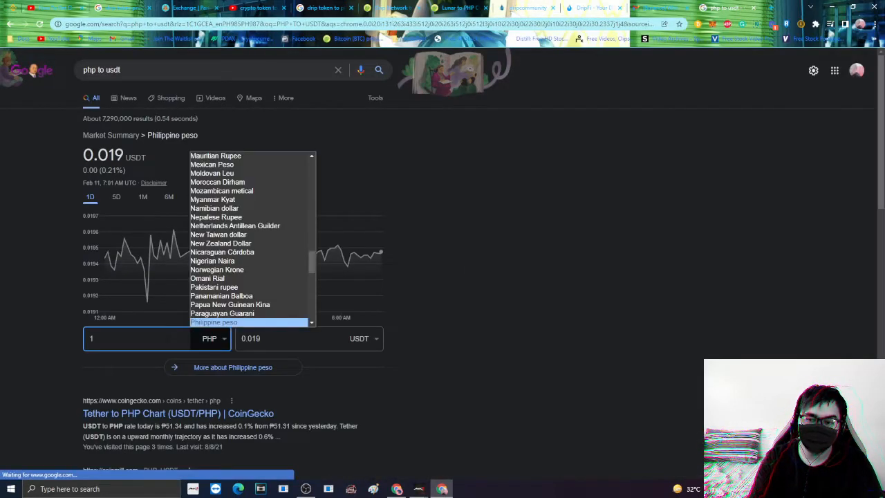
- Recompute the DripFi calculator at a 200.40 DRIP price, then return to the Drip-to-PHP chart
text(222.72)
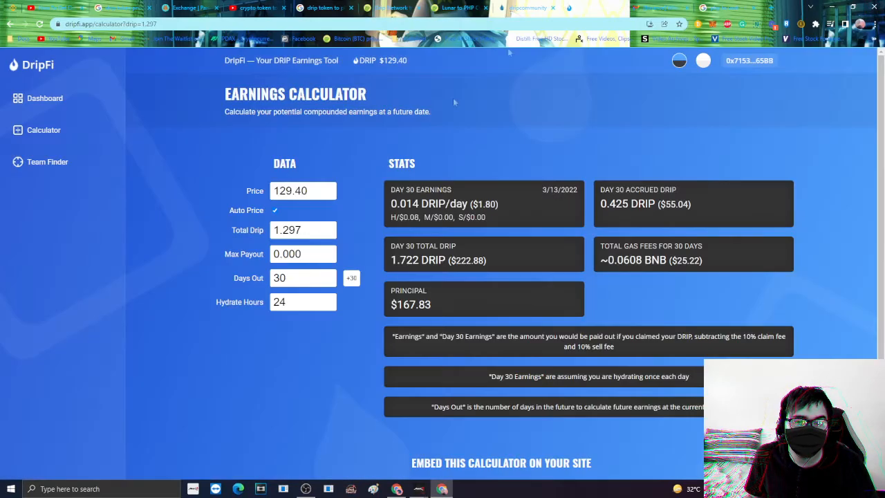
click(302, 191)
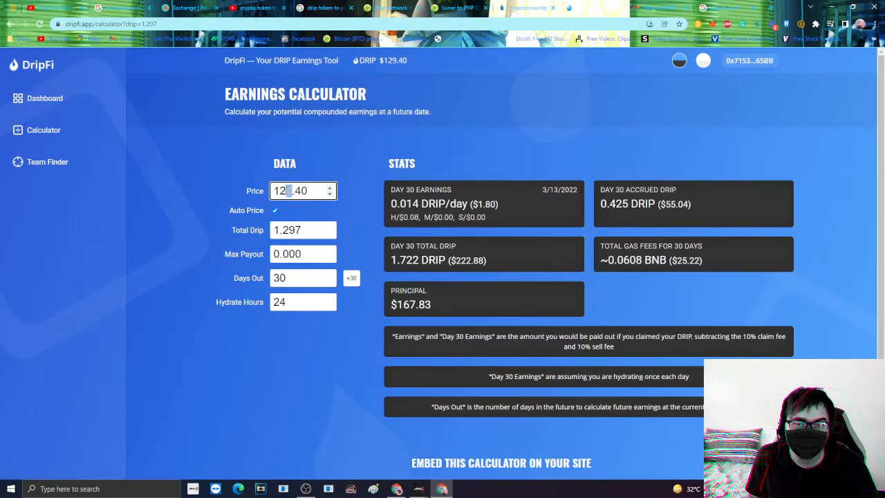
text(2000.40)
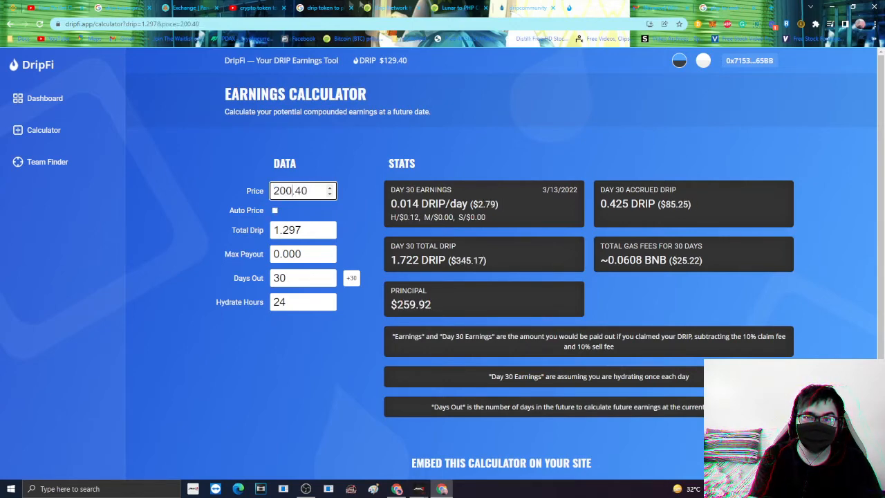
click(390, 9)
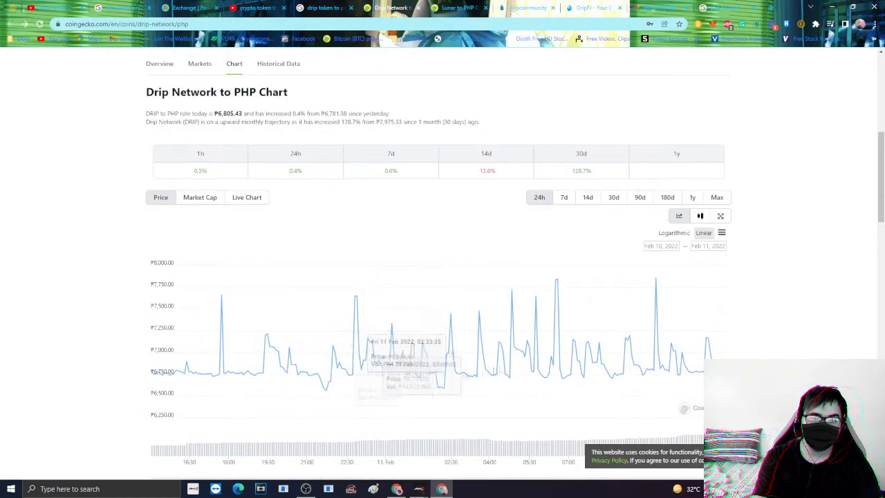
- Scroll CoinGecko's DRIP-to-PHP 24-hour chart to read prices around 11 Feb 2022
scroll(down, 3)
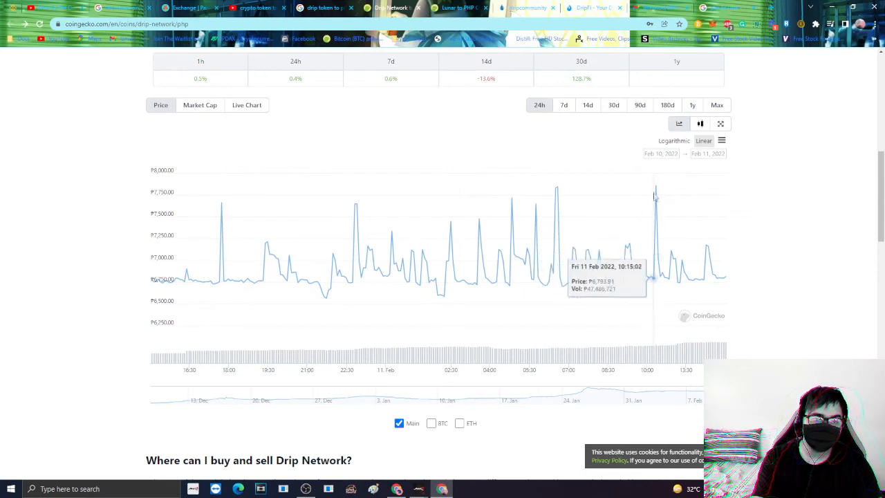
mouse_move(655, 188)
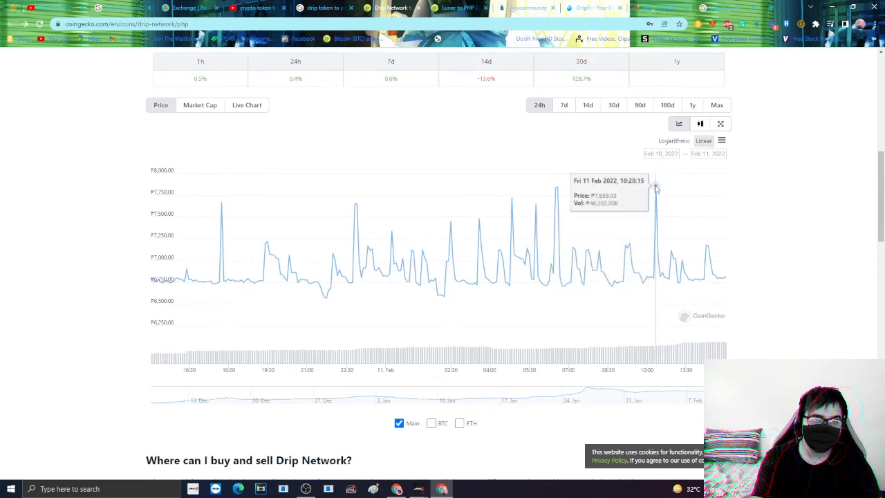
mouse_move(439, 290)
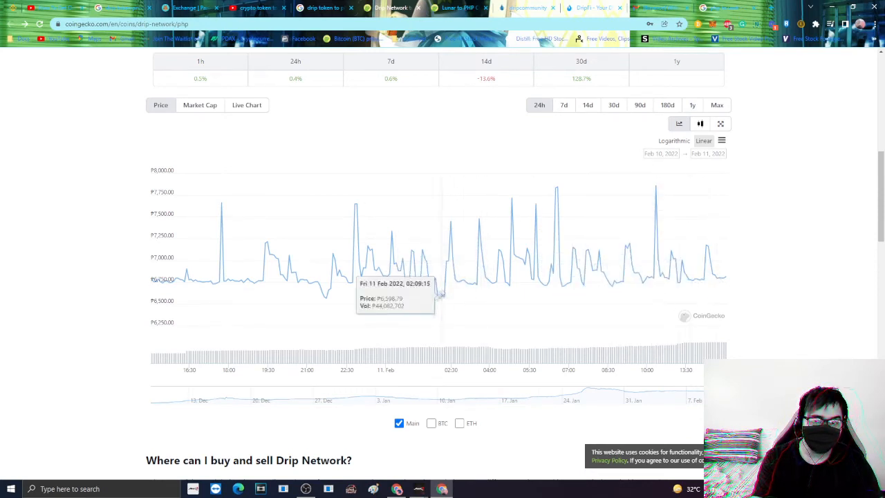
mouse_move(662, 199)
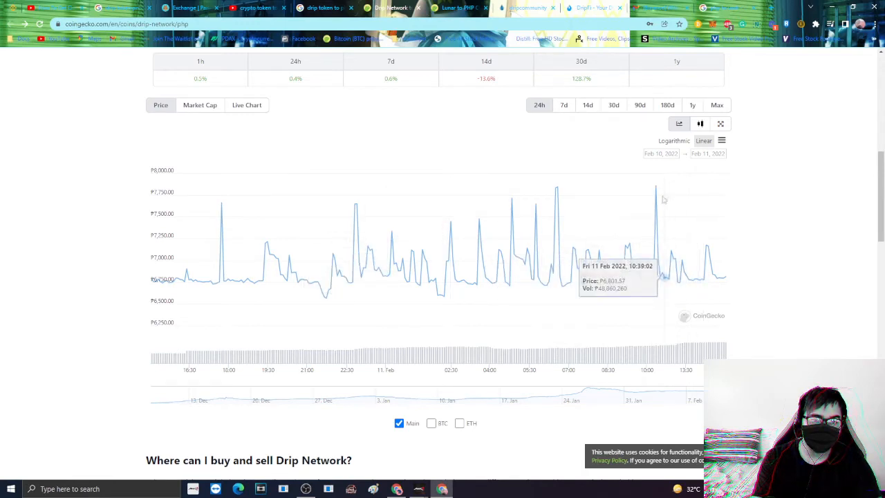
scroll(up, 3)
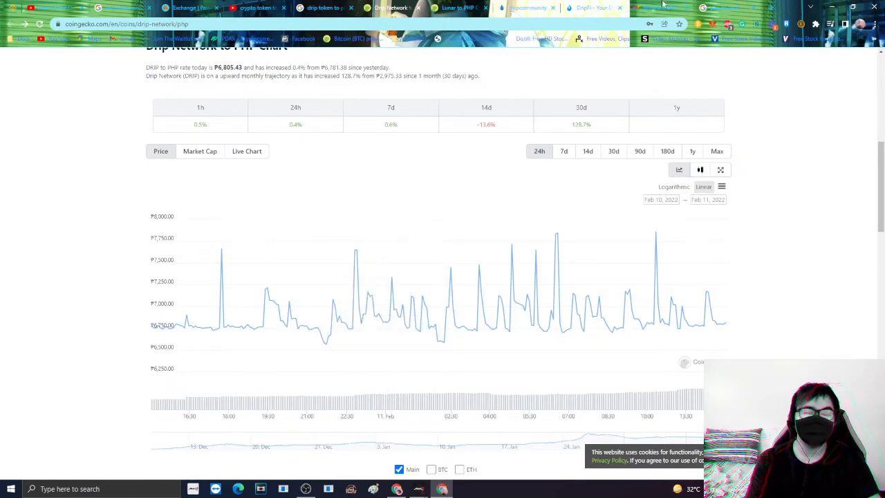
mouse_move(592, 8)
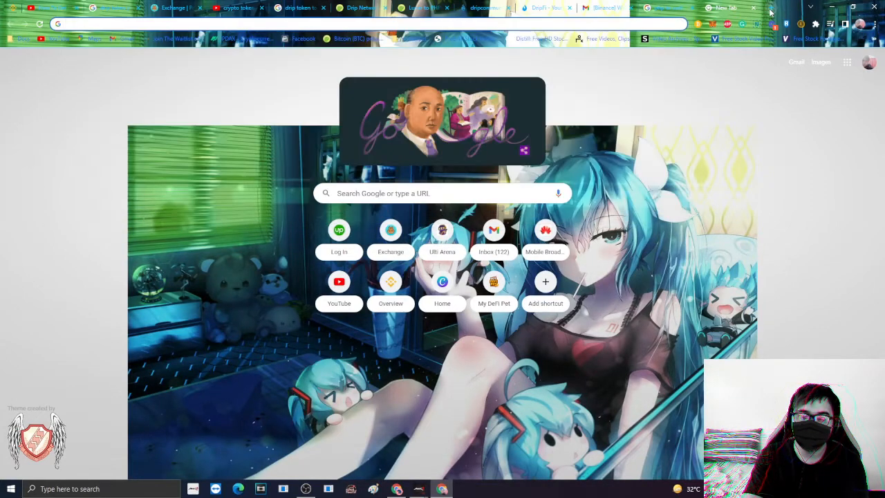
- Search 'pionex trading bot', open pionex.com and go to its BTC/USDT trading view
text(pionex trading bot)
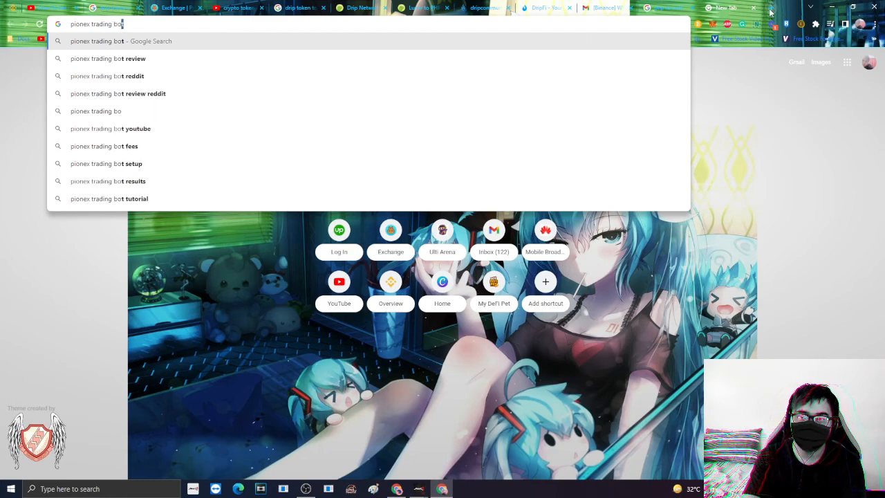
key(Backspace)
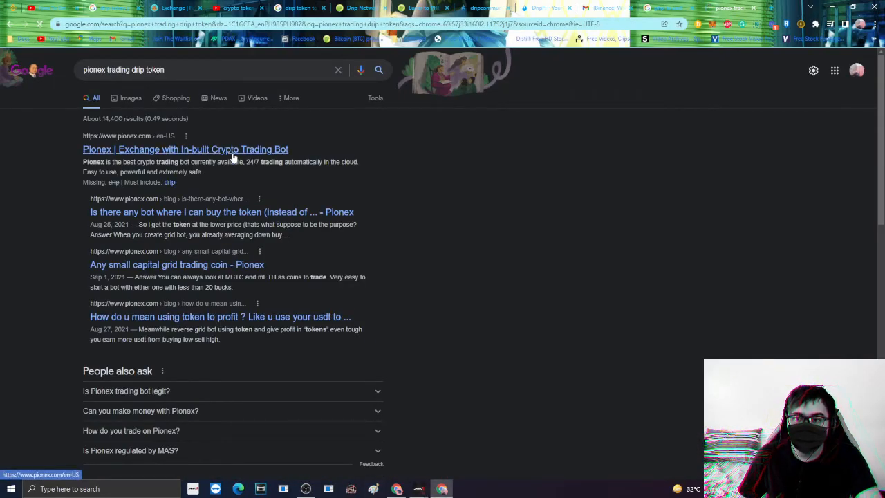
click(186, 149)
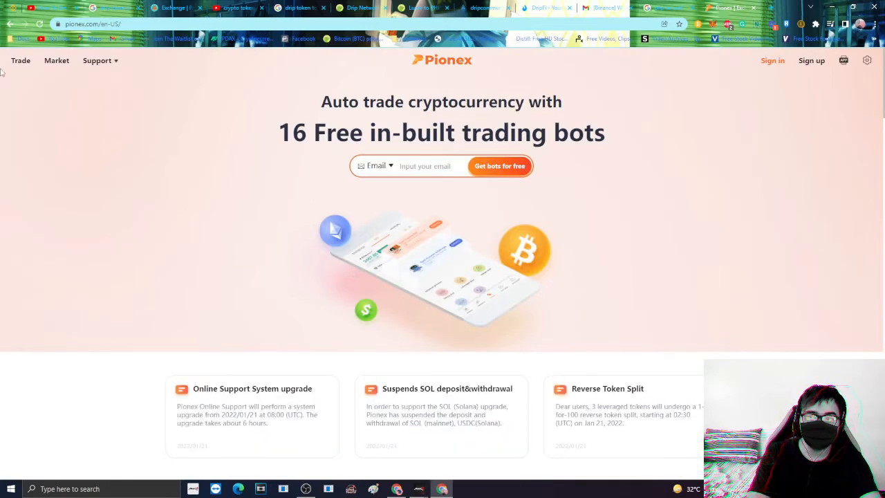
click(21, 61)
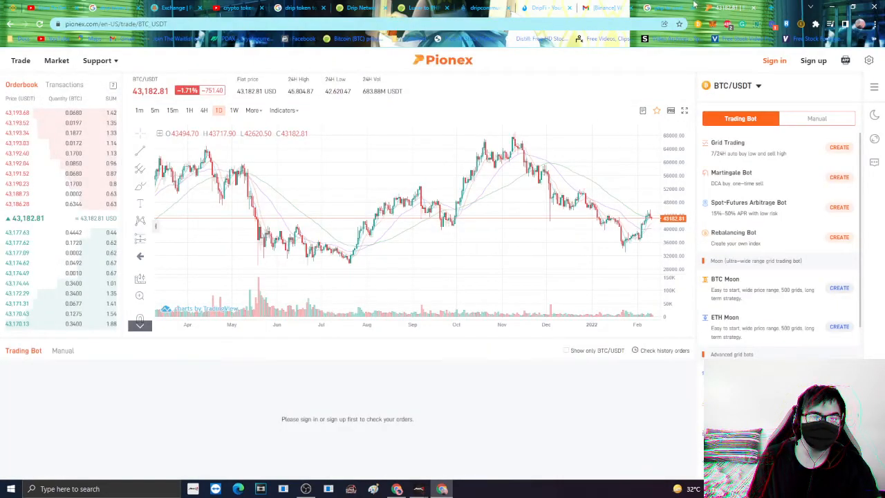
mouse_move(185, 235)
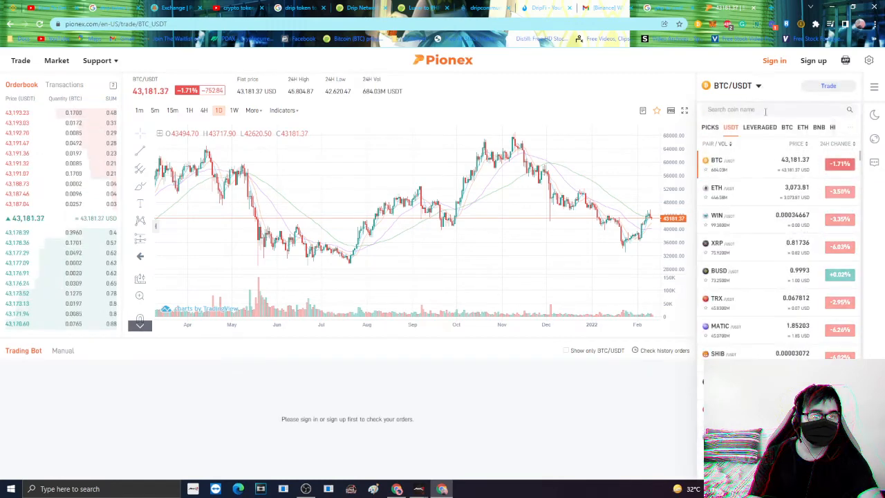
- Flip between the Lunar CoinGecko page, Drip faucet, Drip chart and YouTube results tabs
text(Drip)
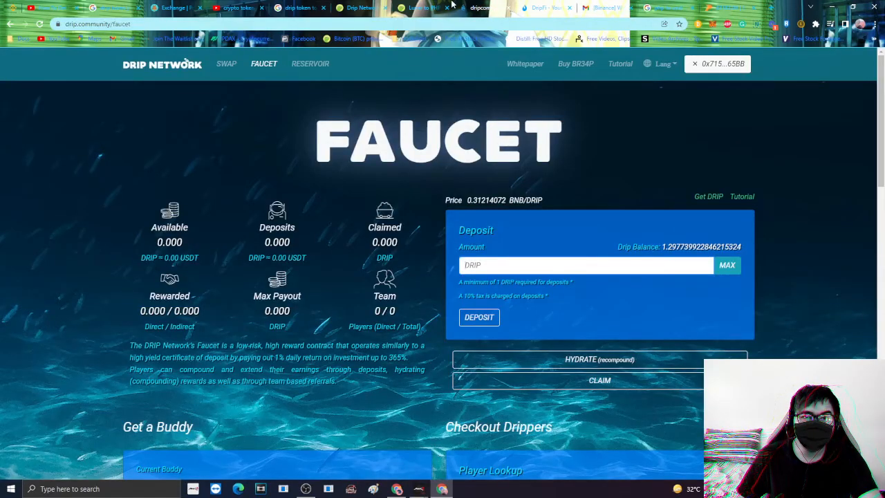
click(414, 9)
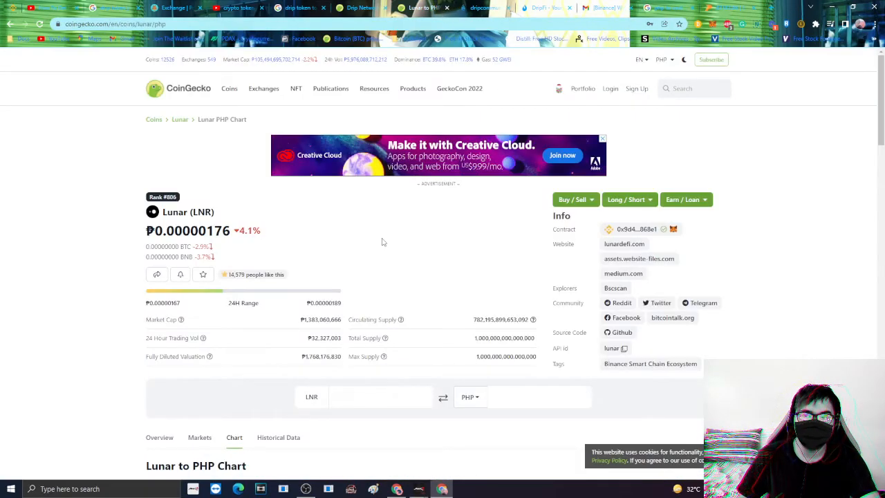
mouse_move(404, 268)
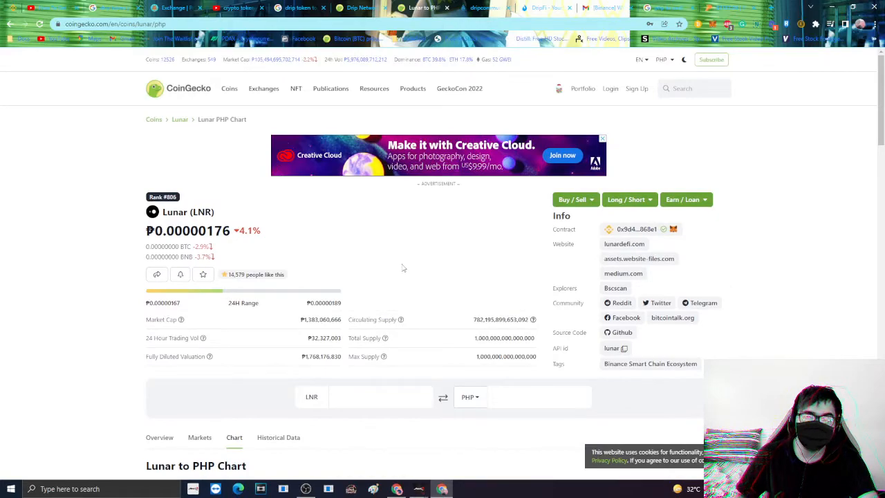
click(601, 9)
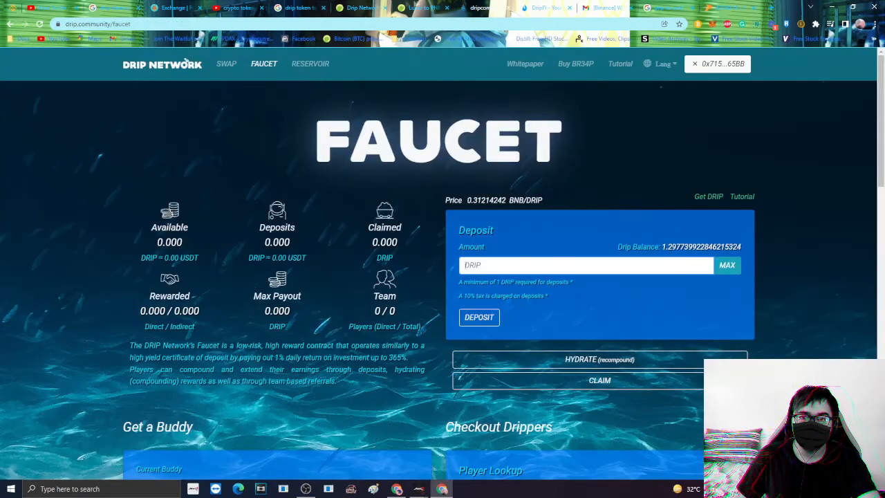
click(359, 8)
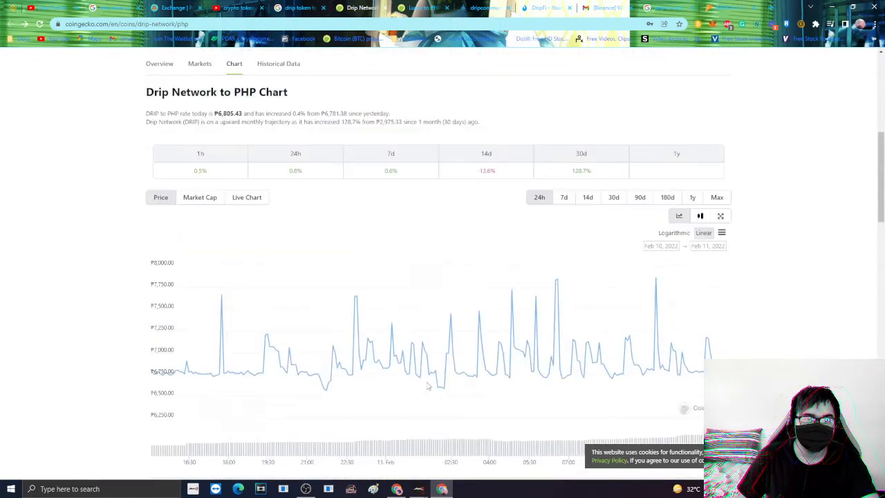
scroll(up, 3)
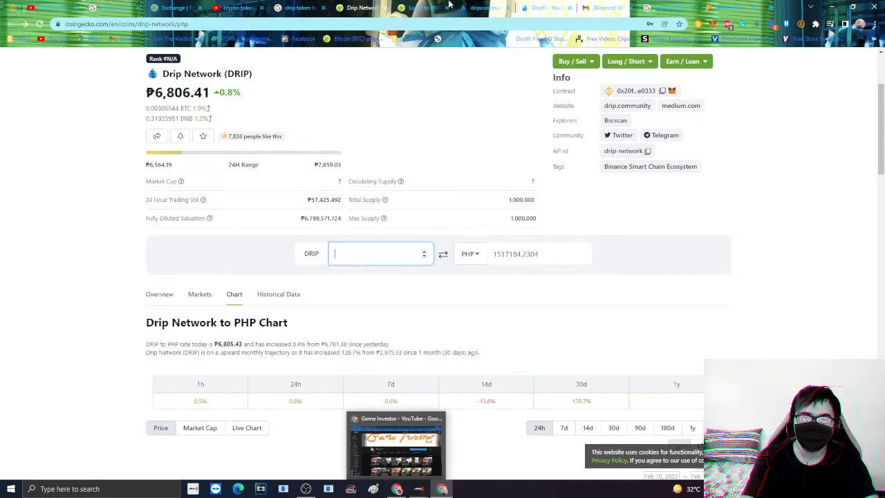
click(236, 8)
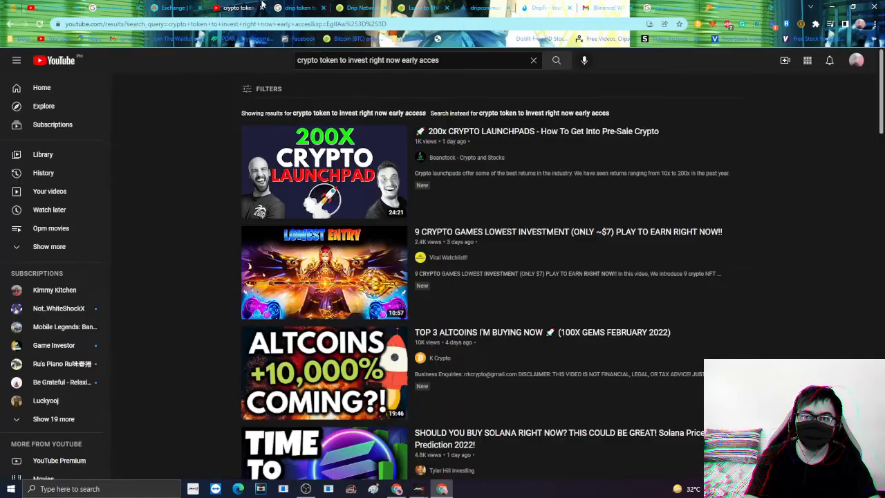
click(359, 8)
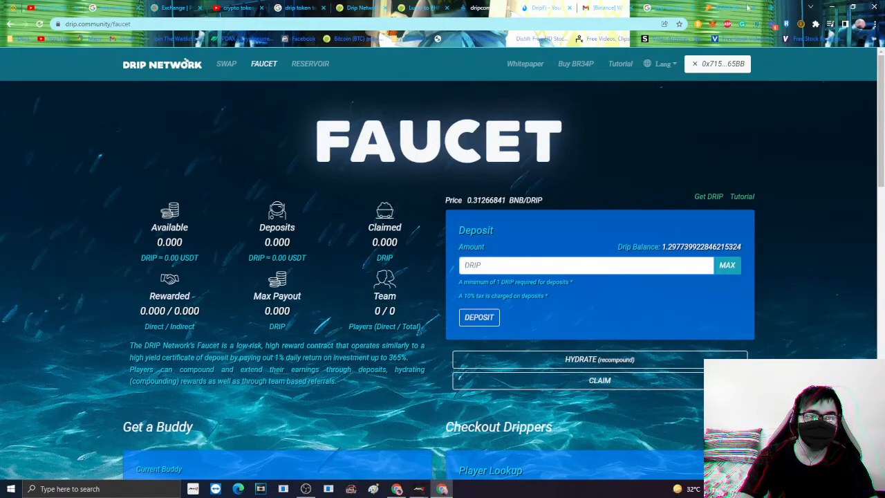
- From CoinGecko's Drip Network coin page, follow the drip.community link to the Drip Network home page
click(726, 8)
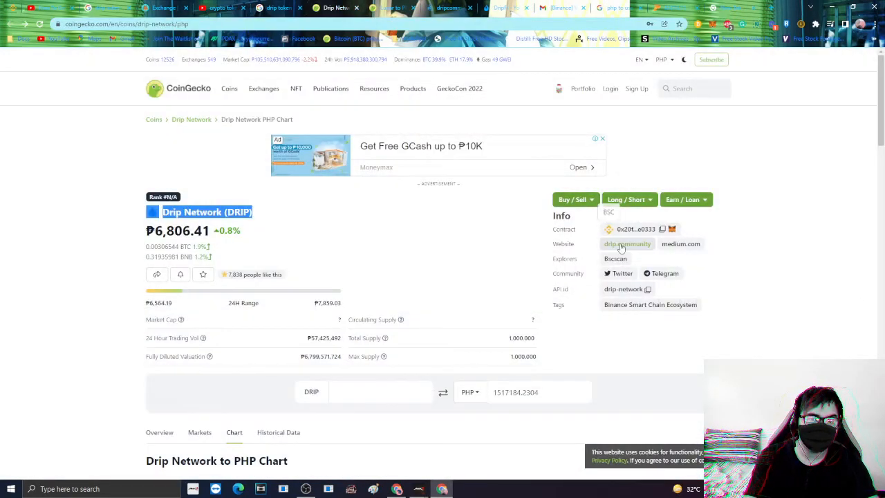
click(624, 243)
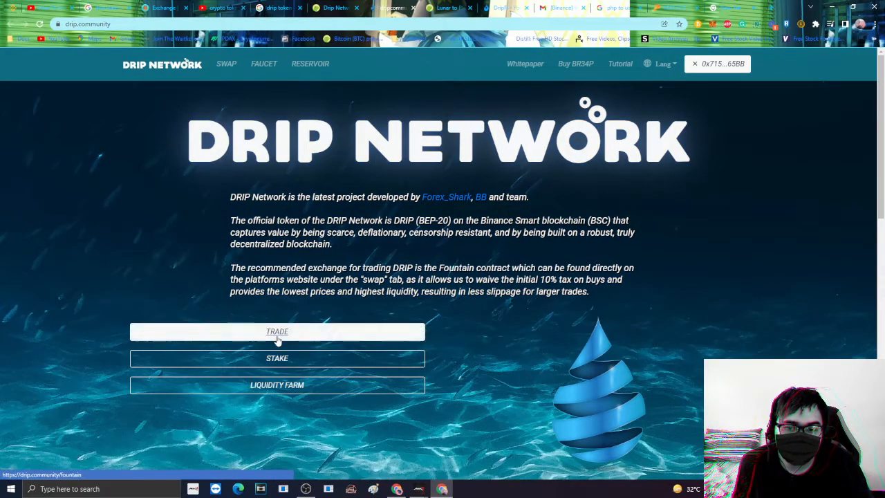
- Go to the Fountain via TRADE and set the sell amount to the full 1.2977 DRIP balance
click(277, 332)
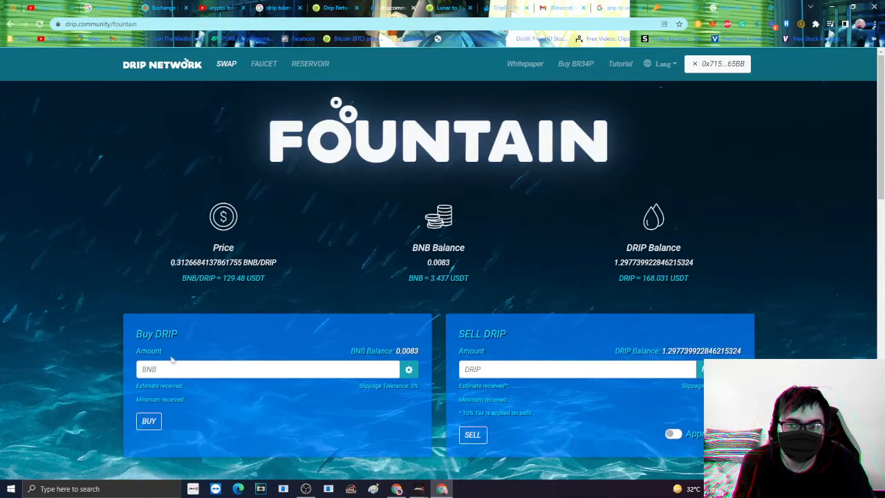
click(265, 367)
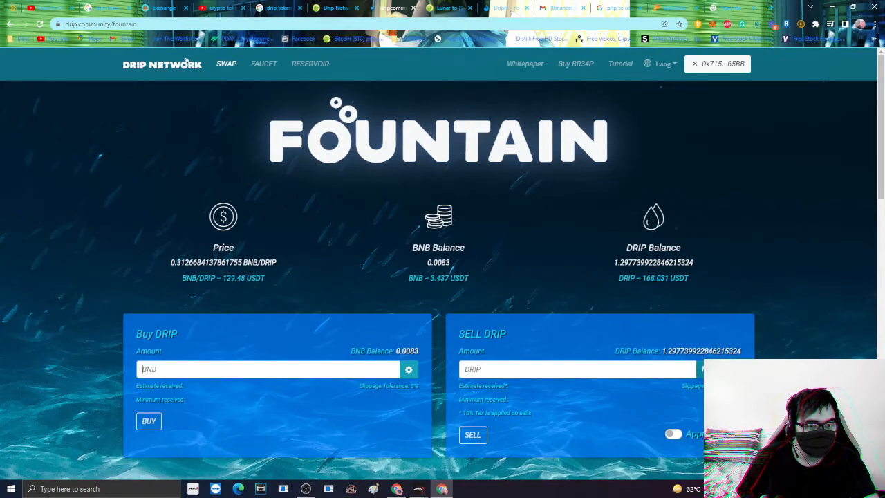
click(578, 368)
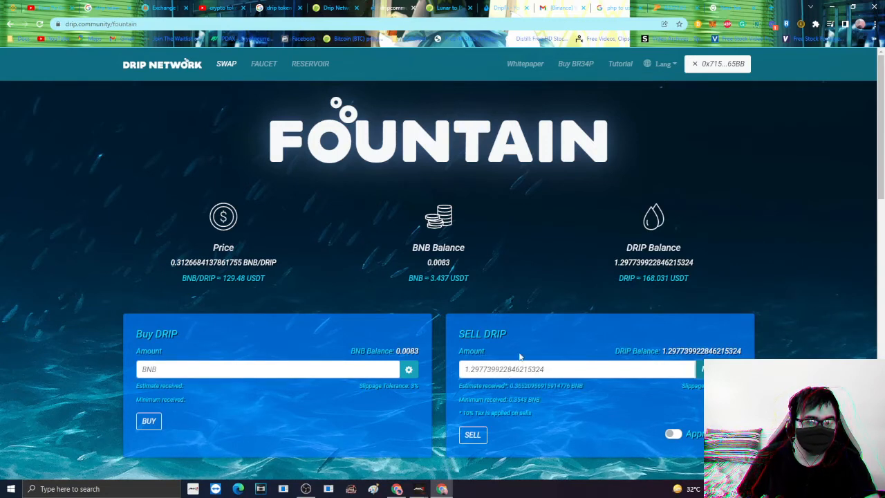
scroll(down, 3)
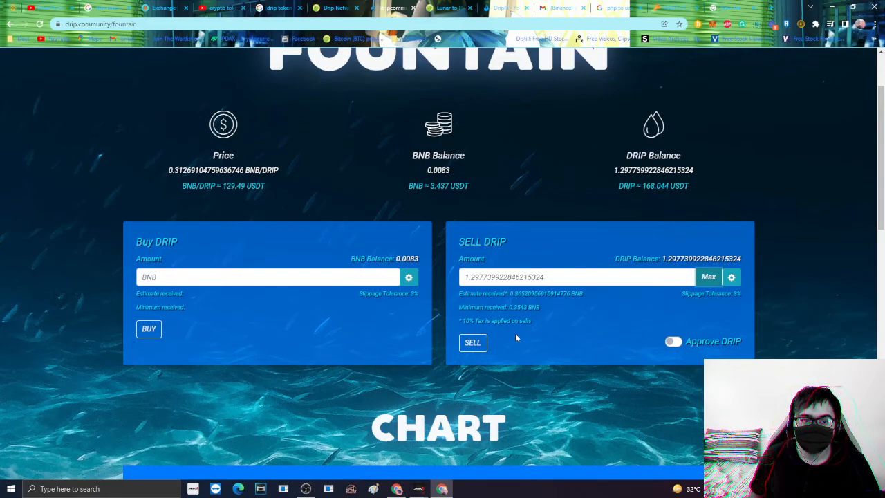
scroll(up, 3)
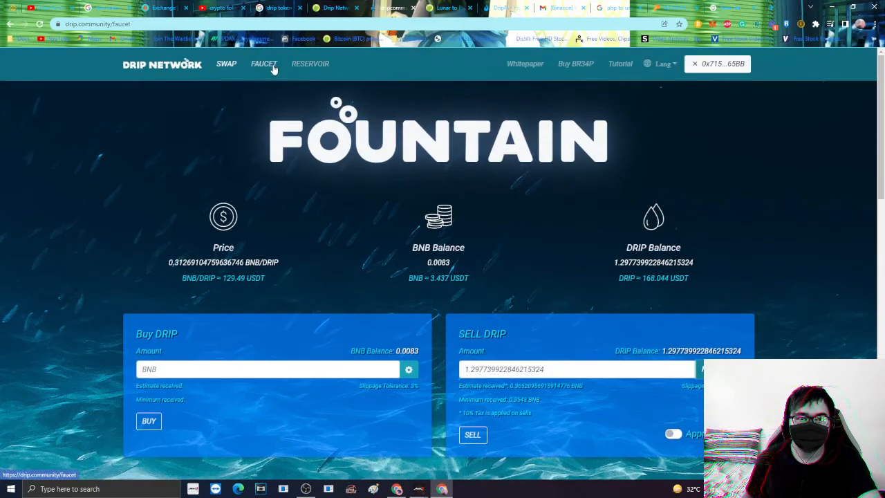
- Fill the faucet deposit with the full 1.2977 DRIP and try claiming, dismissing the make-a-deposit warning
click(264, 64)
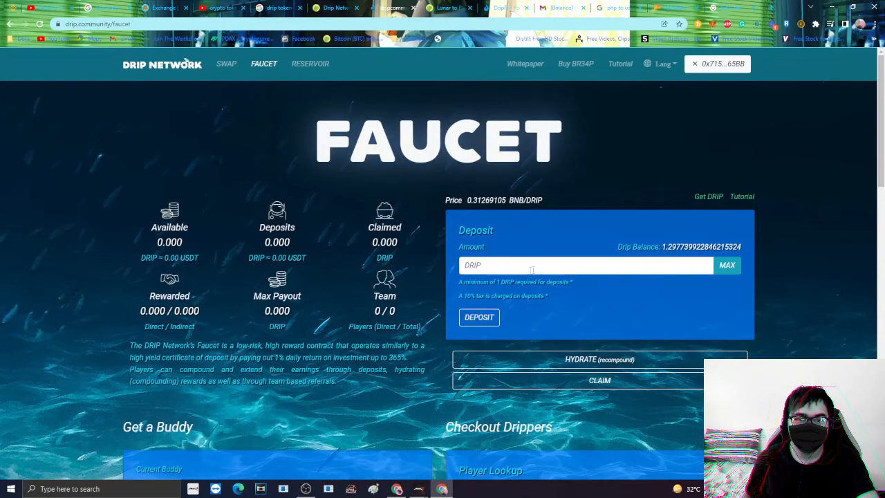
click(727, 266)
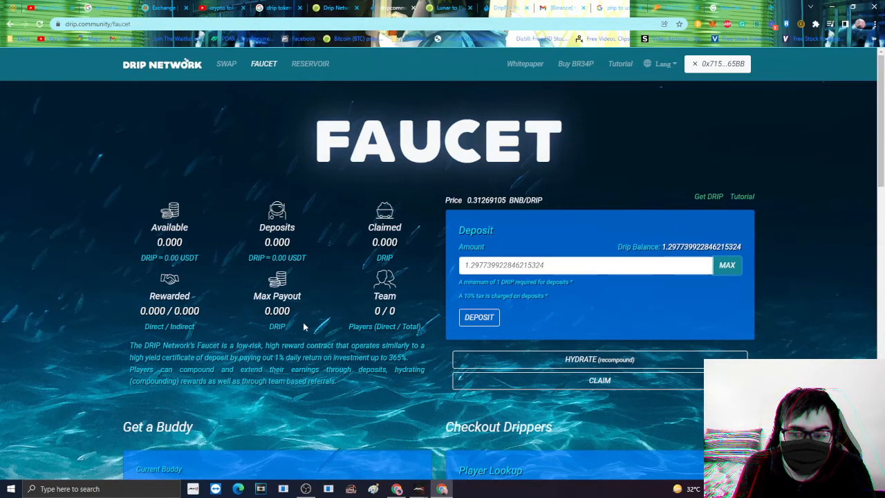
scroll(down, 3)
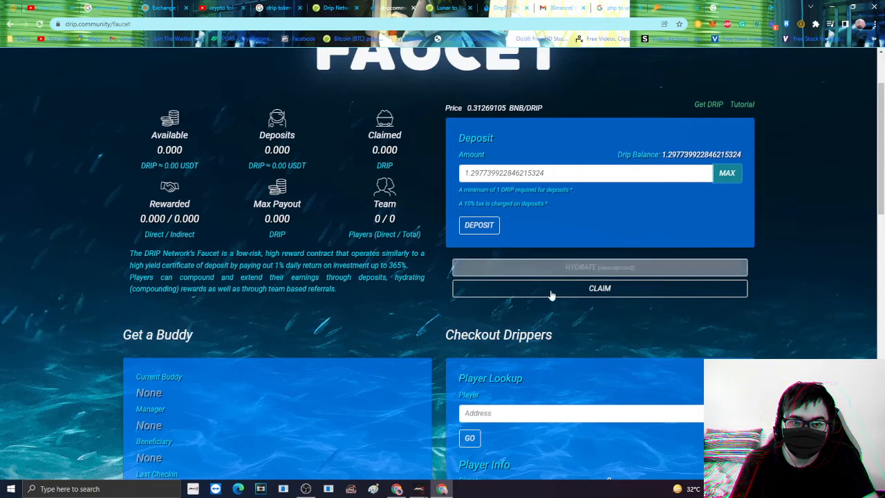
click(599, 289)
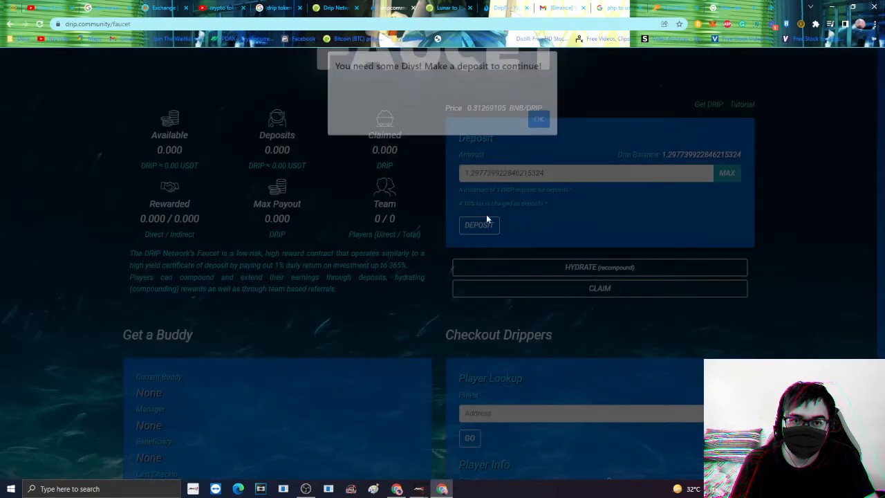
click(539, 119)
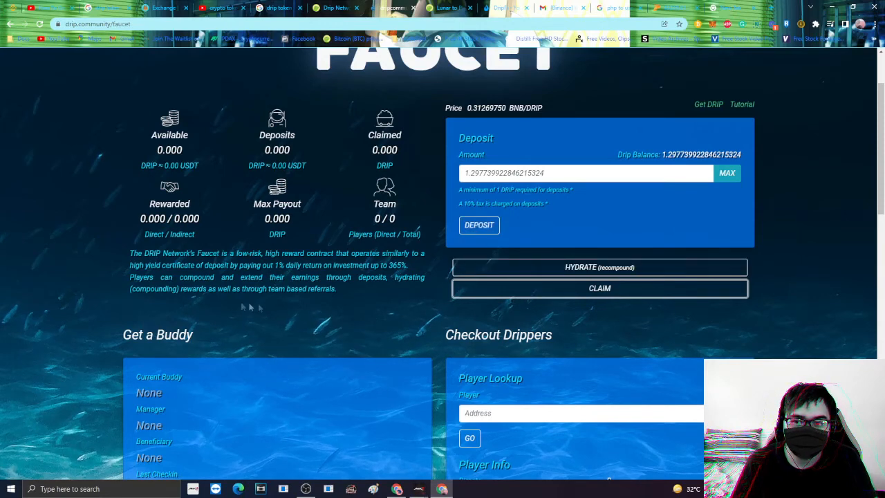
mouse_move(237, 307)
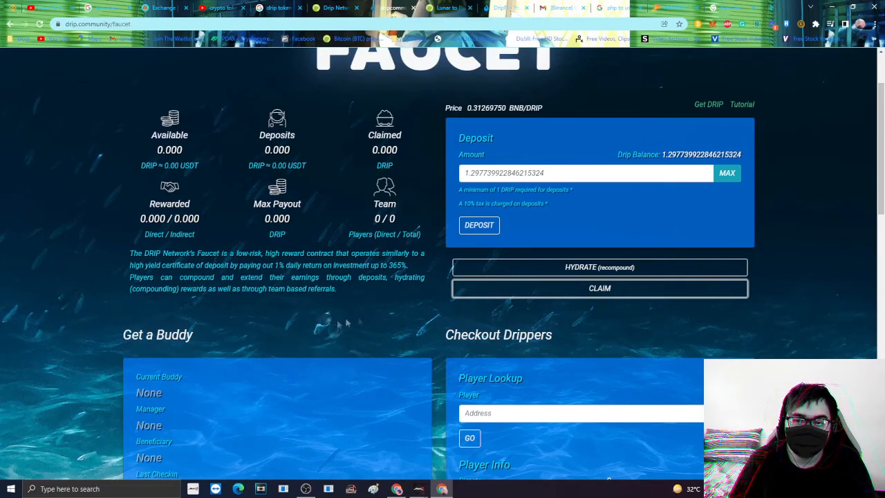
- Attempt the DRIP deposit twice, each time refused with a Missing Buddy notice
click(478, 224)
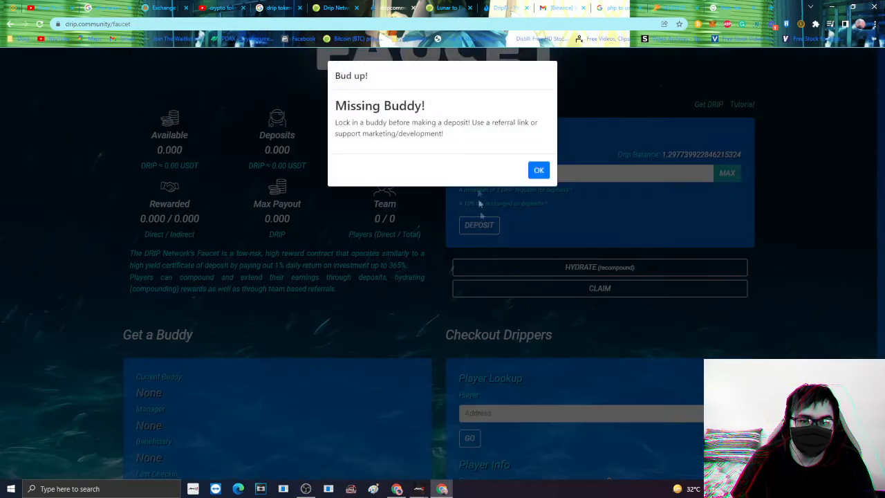
click(539, 170)
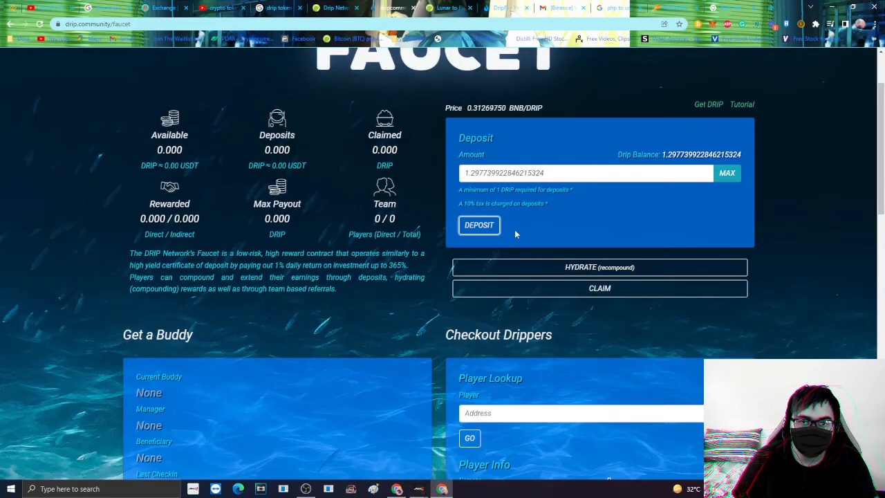
click(478, 224)
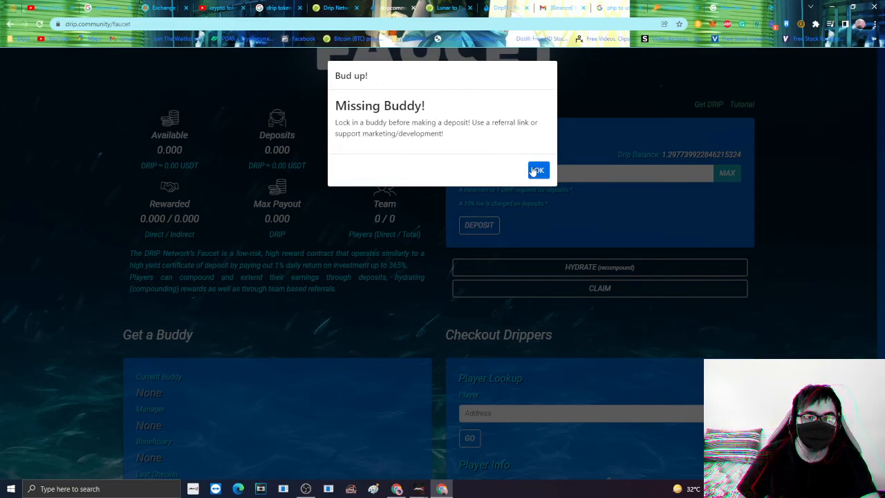
click(538, 170)
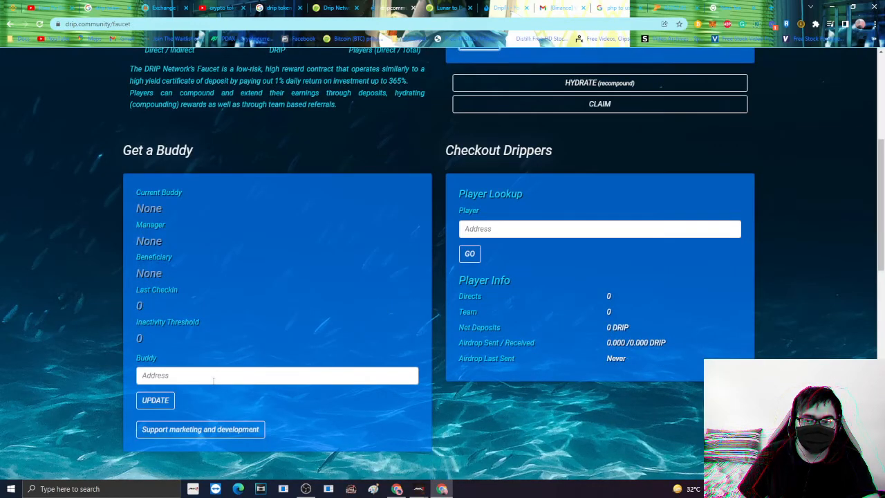
- Paste the tutorial's referral wallet into the Buddy field and submit it with UPDATE
click(277, 374)
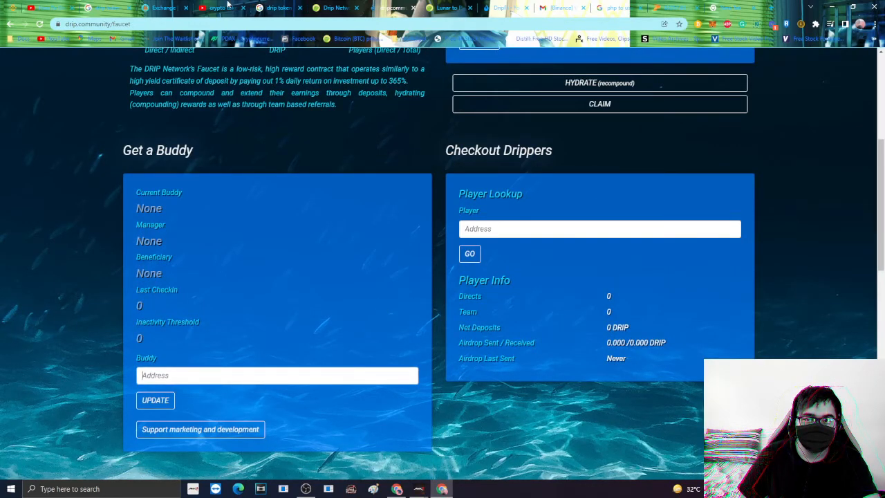
click(52, 8)
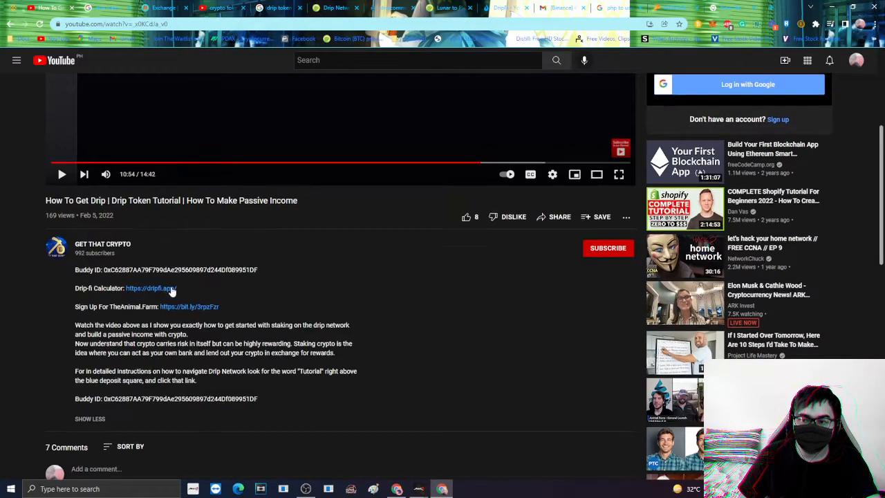
scroll(down, 3)
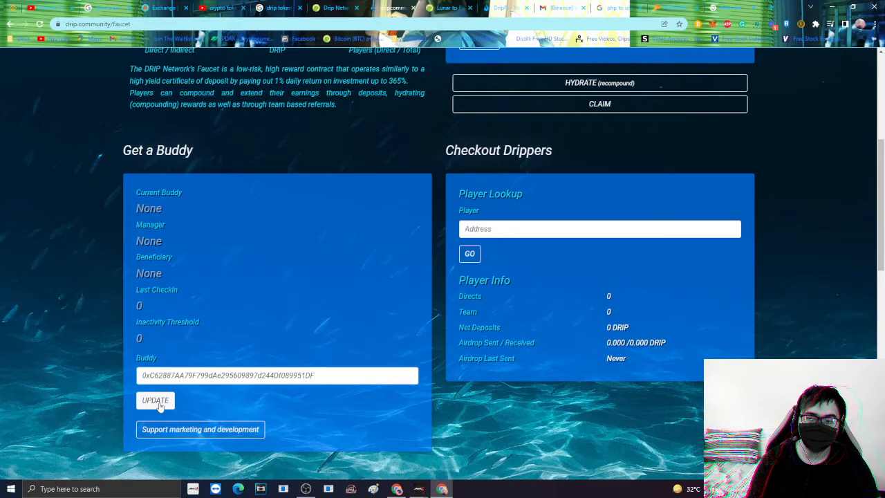
click(155, 400)
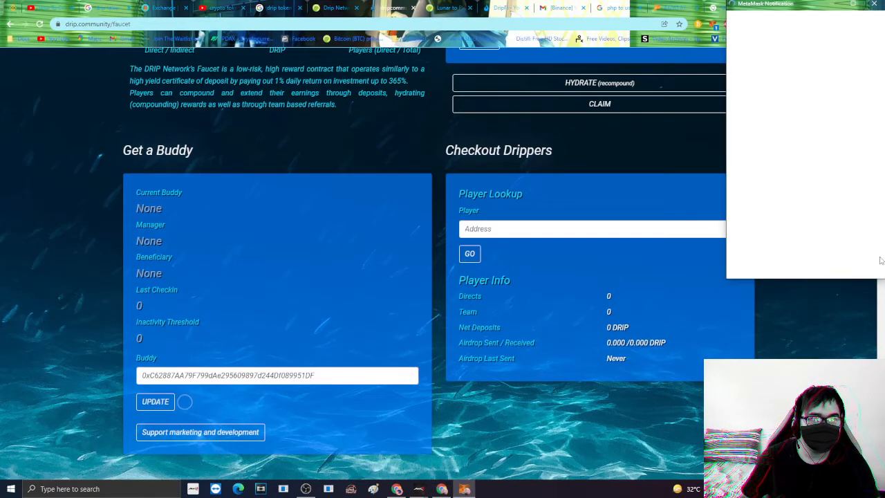
click(155, 401)
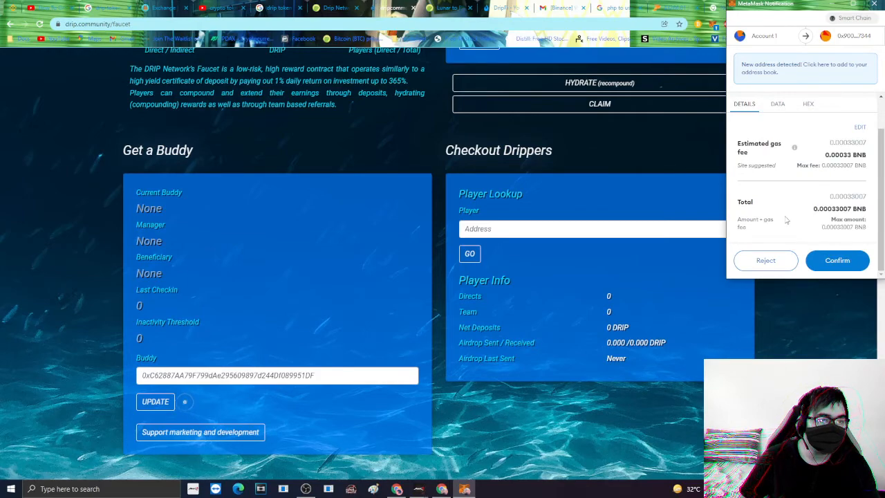
click(155, 401)
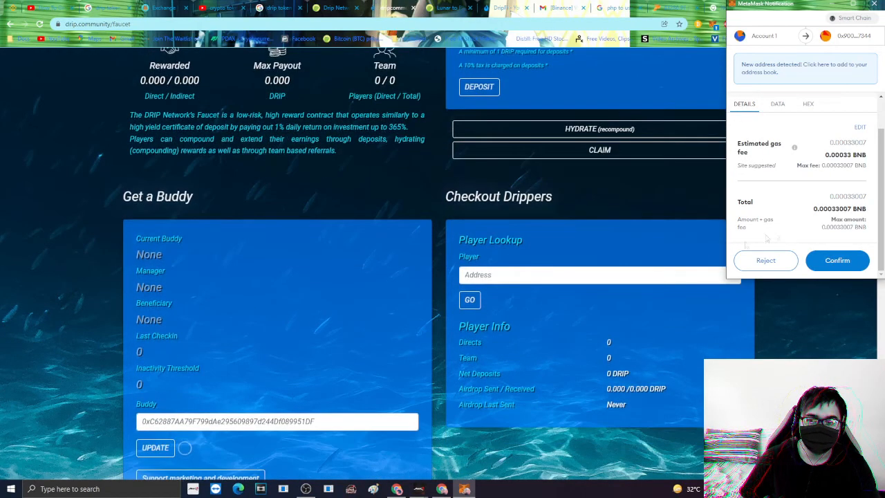
- Confirm the buddy transaction in MetaMask and acknowledge the Buddy updated popup
click(838, 260)
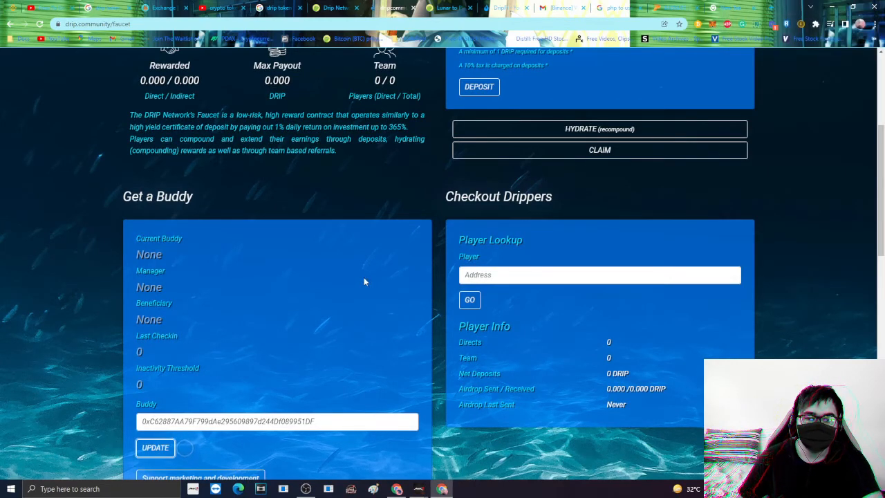
scroll(down, 3)
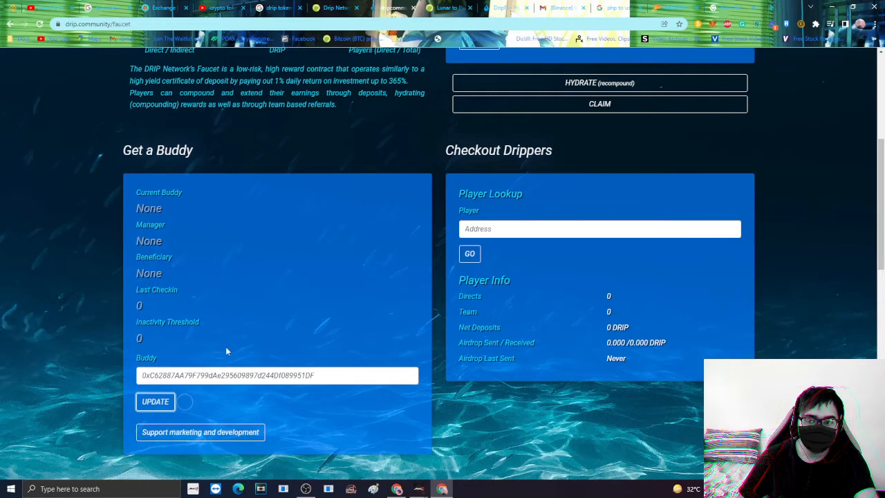
click(155, 401)
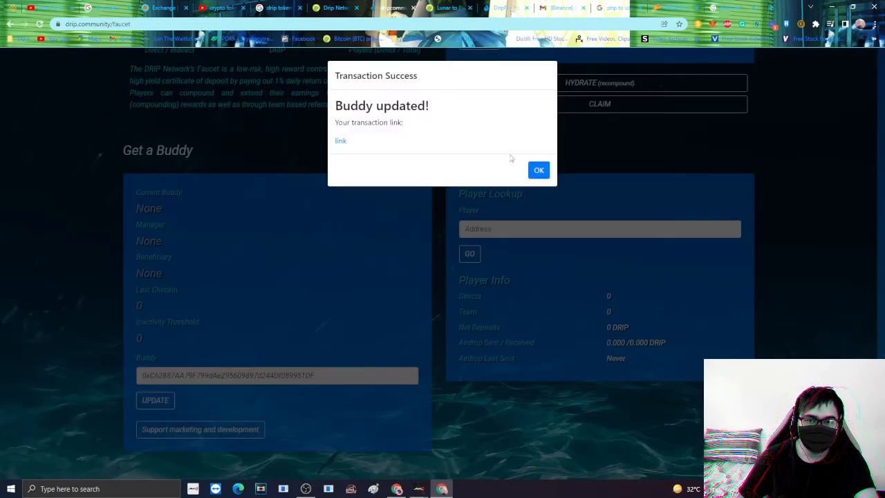
click(539, 170)
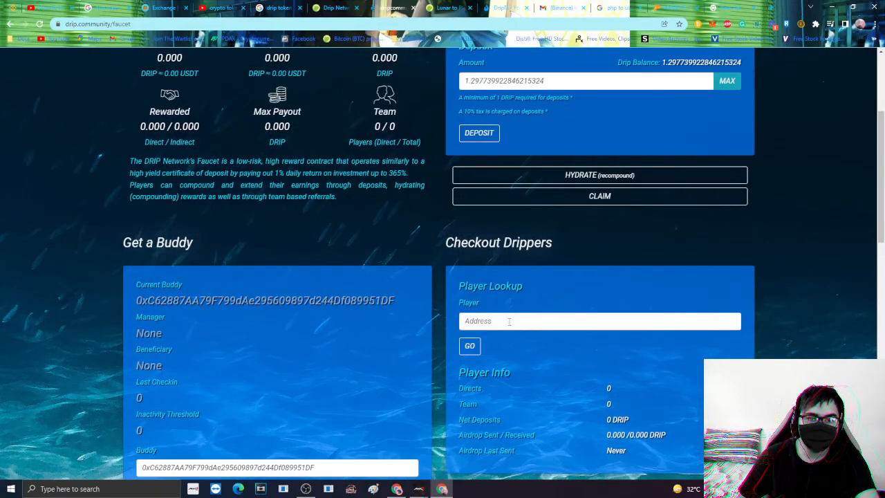
- Run a Player Lookup on the buddy address to see its directs and ~100 DRIP net deposits
scroll(down, 3)
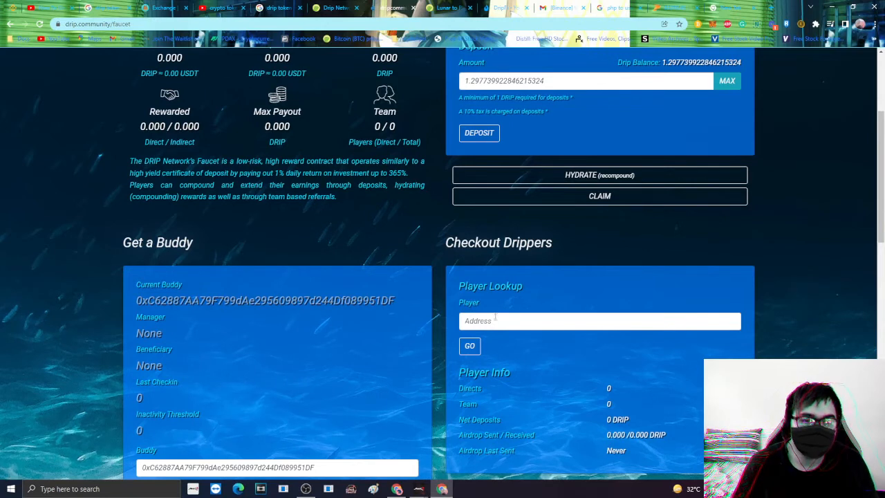
click(469, 345)
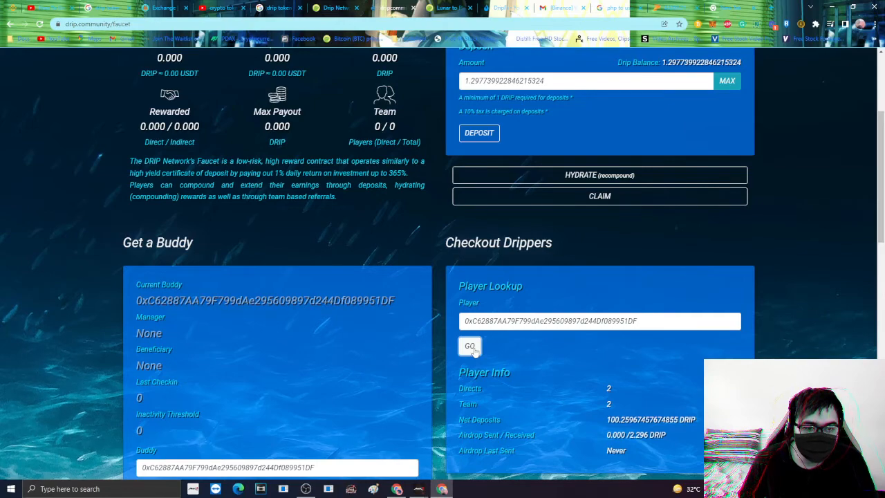
scroll(down, 3)
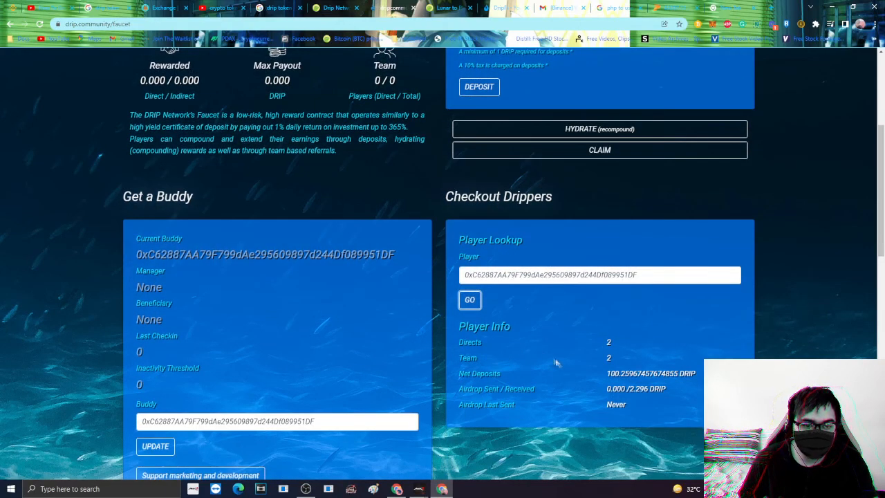
scroll(down, 3)
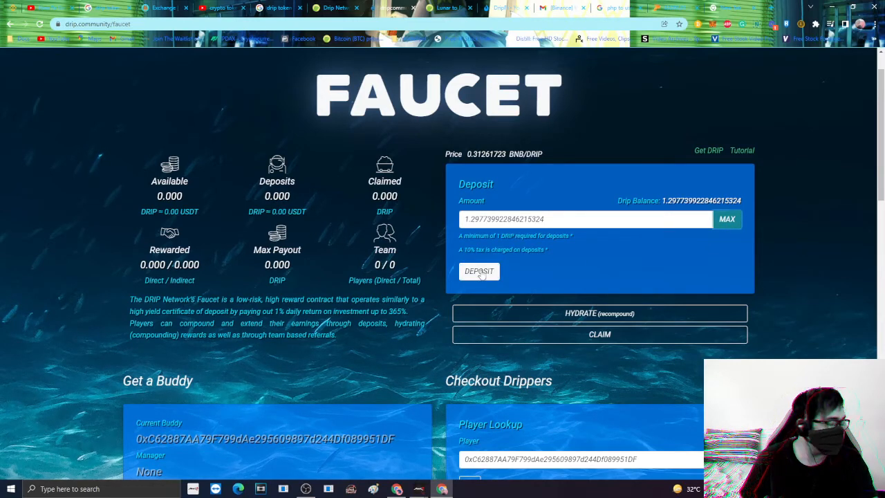
- Return to the Drip Faucet page after checking CoinGecko and the DripFi calculator
click(449, 8)
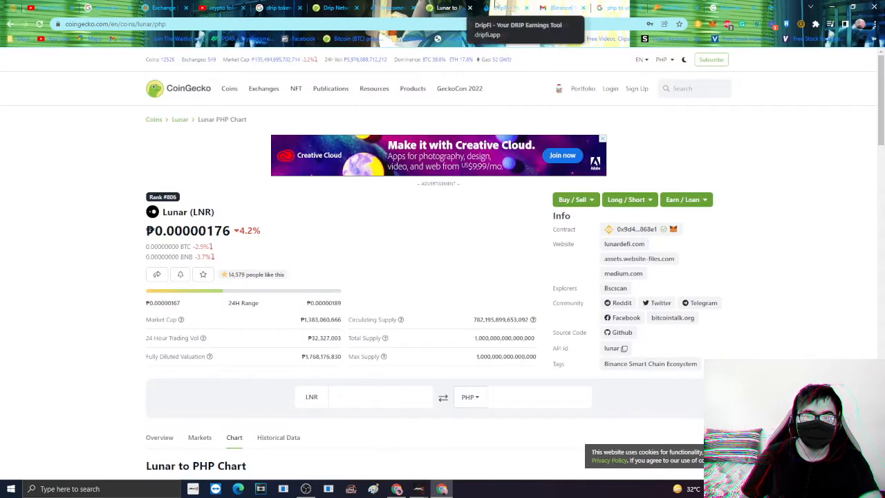
click(500, 8)
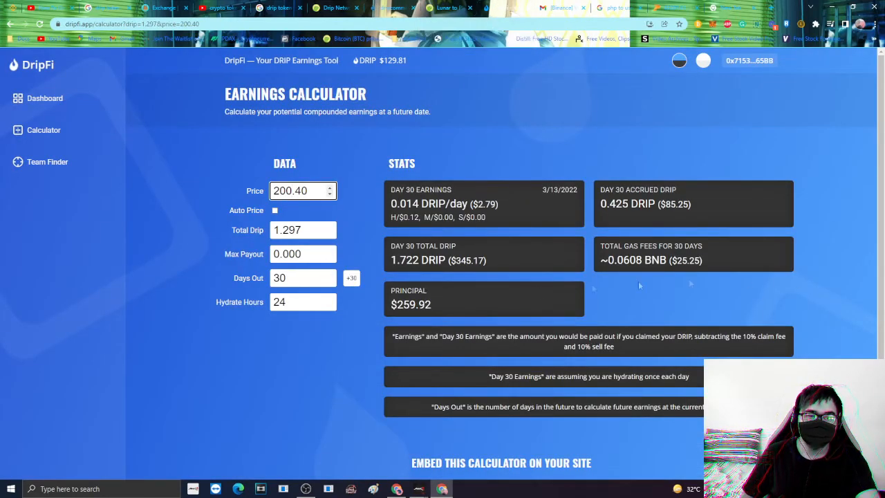
click(297, 190)
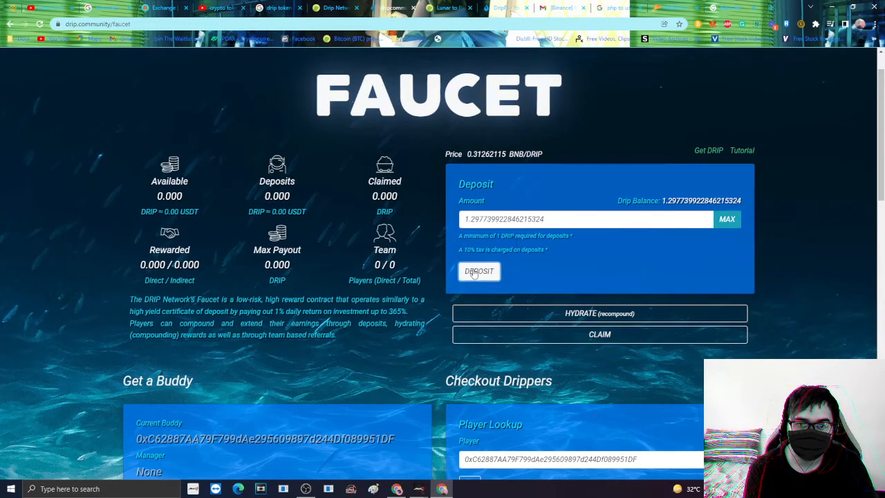
- Start the DRIP deposit and approve the faucet's wallet access to DRIP
click(479, 271)
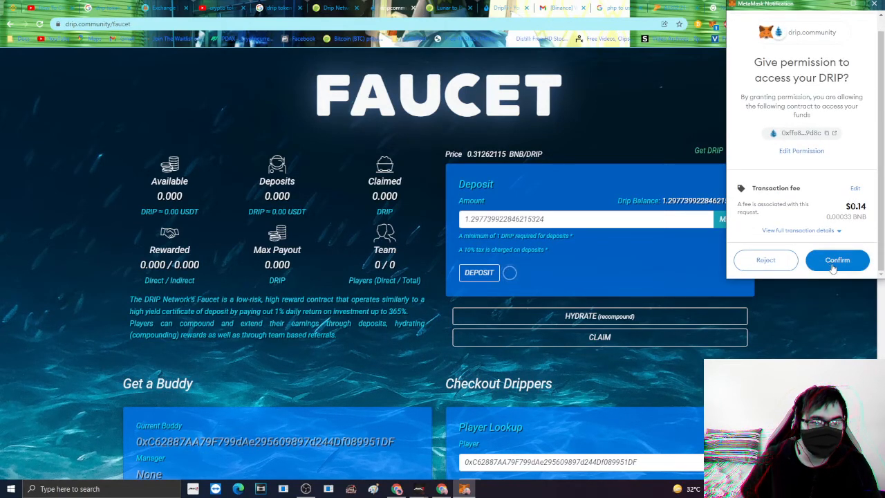
click(837, 260)
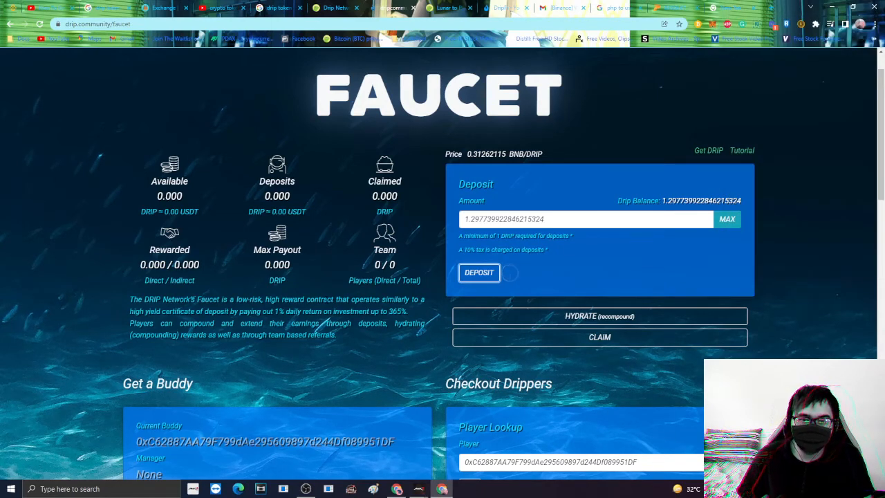
click(478, 271)
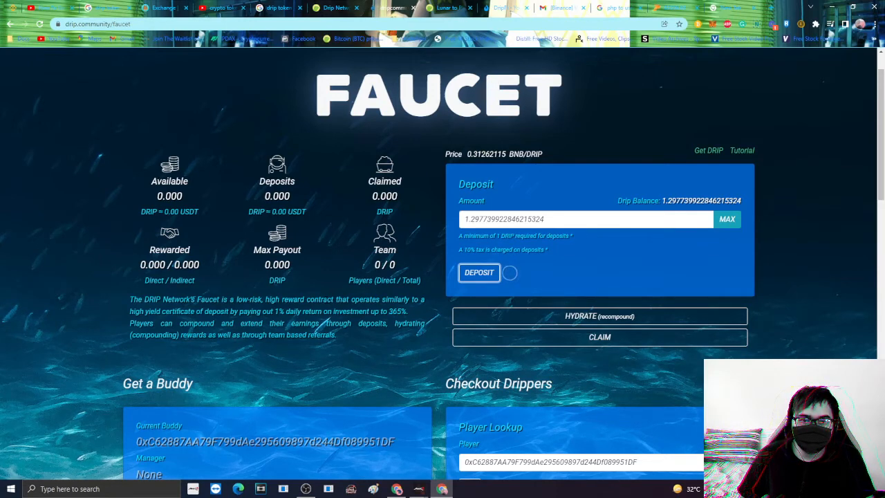
click(478, 271)
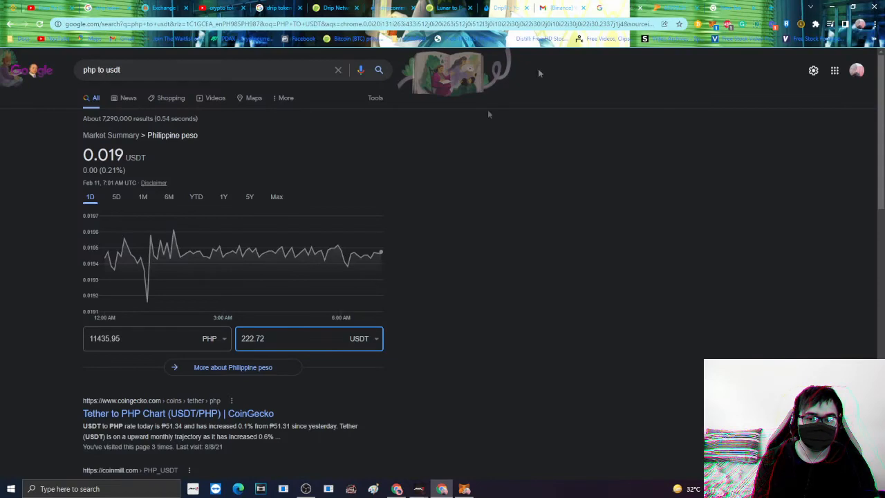
mouse_move(311, 246)
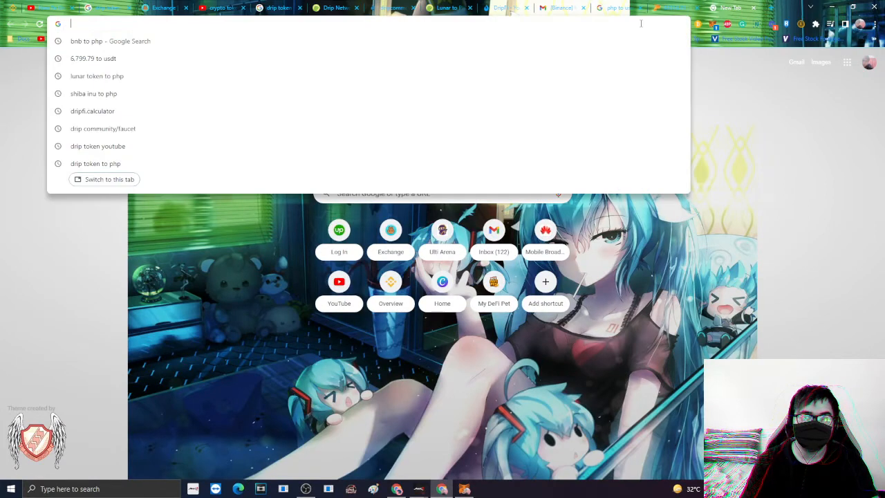
- Search 'bnb to php' on the side, then get back to the Drip Faucet page
text(bnb to php)
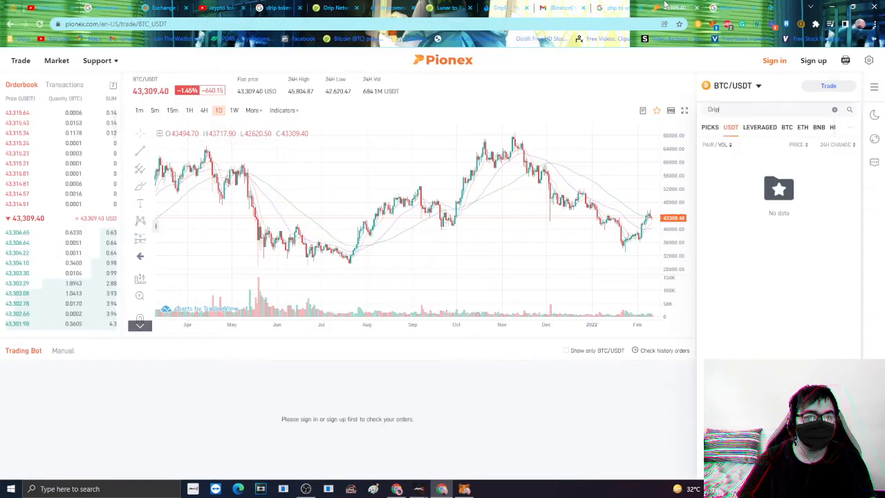
click(622, 8)
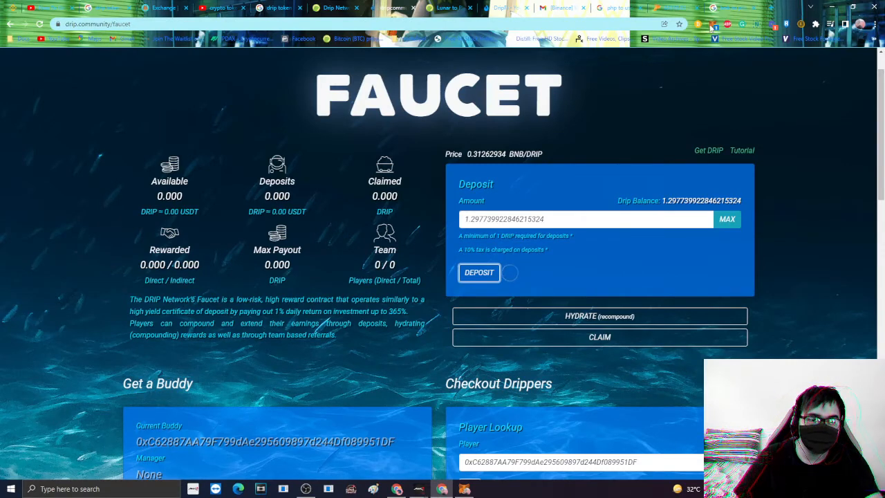
- Confirm the DRIP deposit in MetaMask so the Faucet lists 1.168 deposited, 4.263 max payout
click(478, 271)
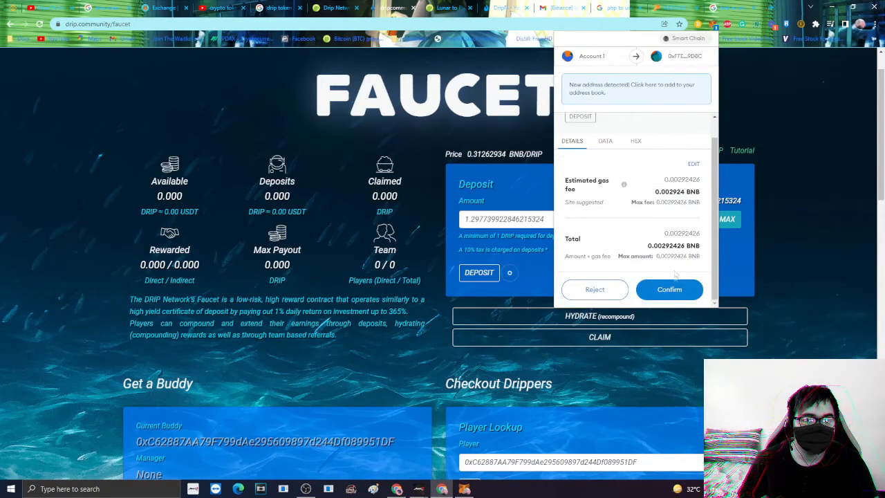
click(669, 289)
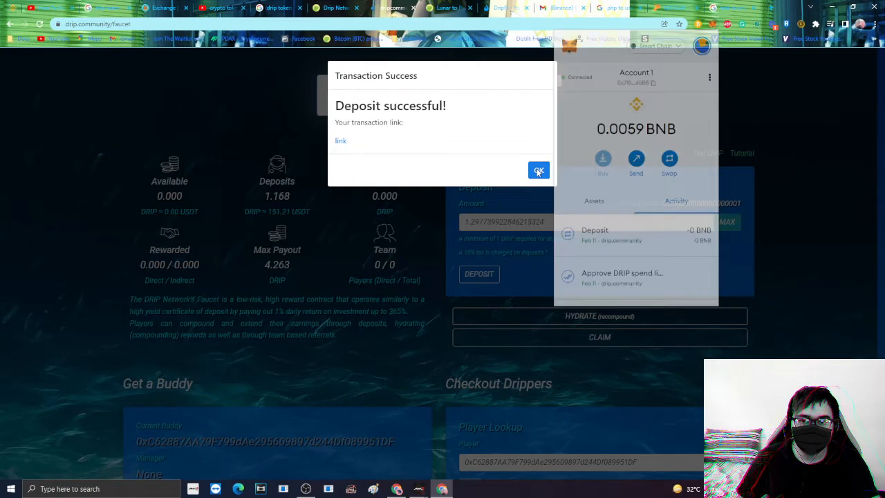
click(539, 170)
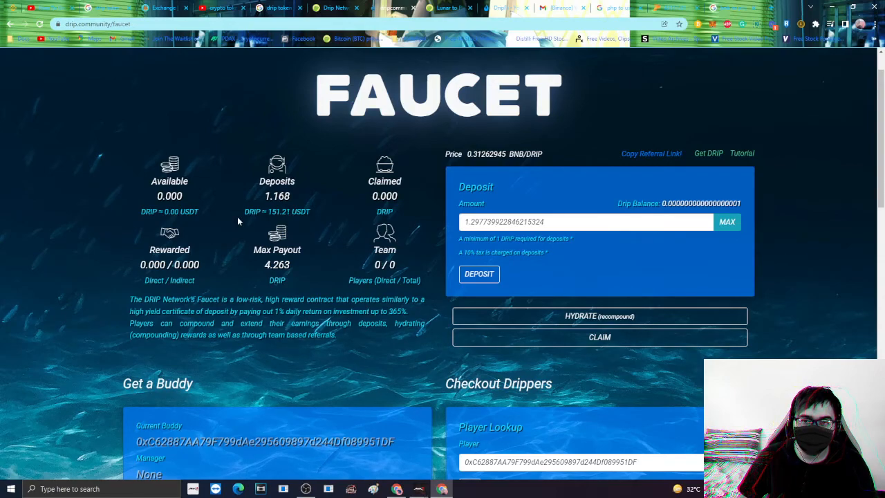
scroll(down, 3)
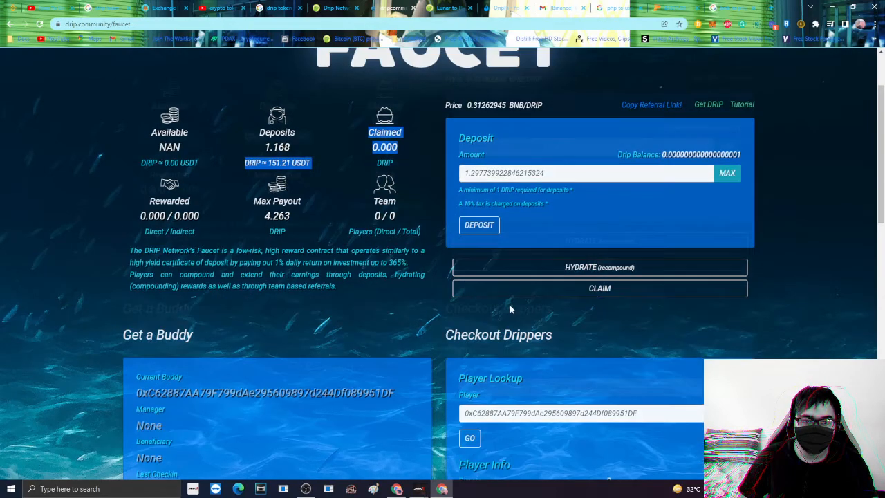
scroll(down, 3)
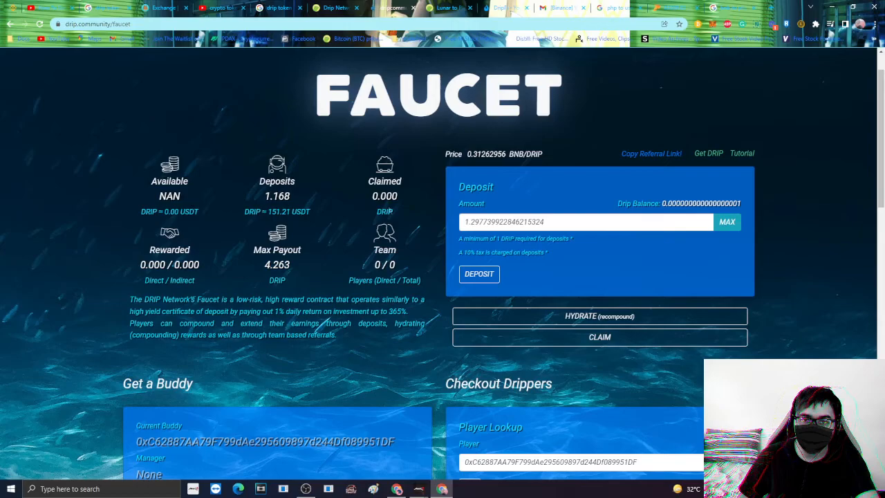
scroll(down, 3)
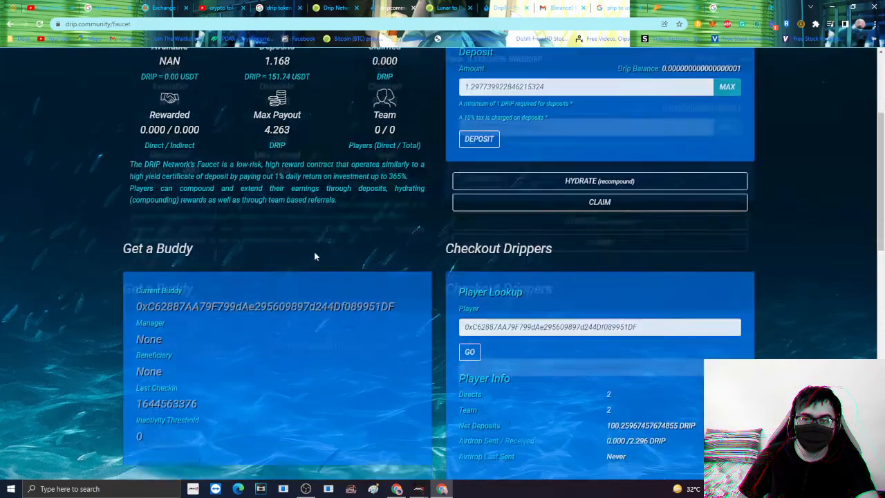
scroll(down, 3)
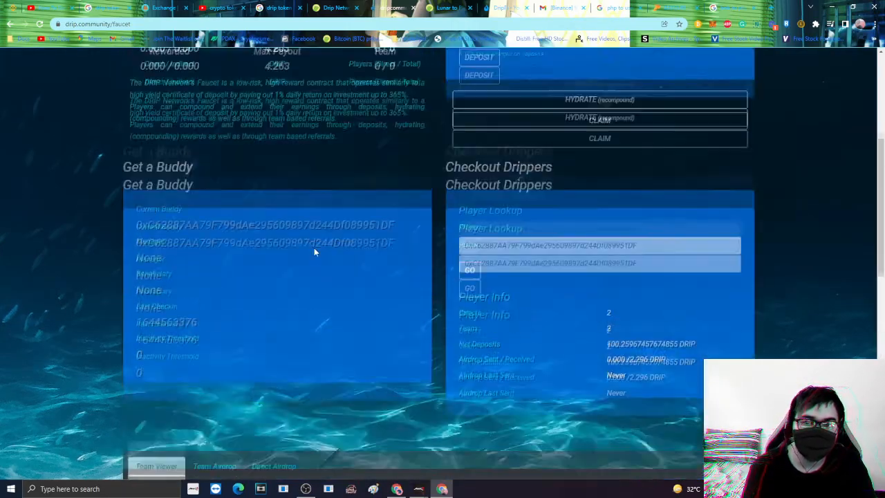
scroll(up, 3)
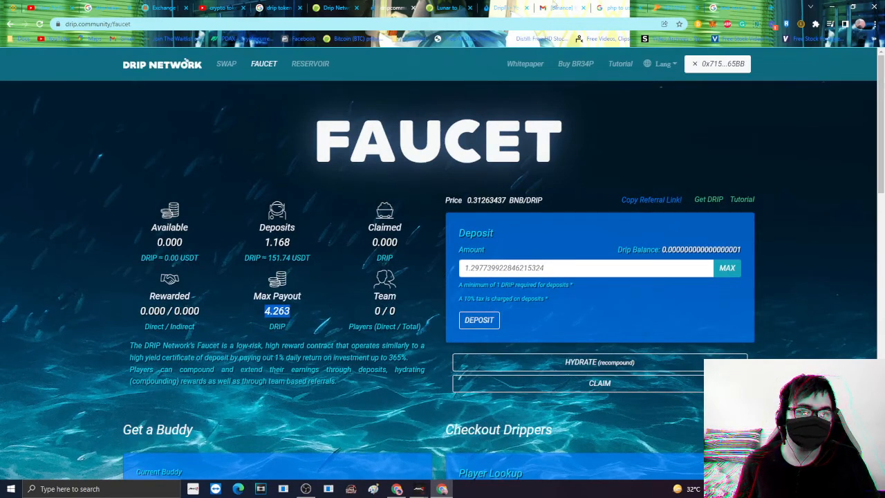
click(429, 8)
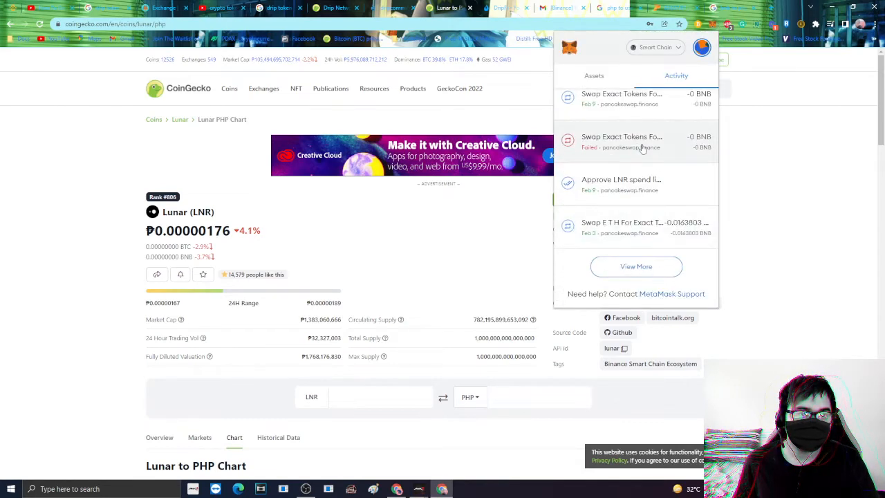
click(593, 74)
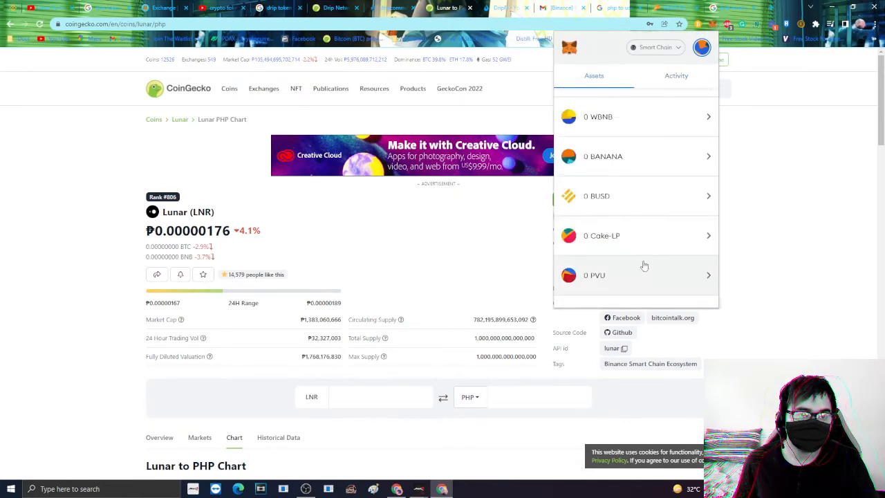
scroll(down, 3)
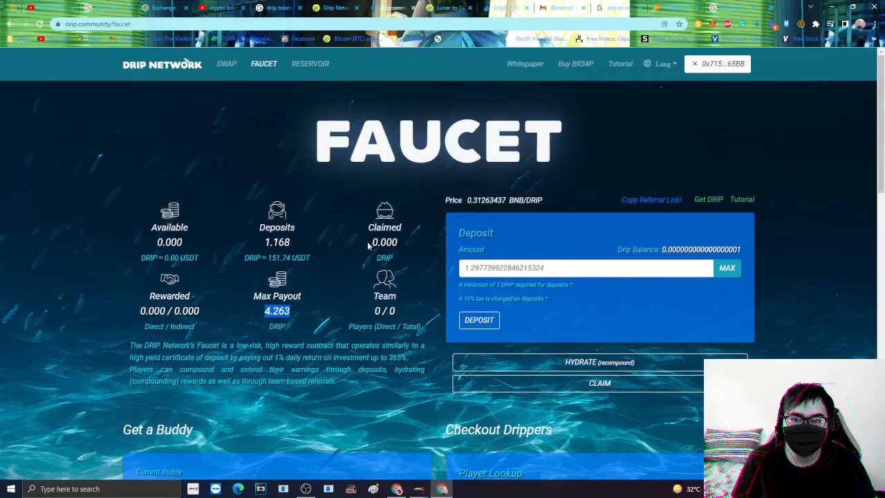
scroll(down, 3)
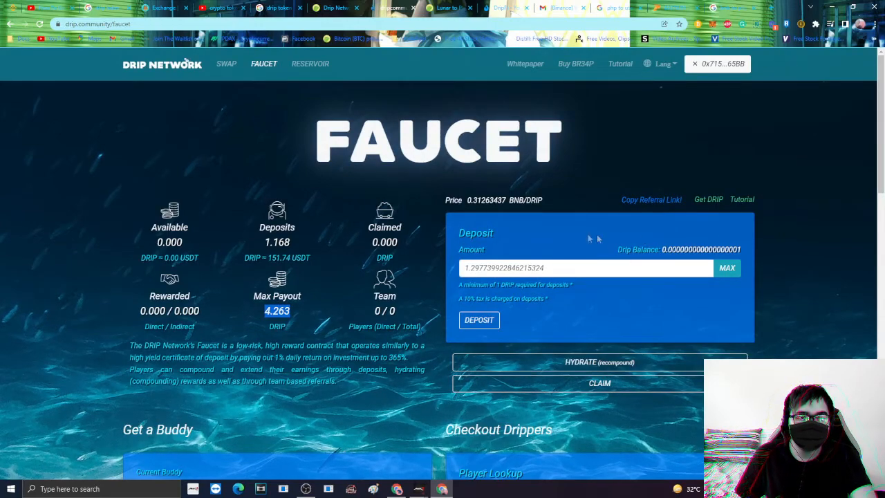
scroll(down, 3)
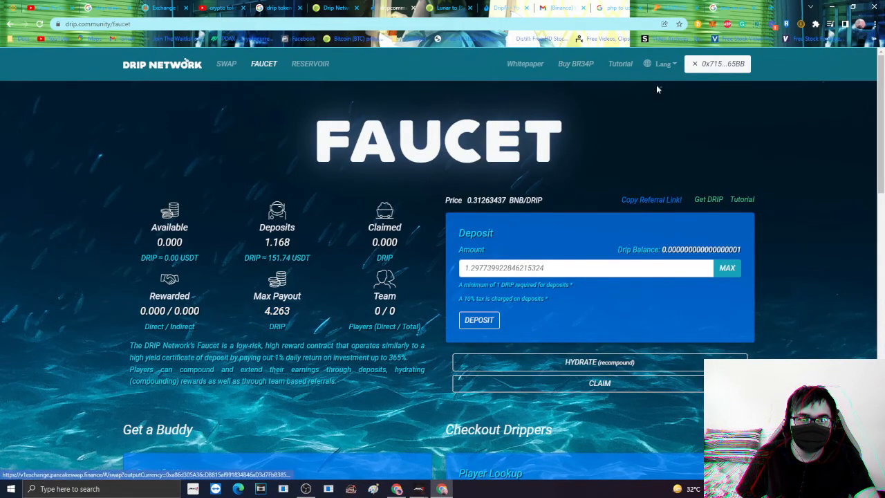
mouse_move(226, 63)
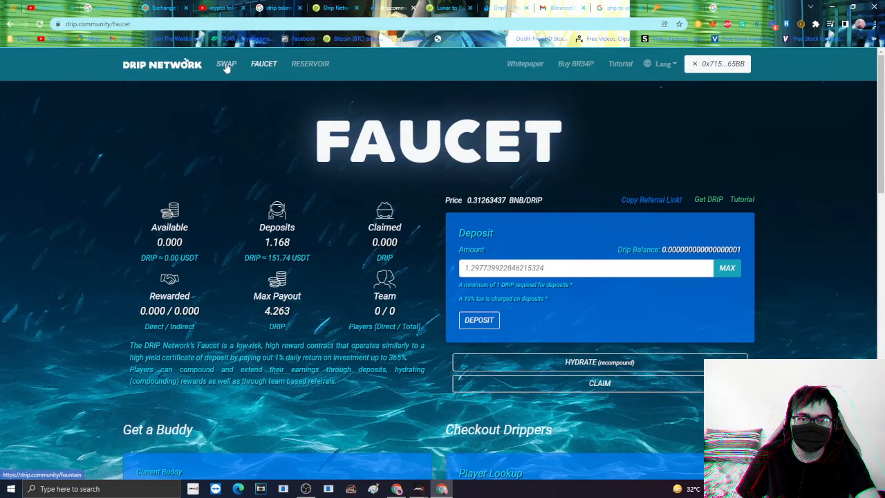
scroll(down, 3)
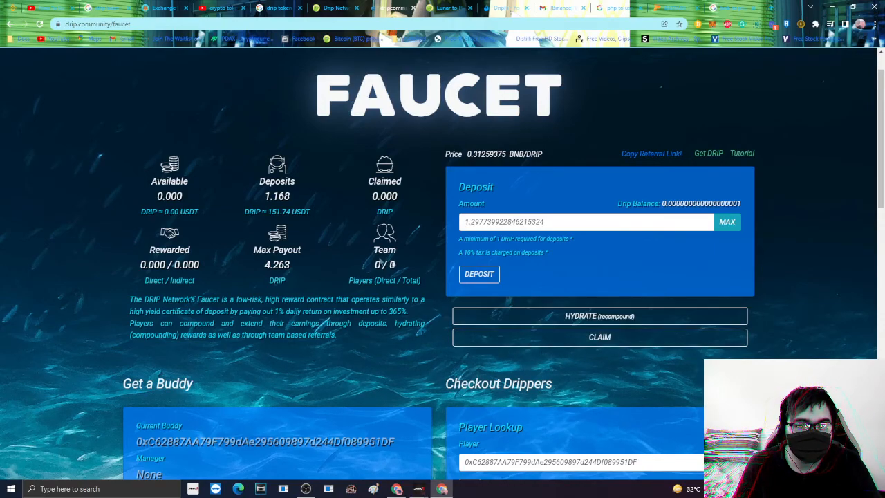
scroll(down, 3)
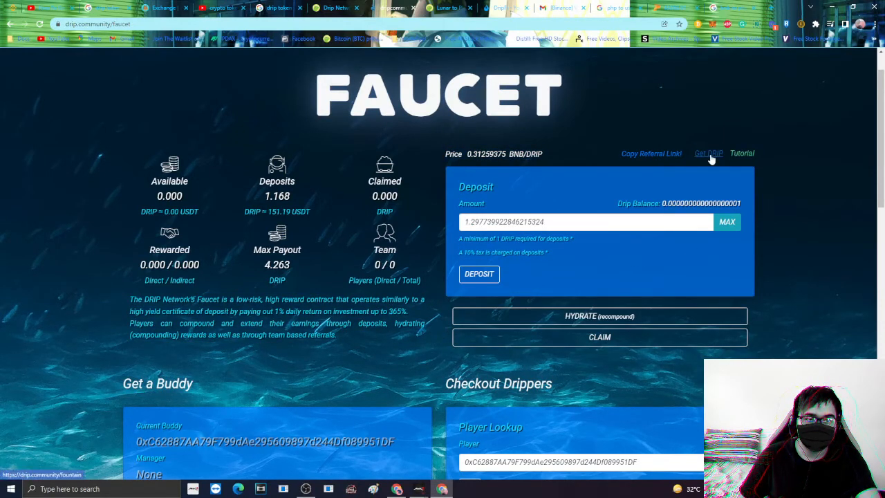
mouse_move(560, 175)
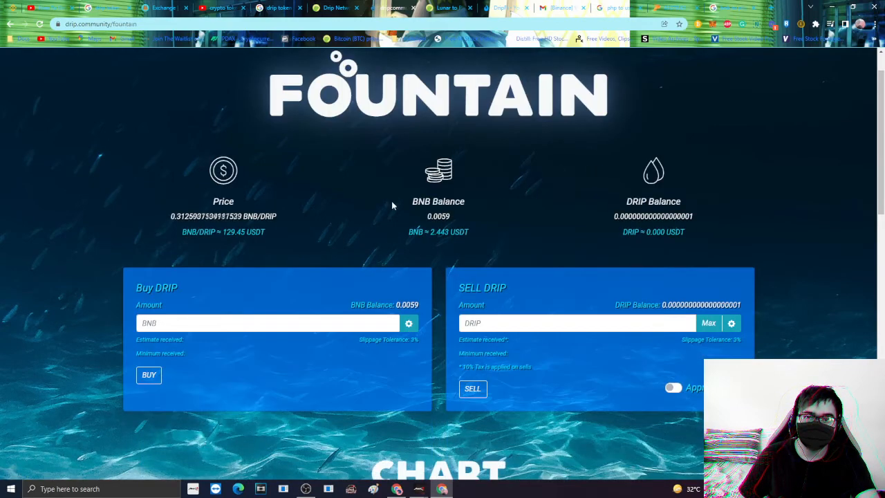
scroll(down, 3)
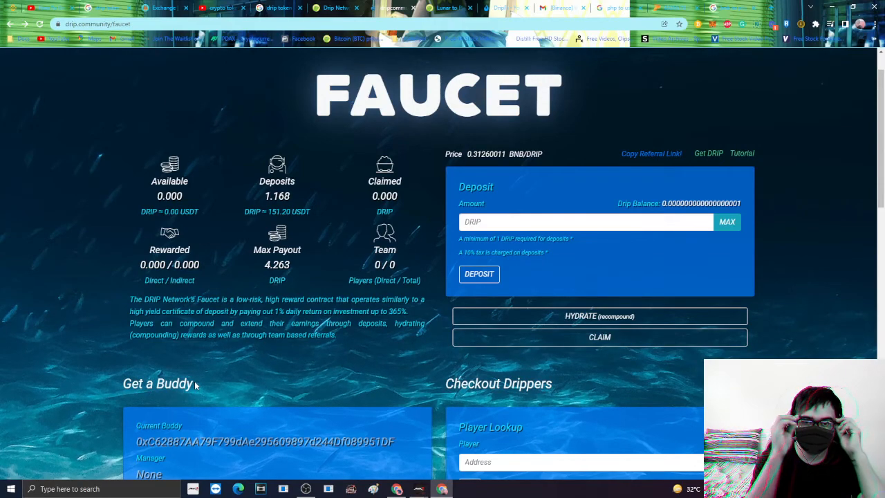
mouse_move(251, 137)
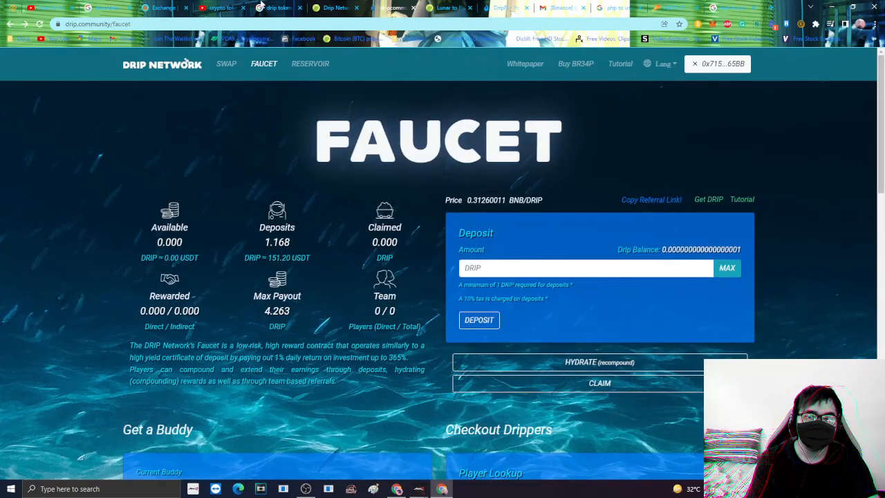
- Flip through CoinGecko, Gmail and Pionex, then land on the Game Investor YouTube videos page
click(445, 8)
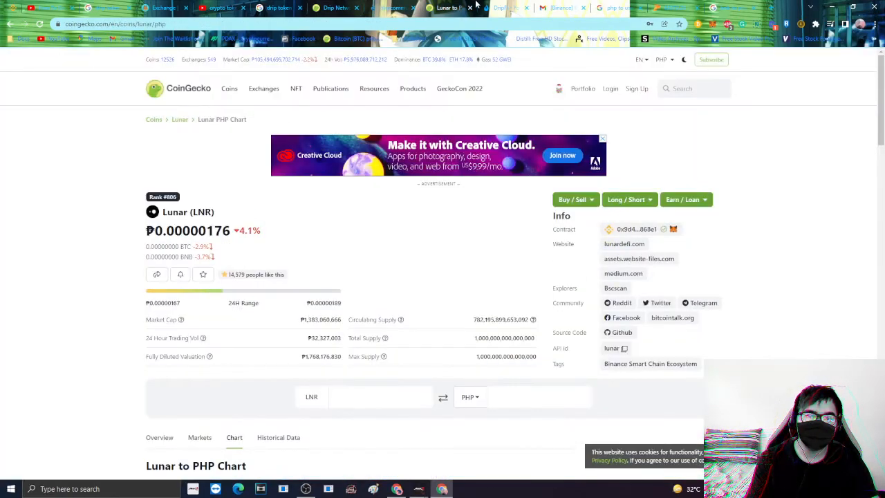
click(560, 8)
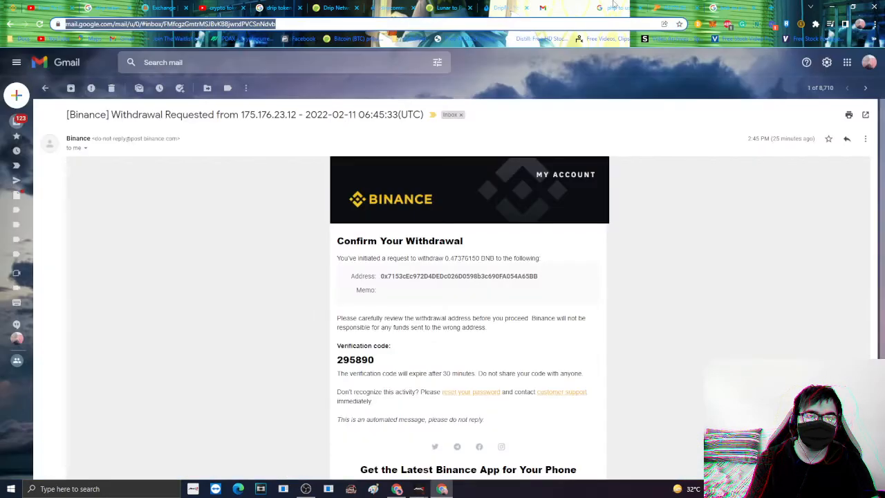
click(670, 9)
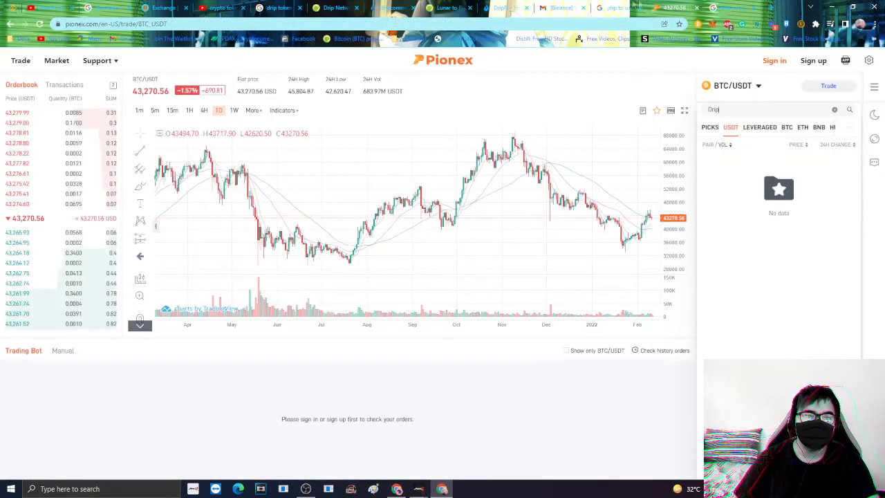
click(48, 9)
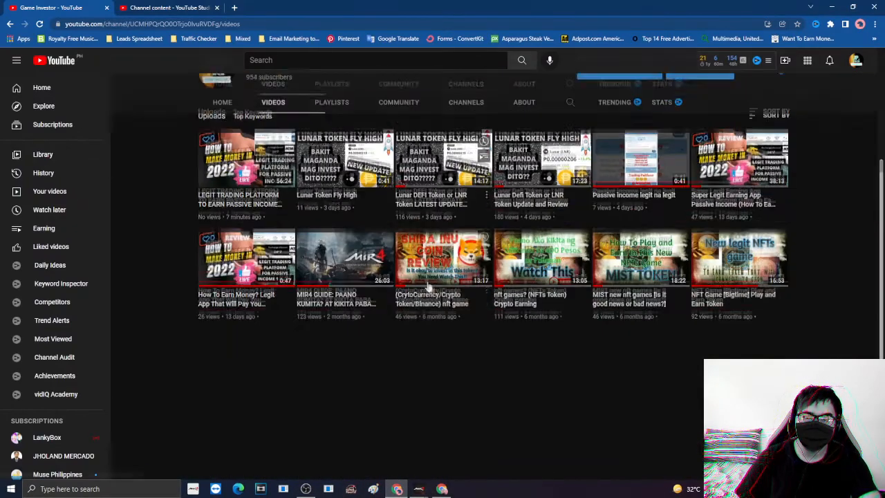
scroll(up, 3)
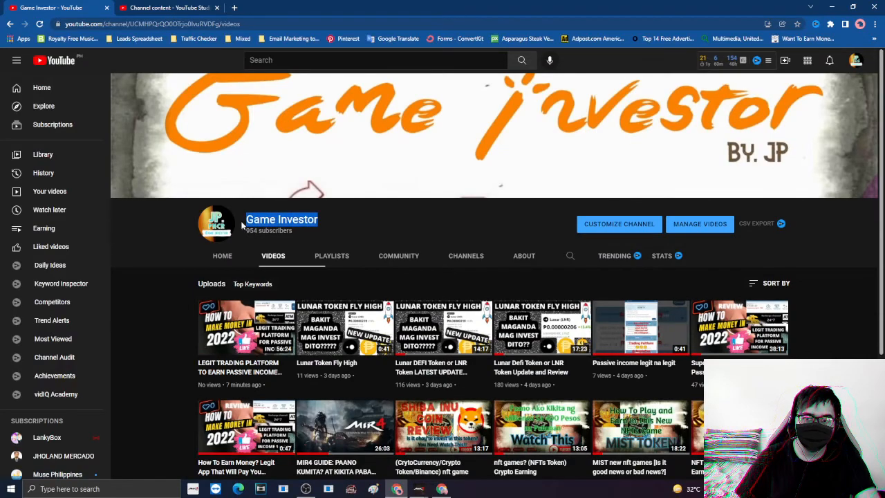